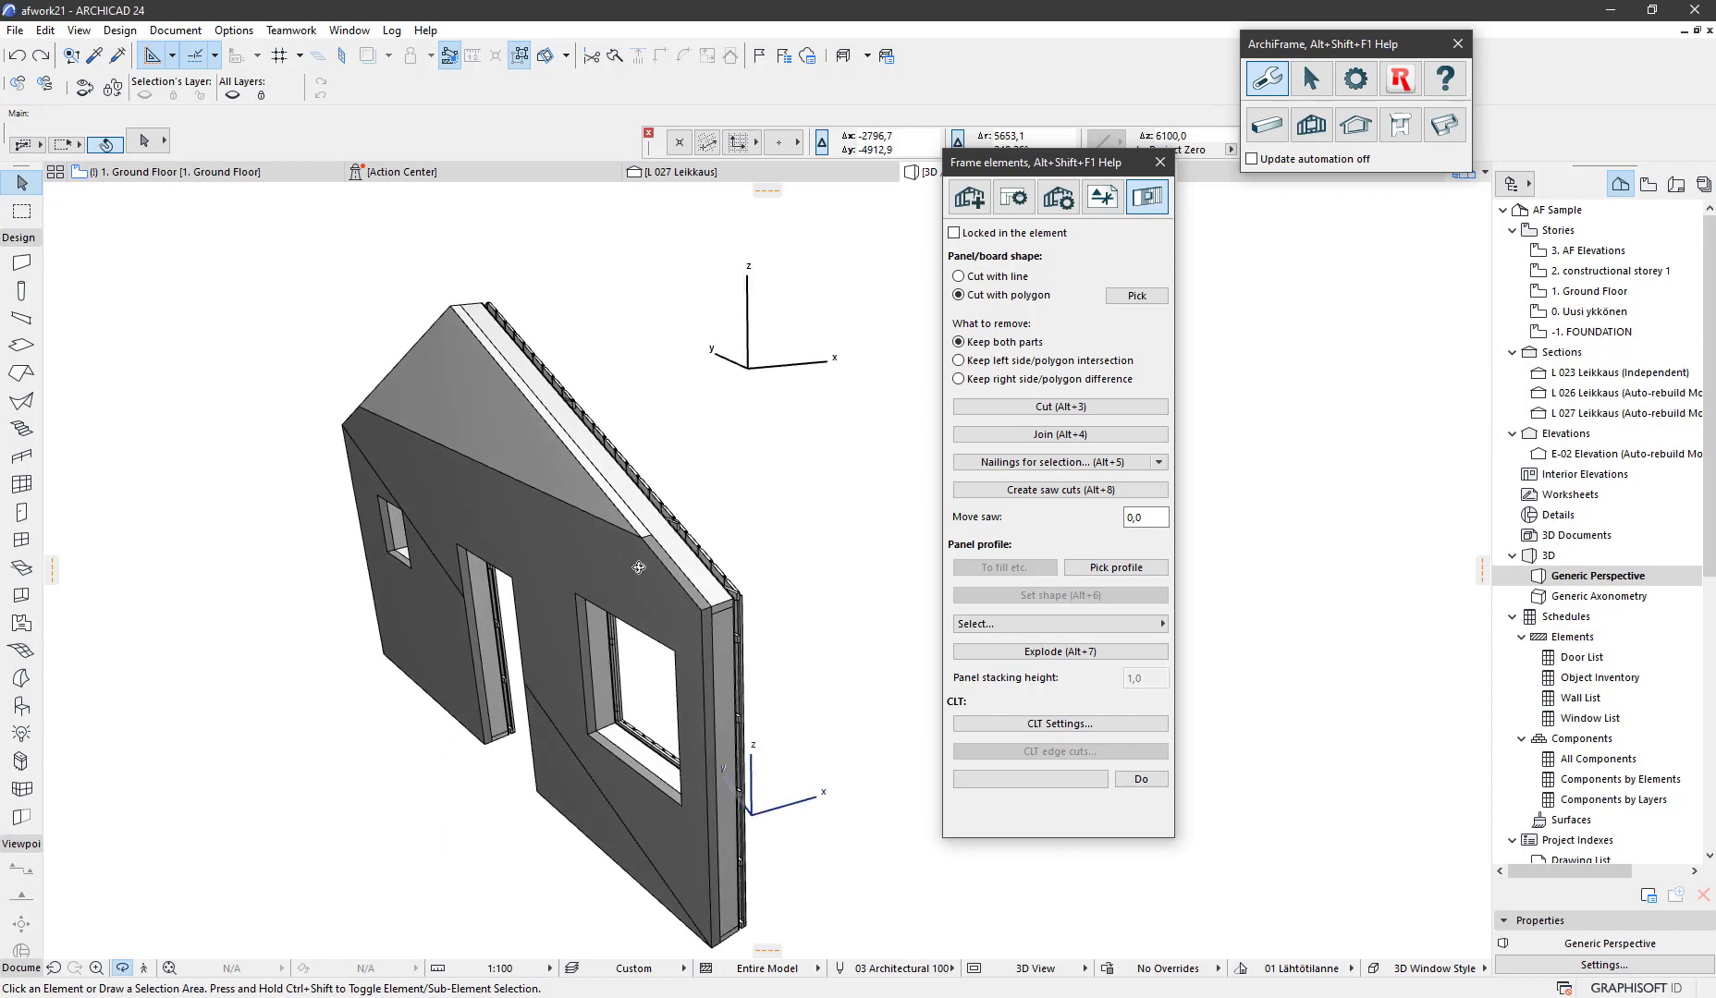
{"action": "mouse_move", "coordinate": [640, 568]}
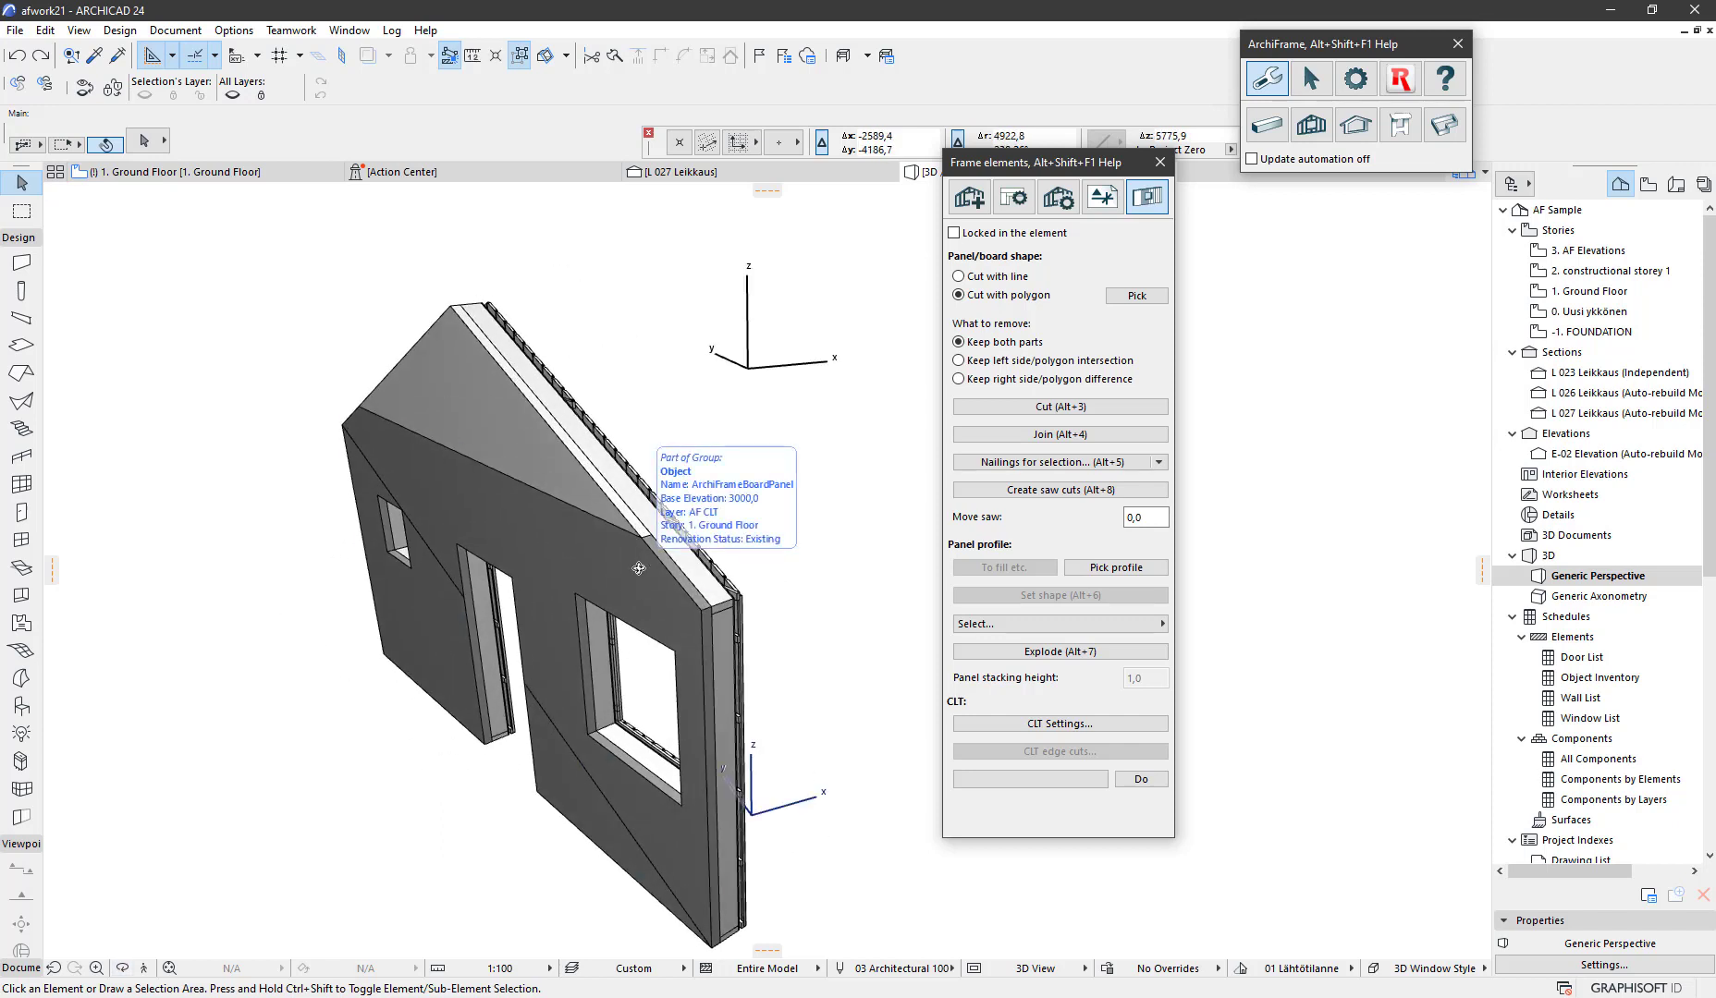
Select the ArchiFrameBoardPanel CLT wall in the 3D window
{"action": "left_click", "coordinate": [638, 570]}
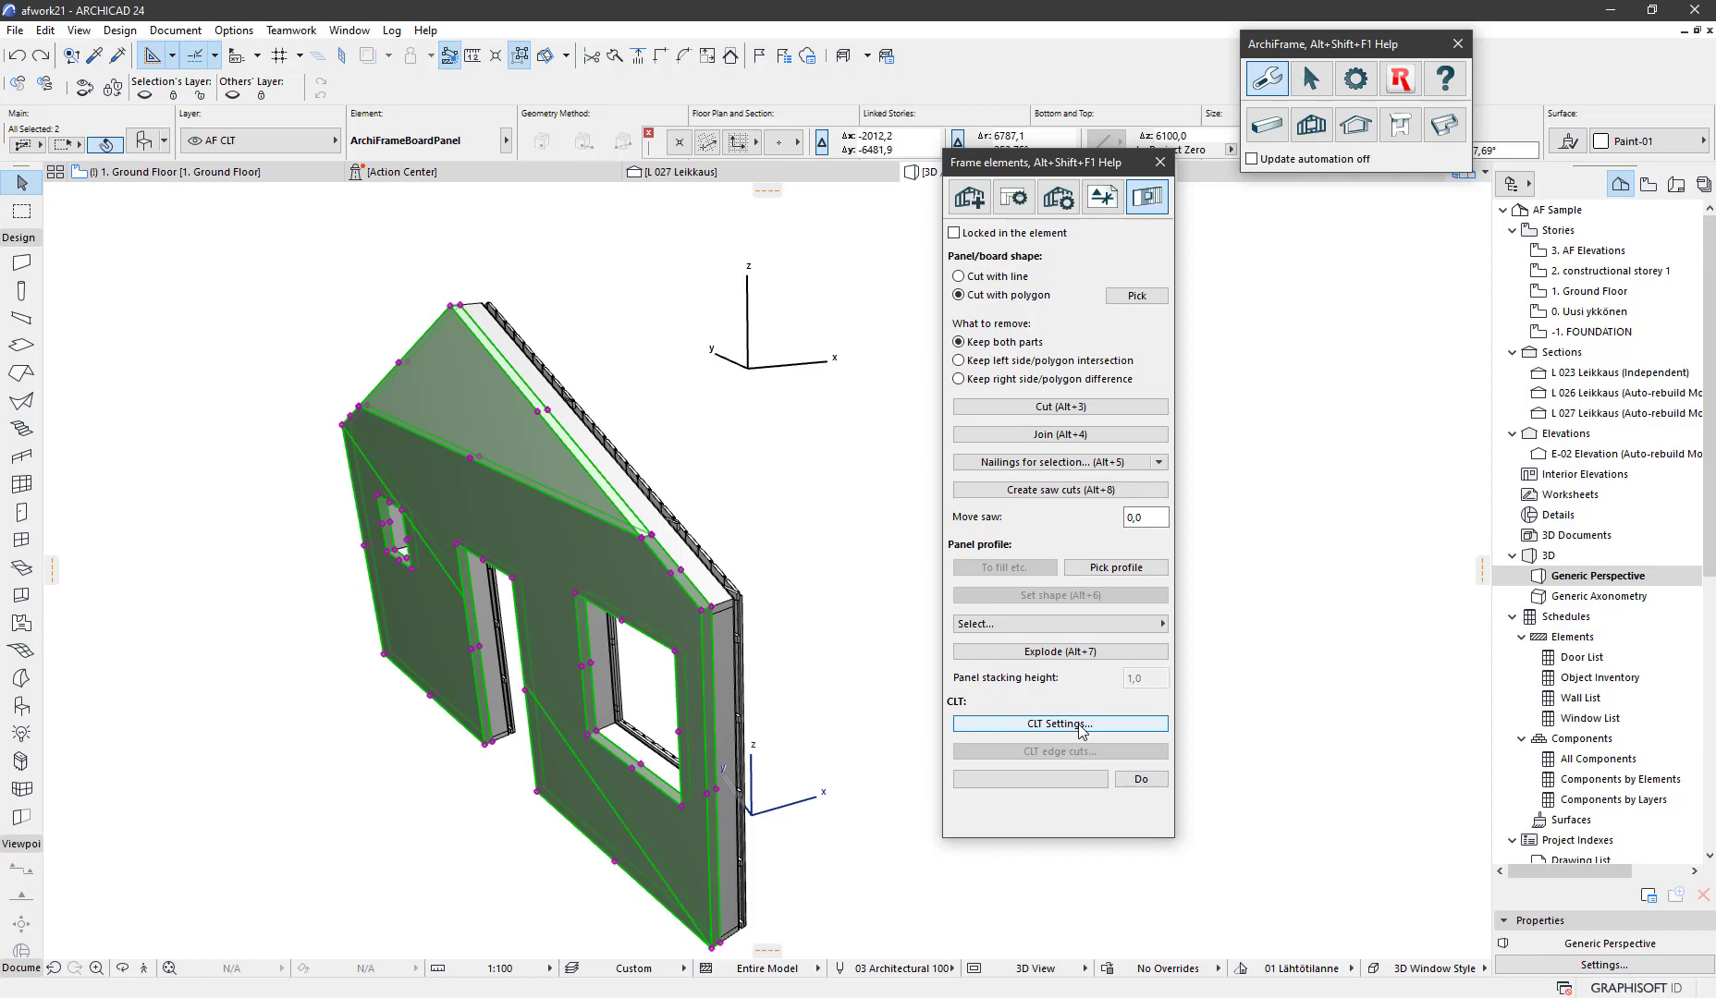
Load the Five CLT preset: five 20 mm layers totalling 100 thickness
{"action": "left_click", "coordinate": [1060, 724]}
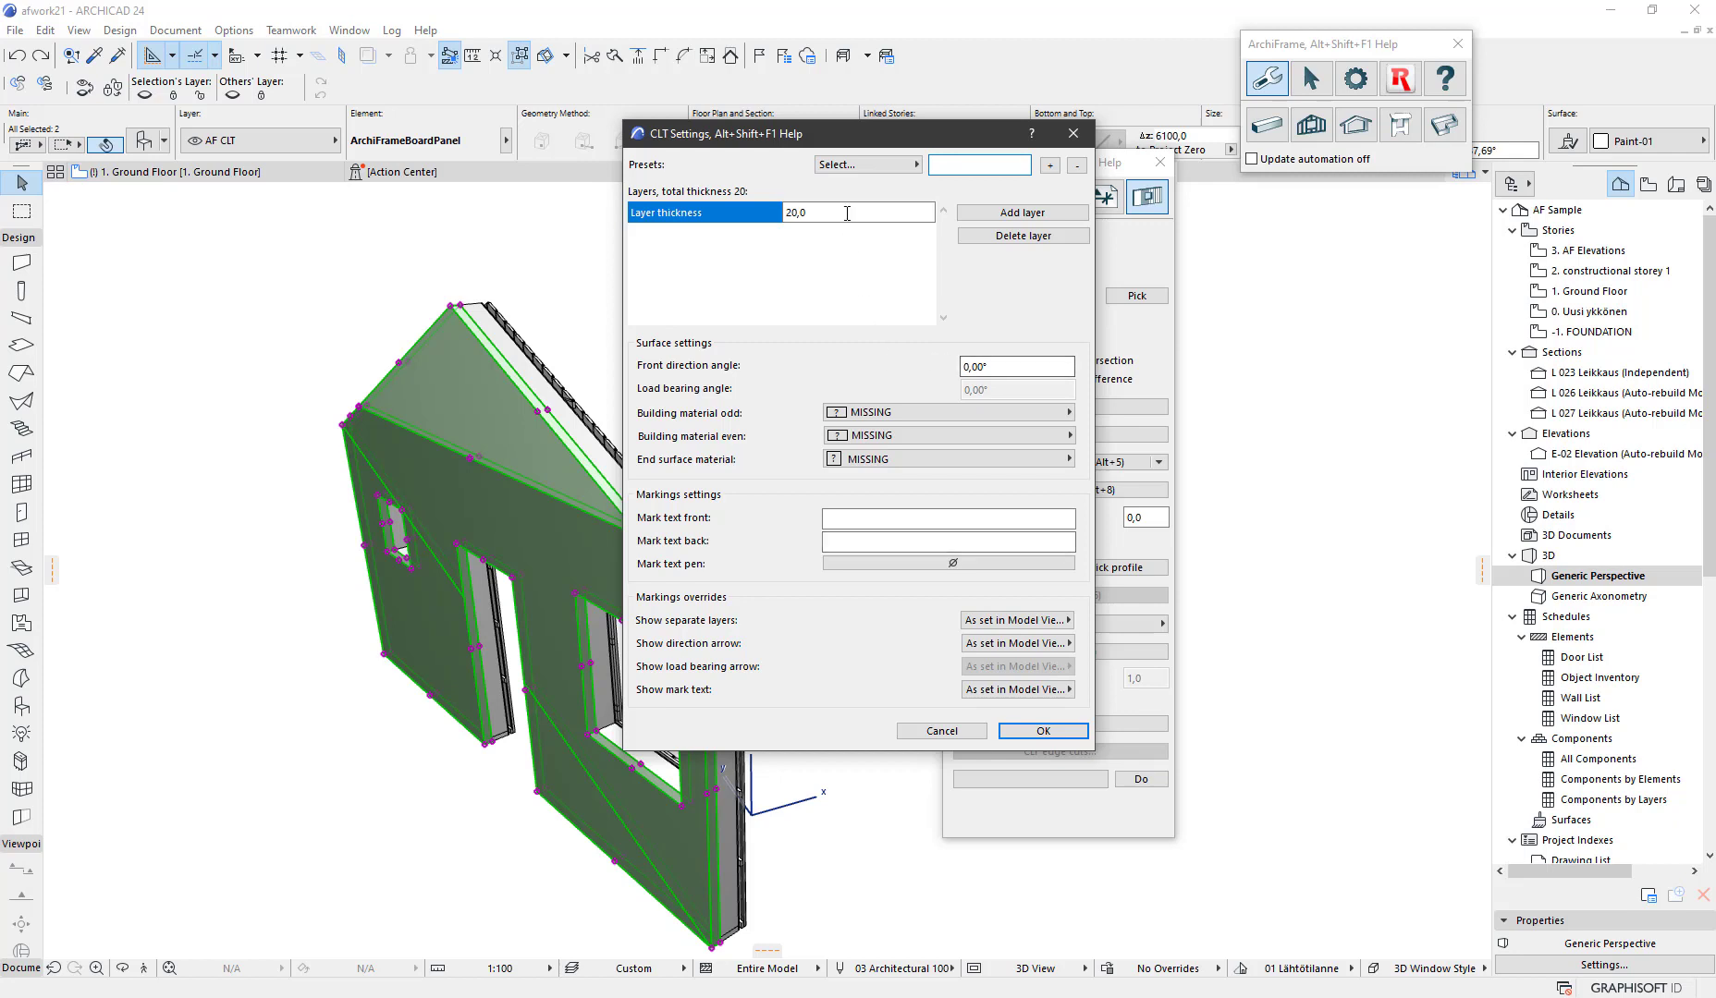
{"action": "left_click", "coordinate": [866, 164]}
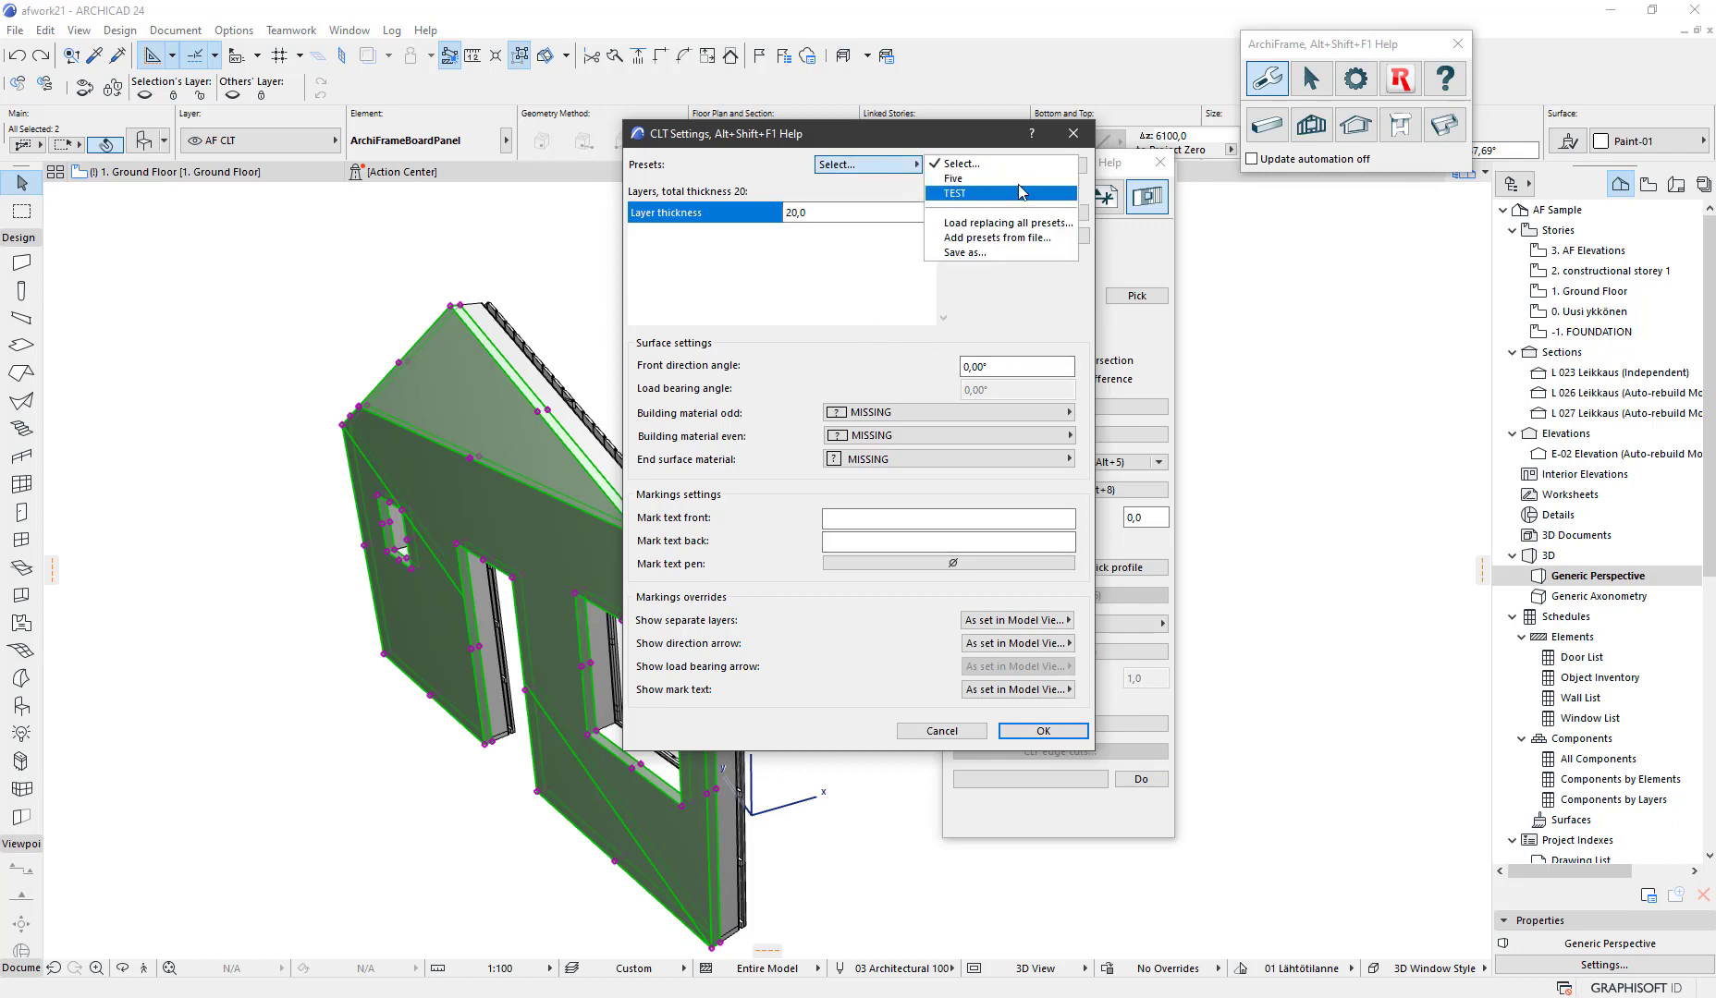
{"action": "mouse_move", "coordinate": [1021, 183]}
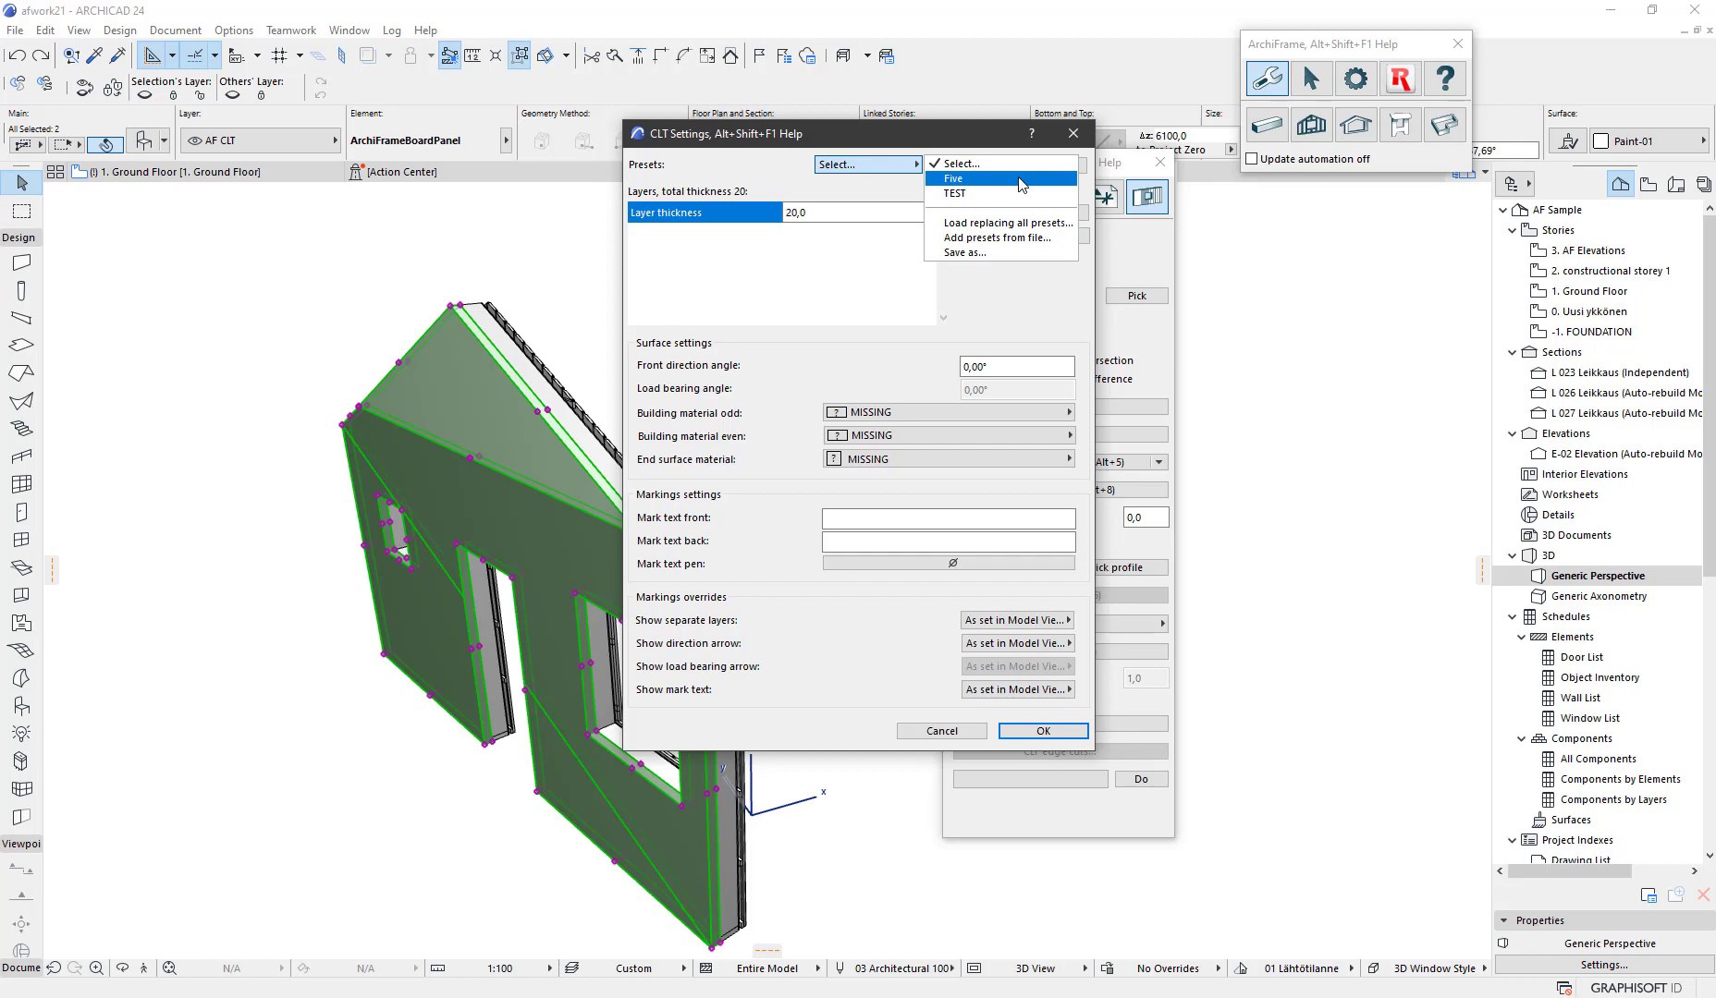
{"action": "left_click", "coordinate": [953, 179]}
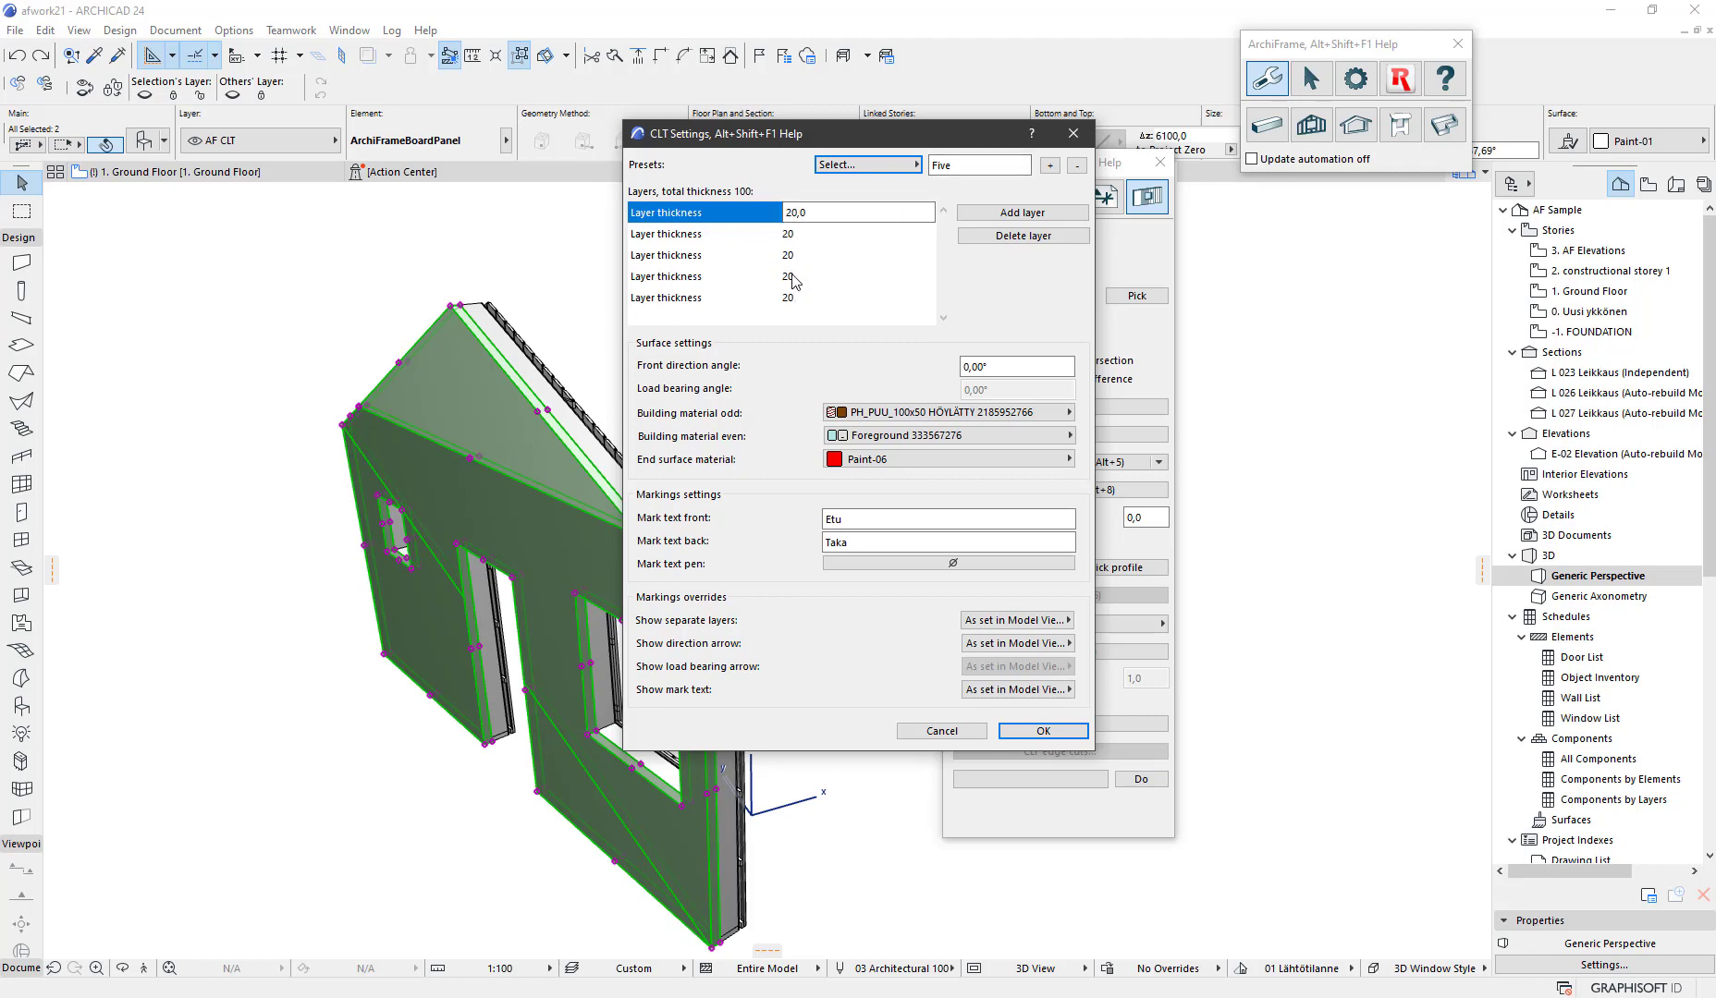
{"action": "mouse_move", "coordinate": [793, 273]}
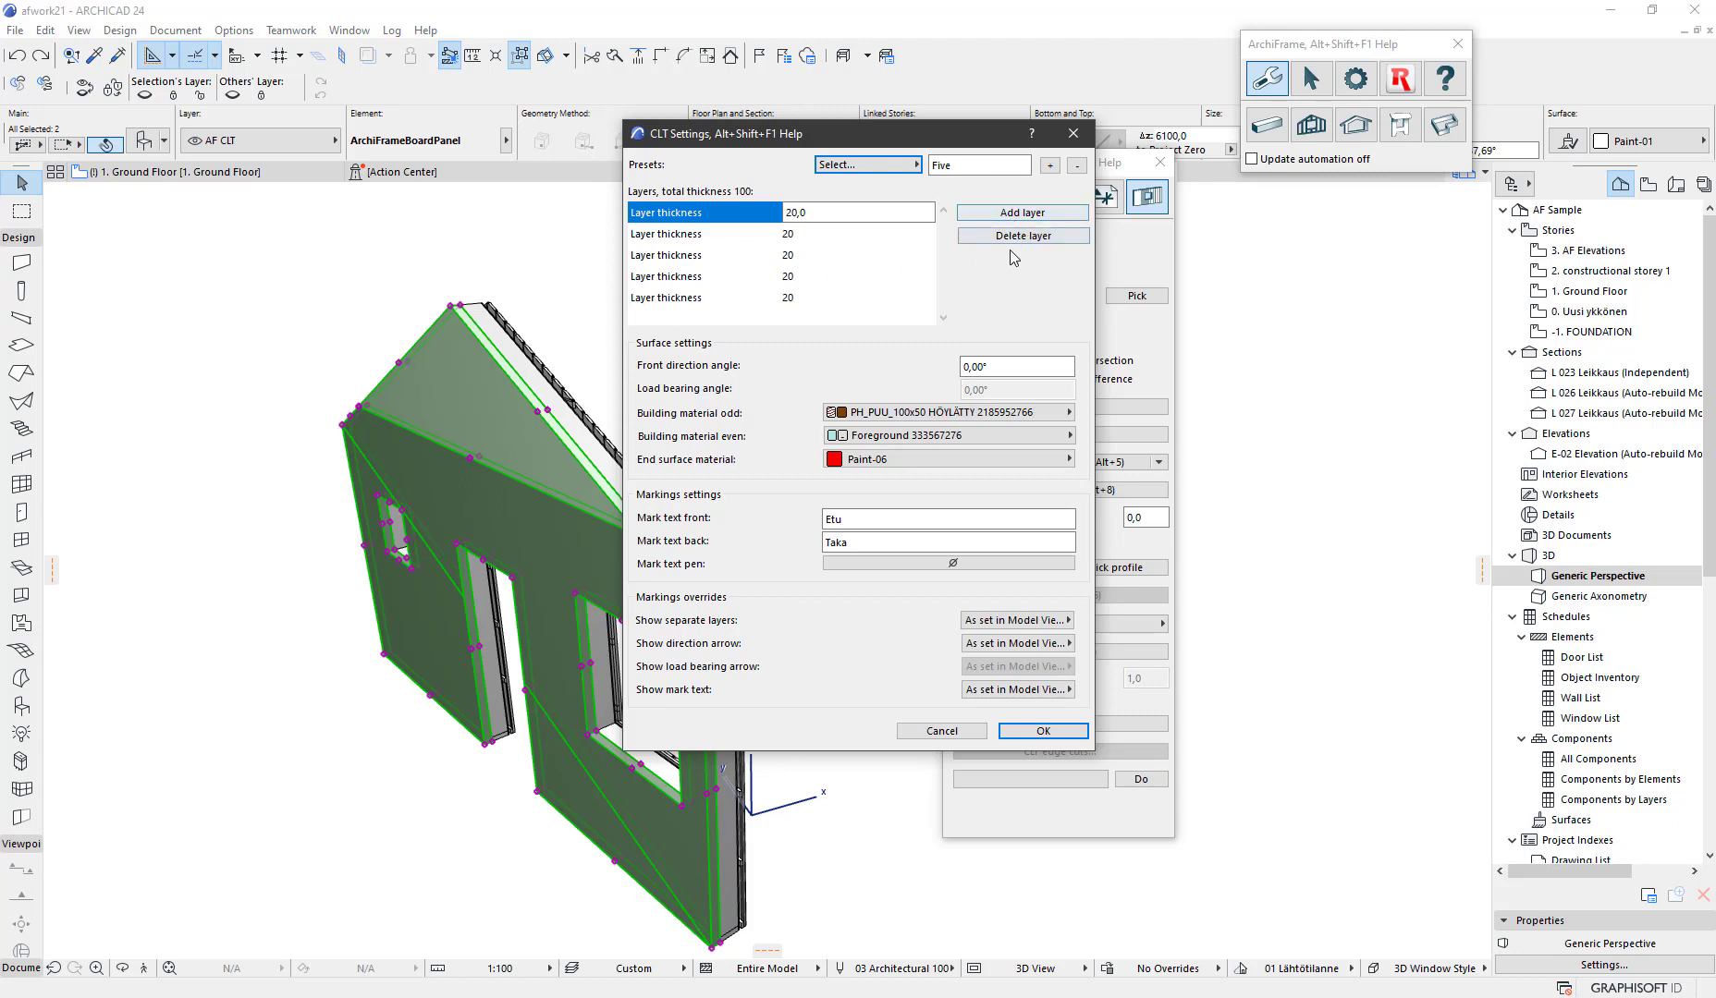
{"action": "mouse_move", "coordinate": [932, 351]}
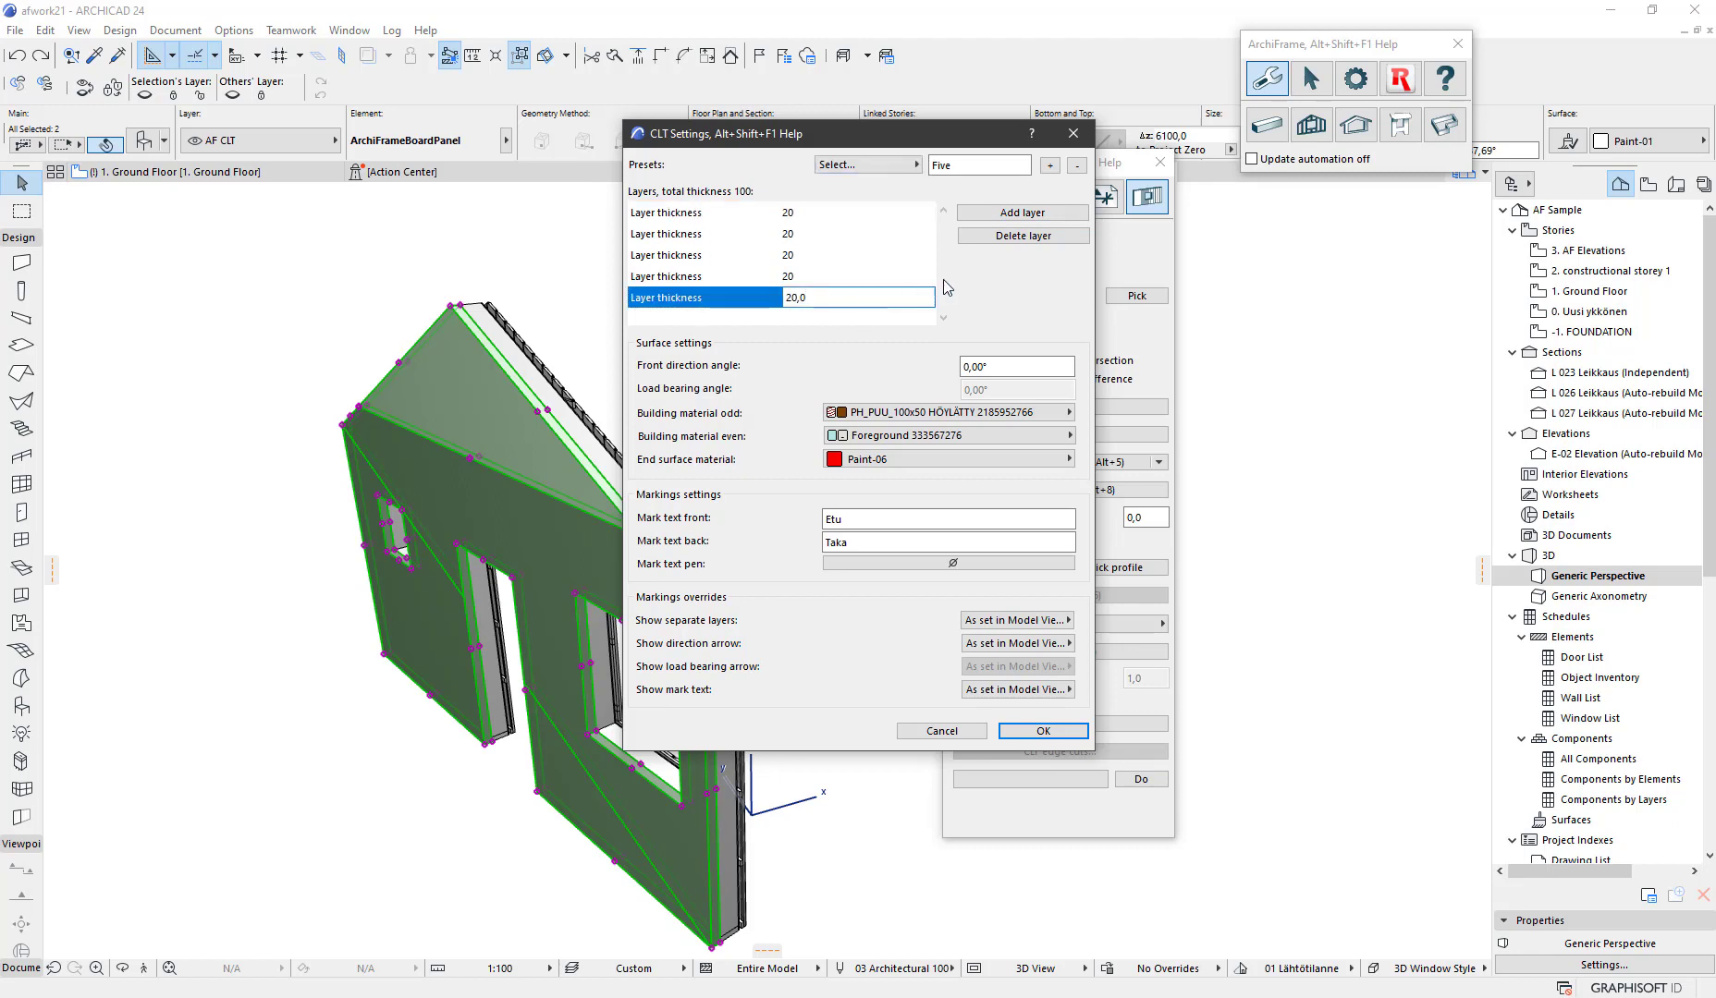
{"action": "left_click", "coordinate": [1022, 213]}
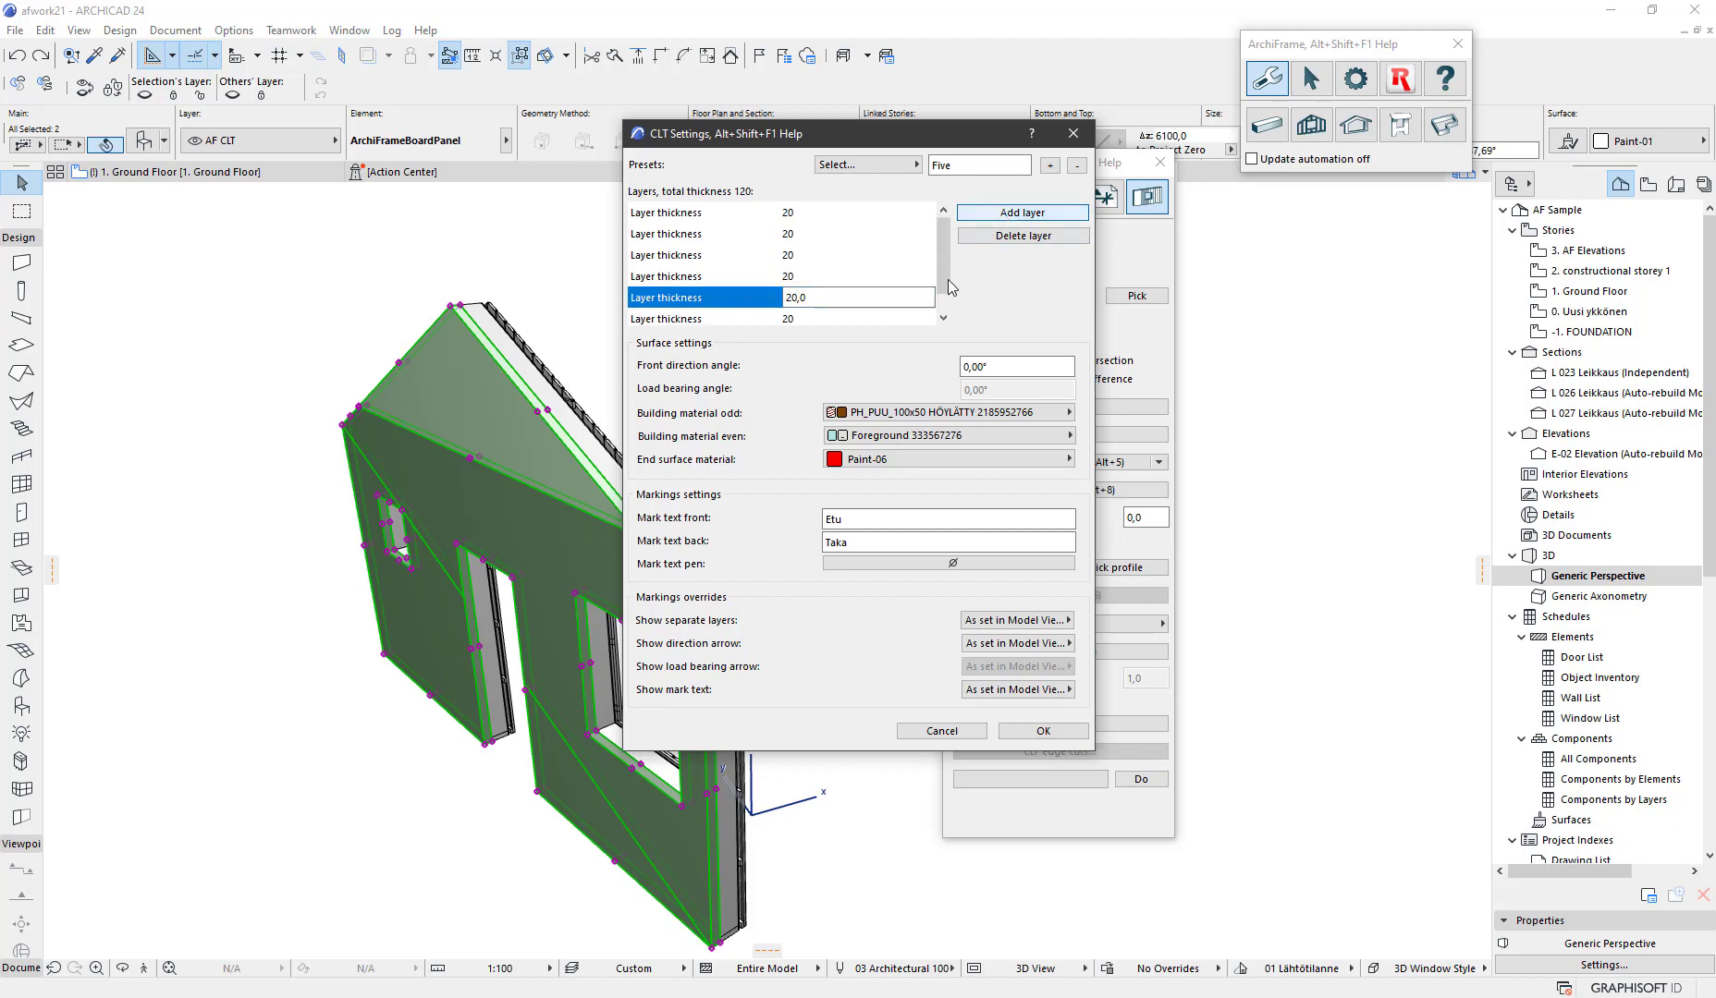
{"action": "scroll", "scroll_direction": "down", "scroll_amount": 3}
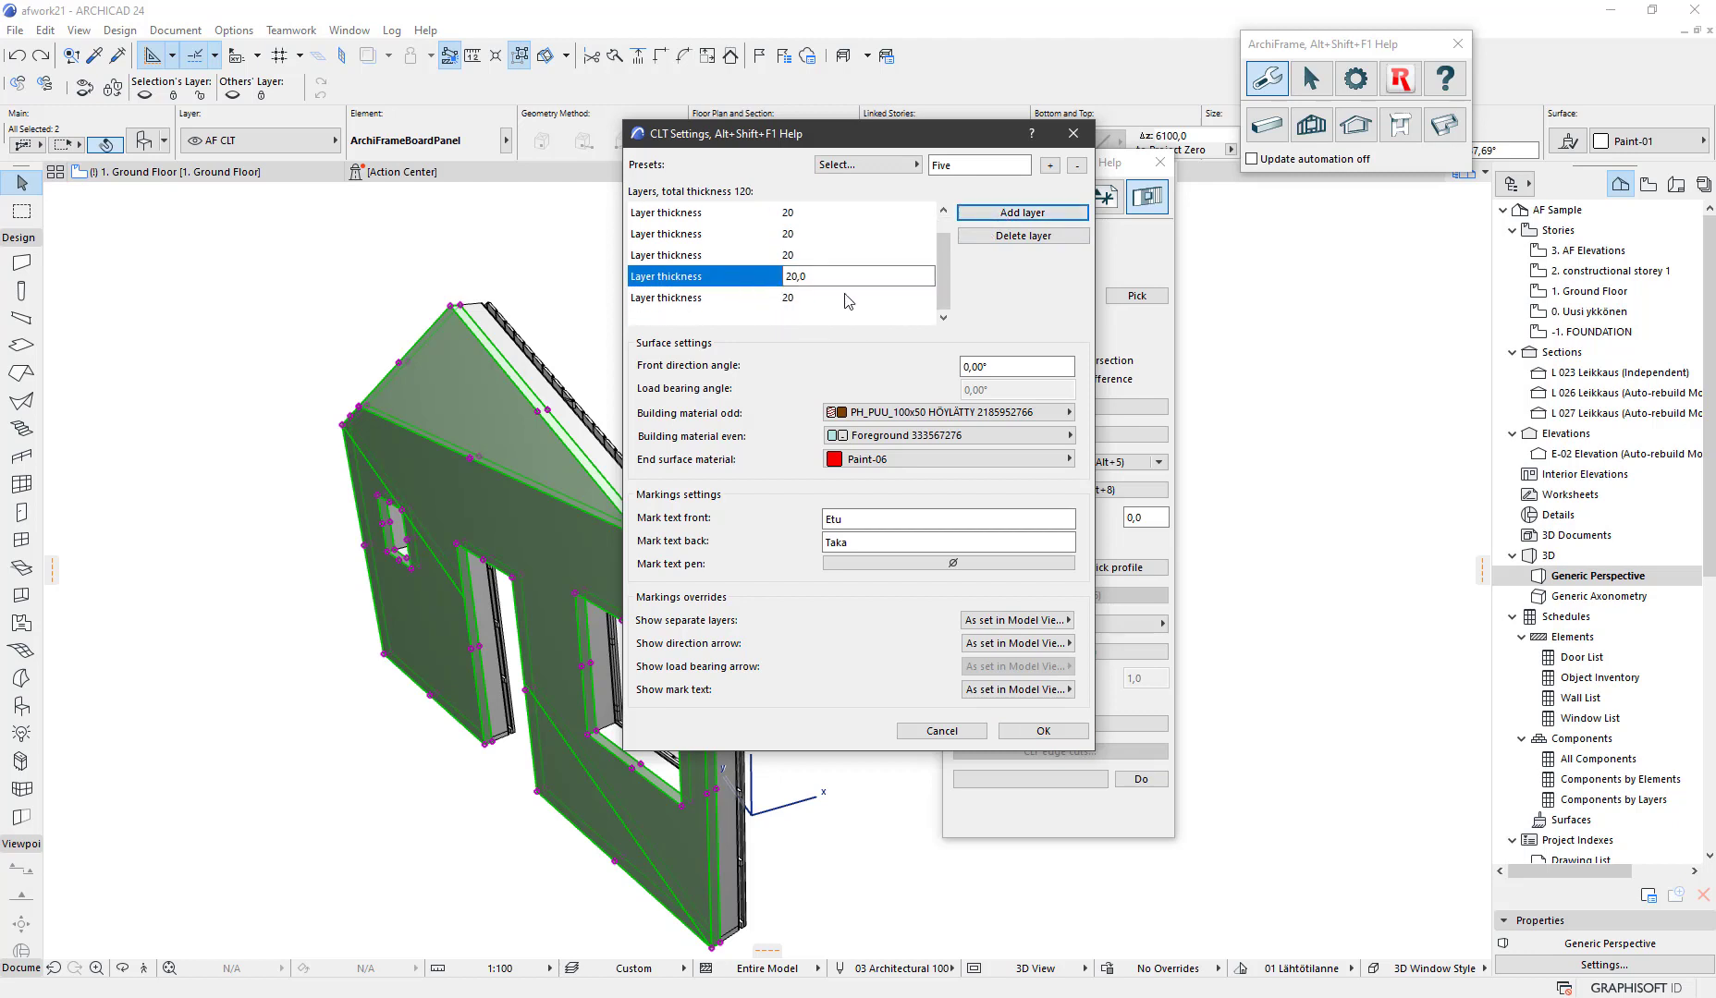
{"action": "left_click", "coordinate": [1023, 235]}
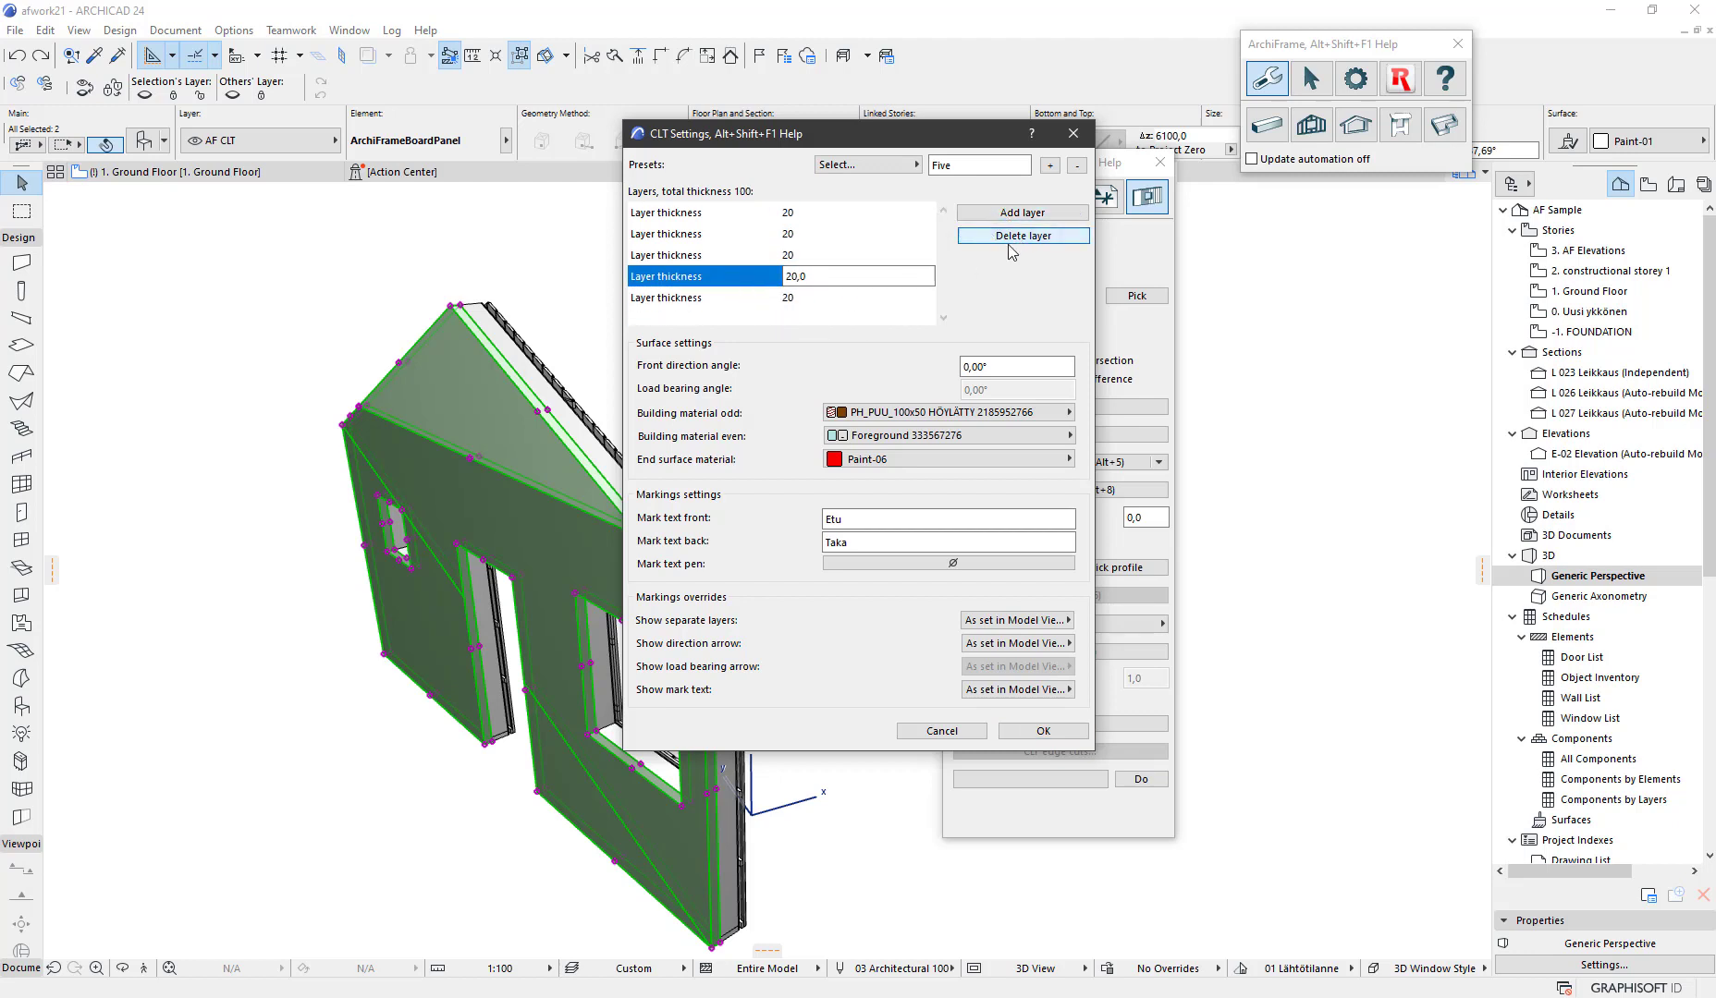
{"action": "mouse_move", "coordinate": [966, 331]}
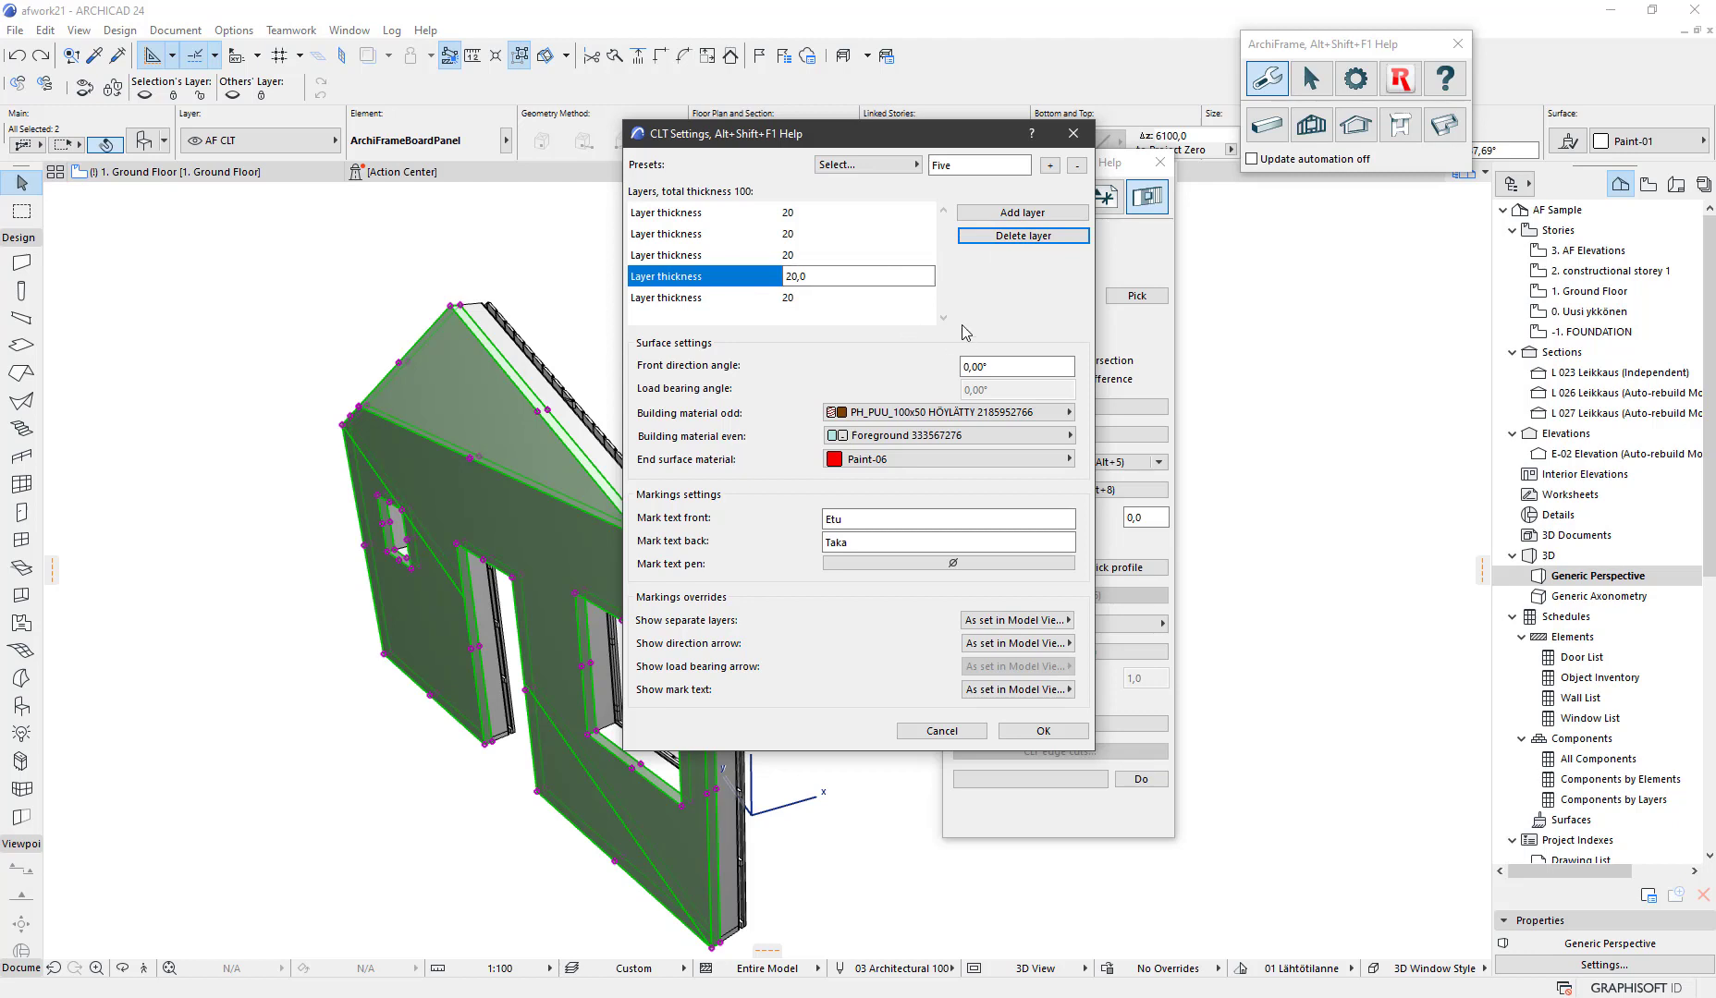
{"action": "mouse_move", "coordinate": [1021, 318]}
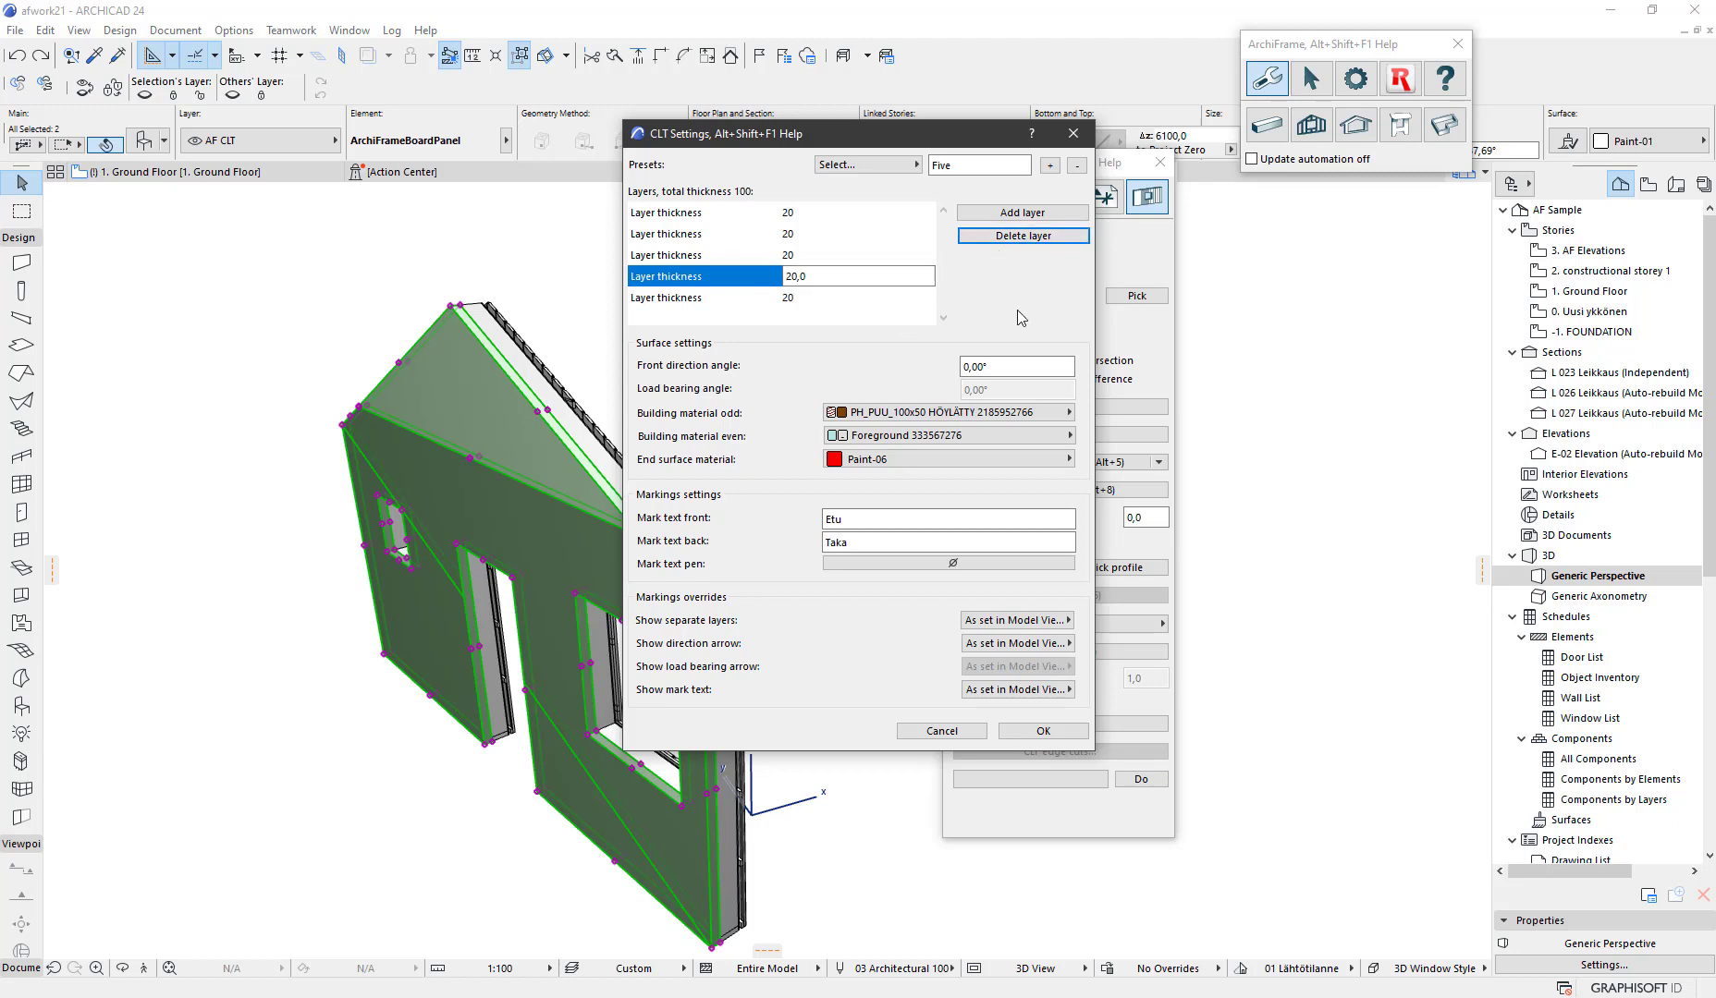
{"action": "left_click", "coordinate": [1016, 366]}
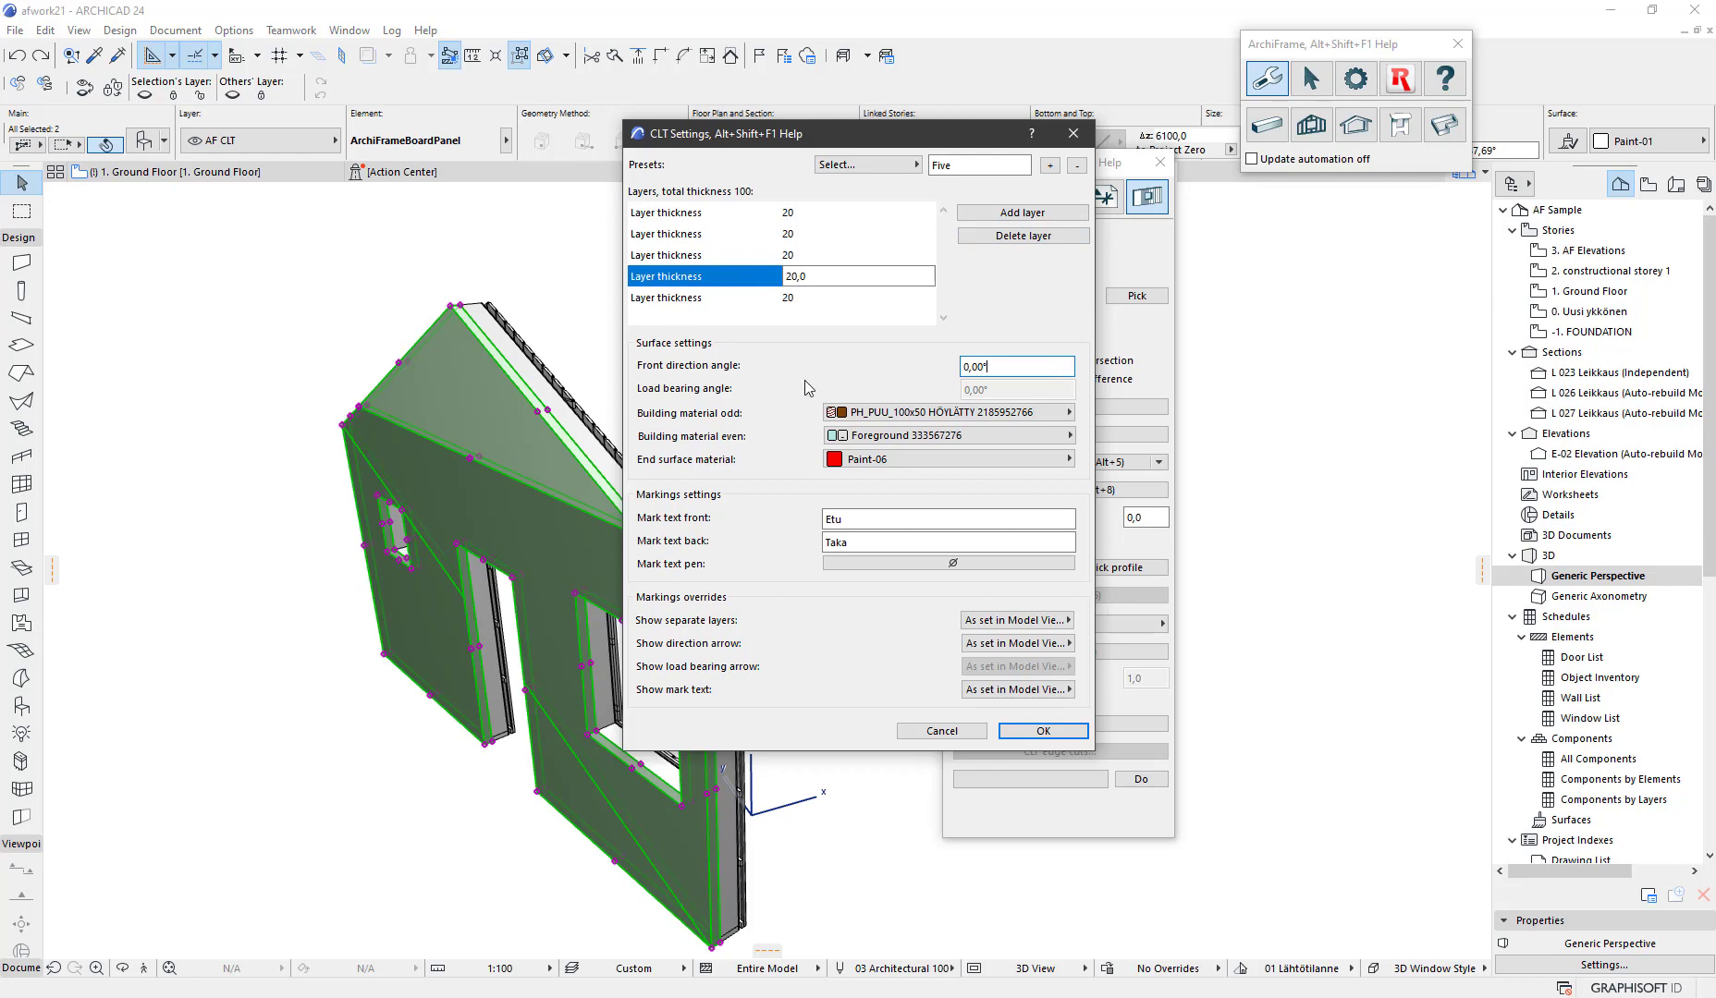
Change the mark texts from Etu and Taka to Front and Back
{"action": "left_click", "coordinate": [947, 413]}
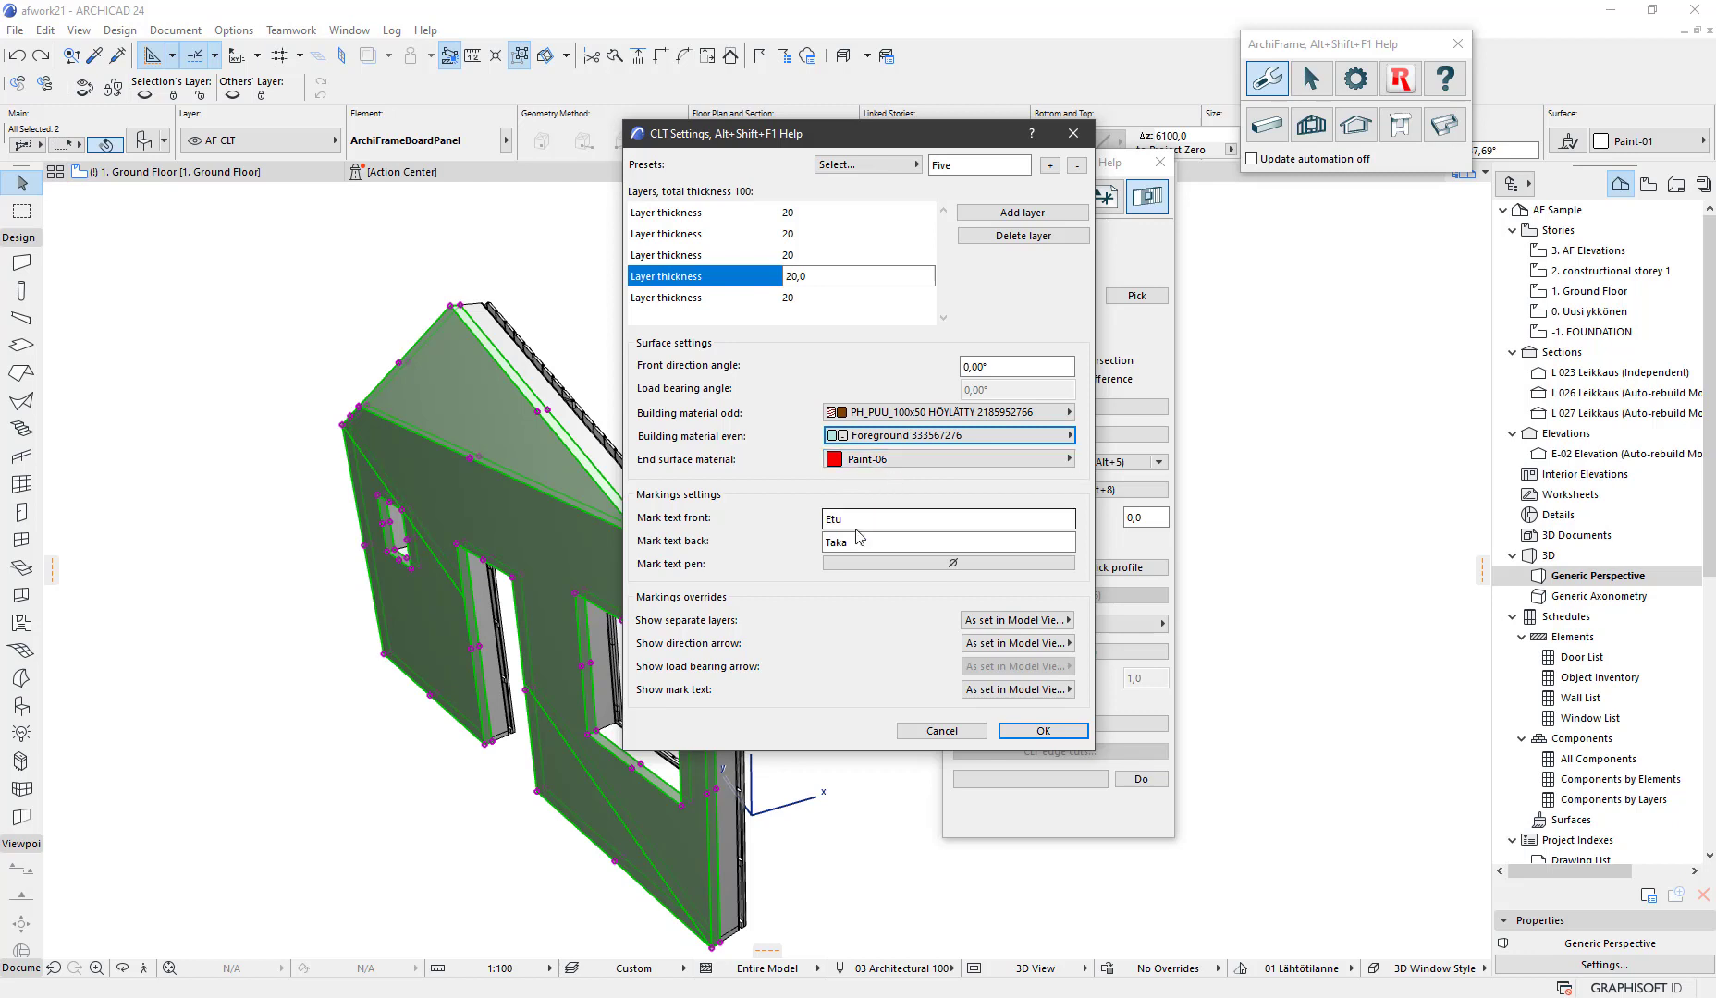
{"action": "type", "text": "Front"}
{"action": "left_click", "coordinate": [948, 541]}
{"action": "type", "text": "Bac"}
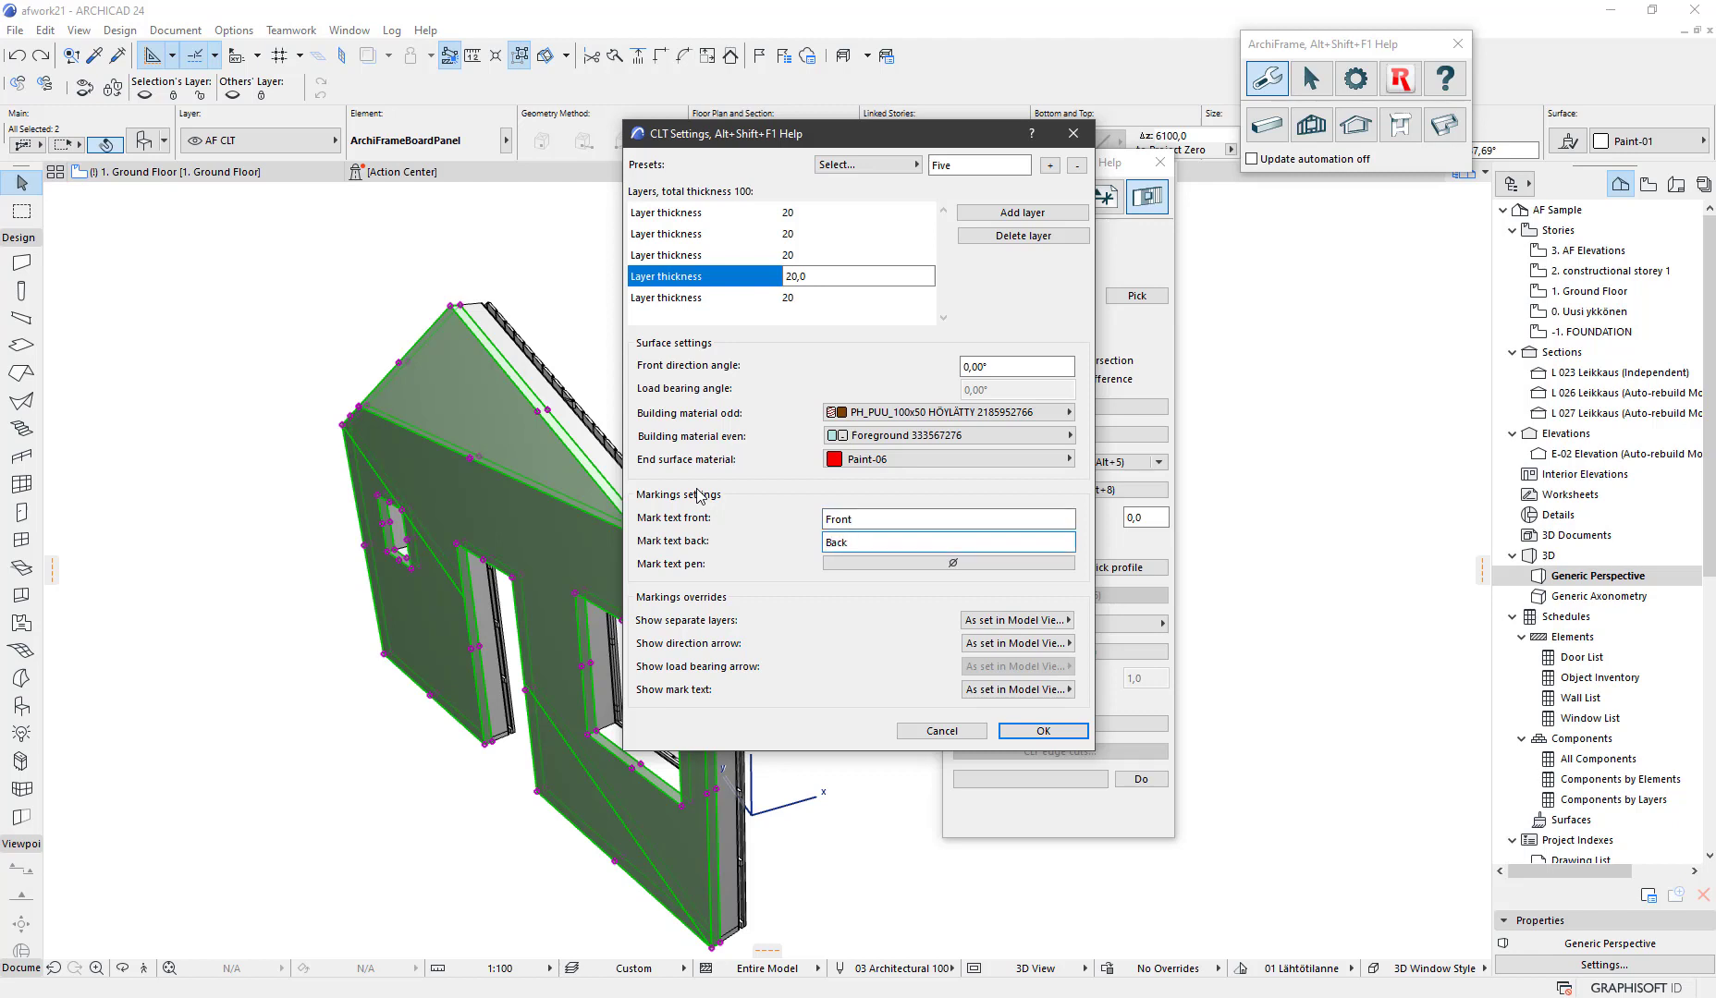
{"action": "mouse_move", "coordinate": [659, 653]}
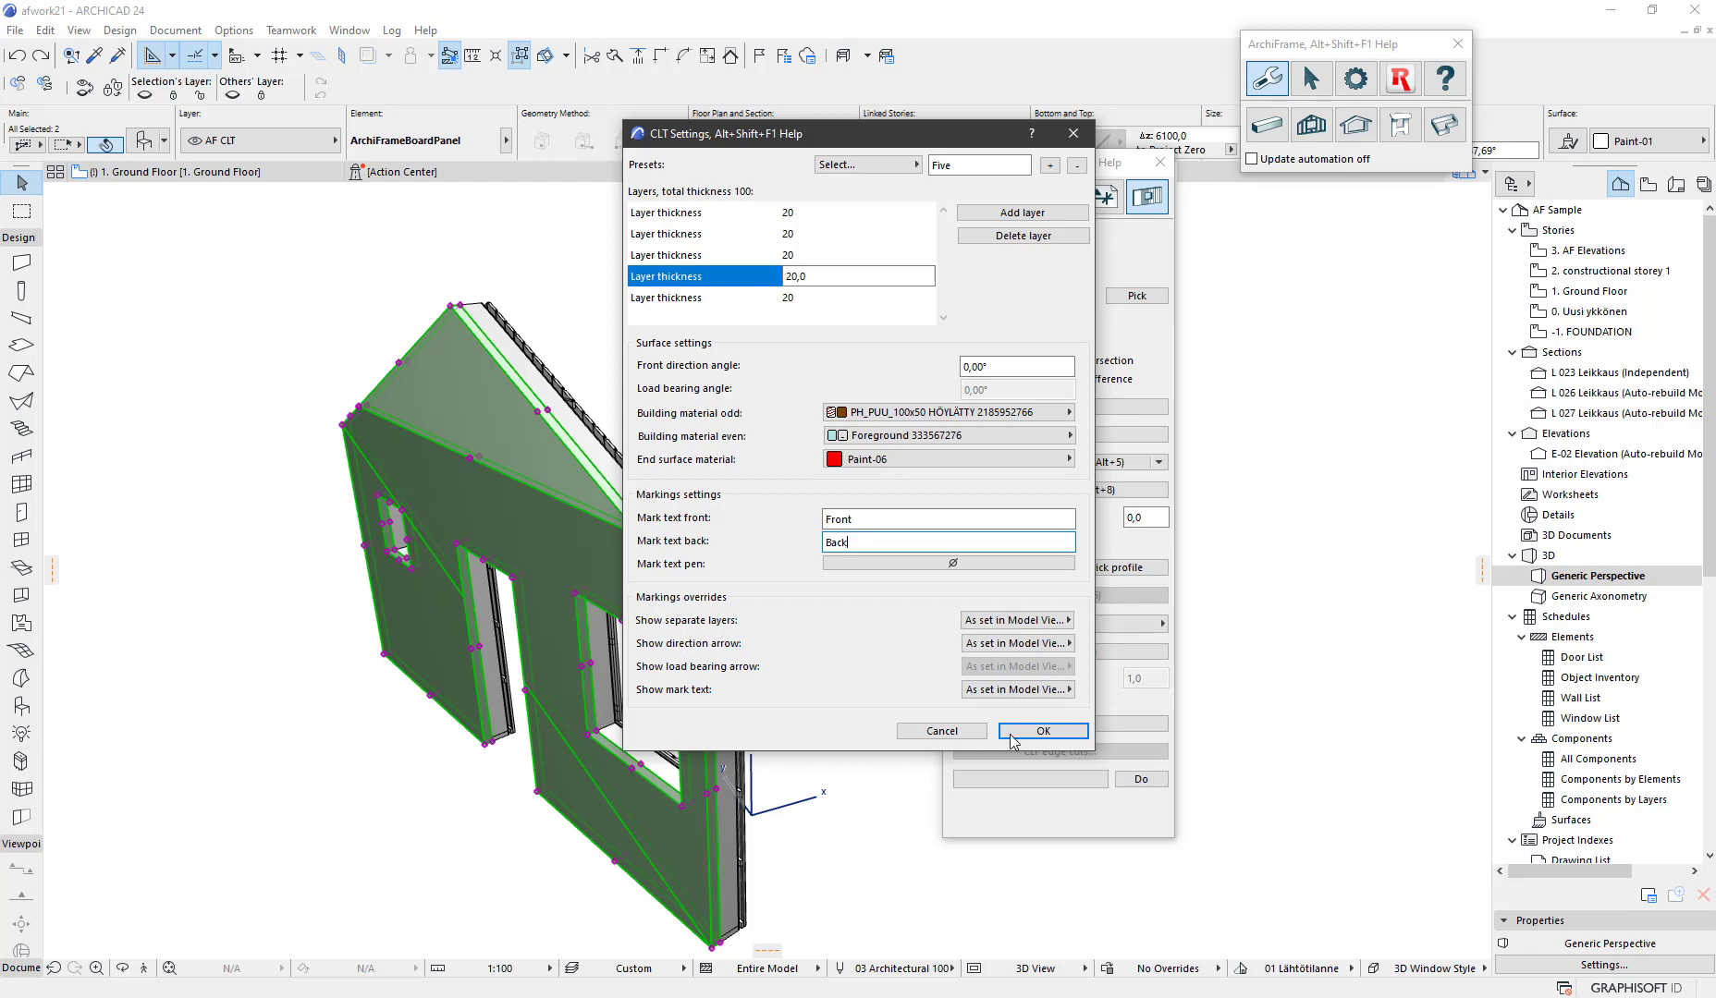
Apply the CLT settings to the panel and bring up the SmartGuide CLT Settings help
{"action": "left_click", "coordinate": [1042, 732]}
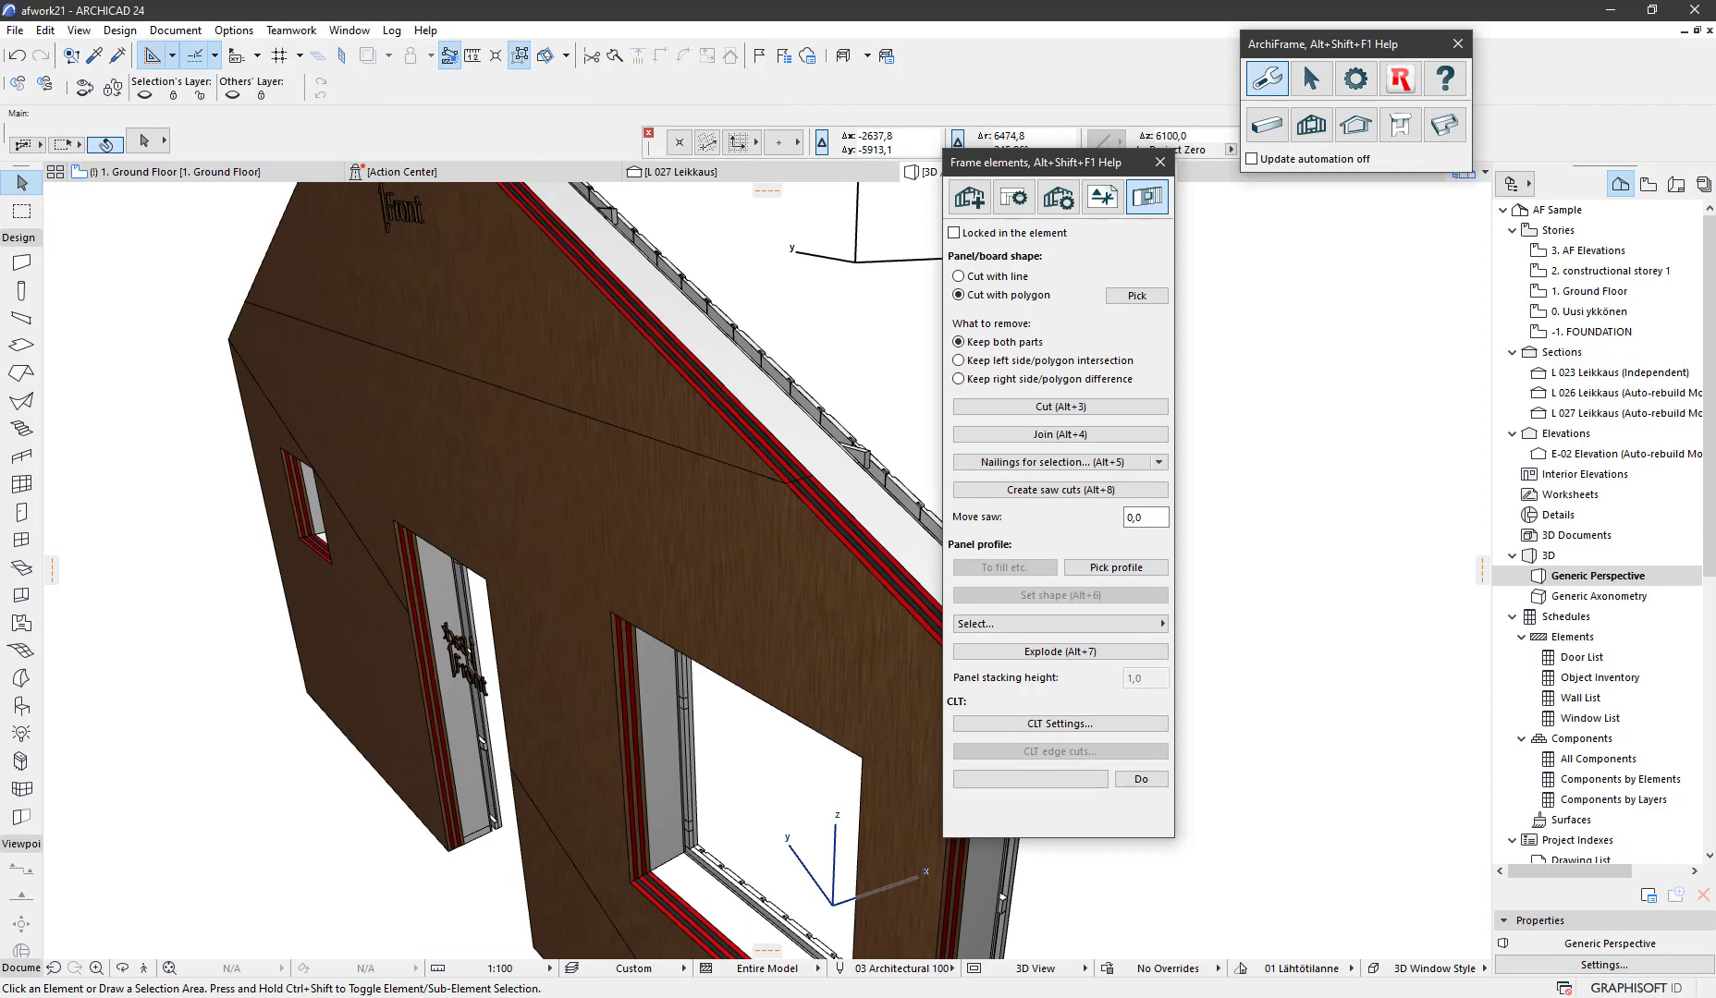
{"action": "left_click", "coordinate": [1059, 722]}
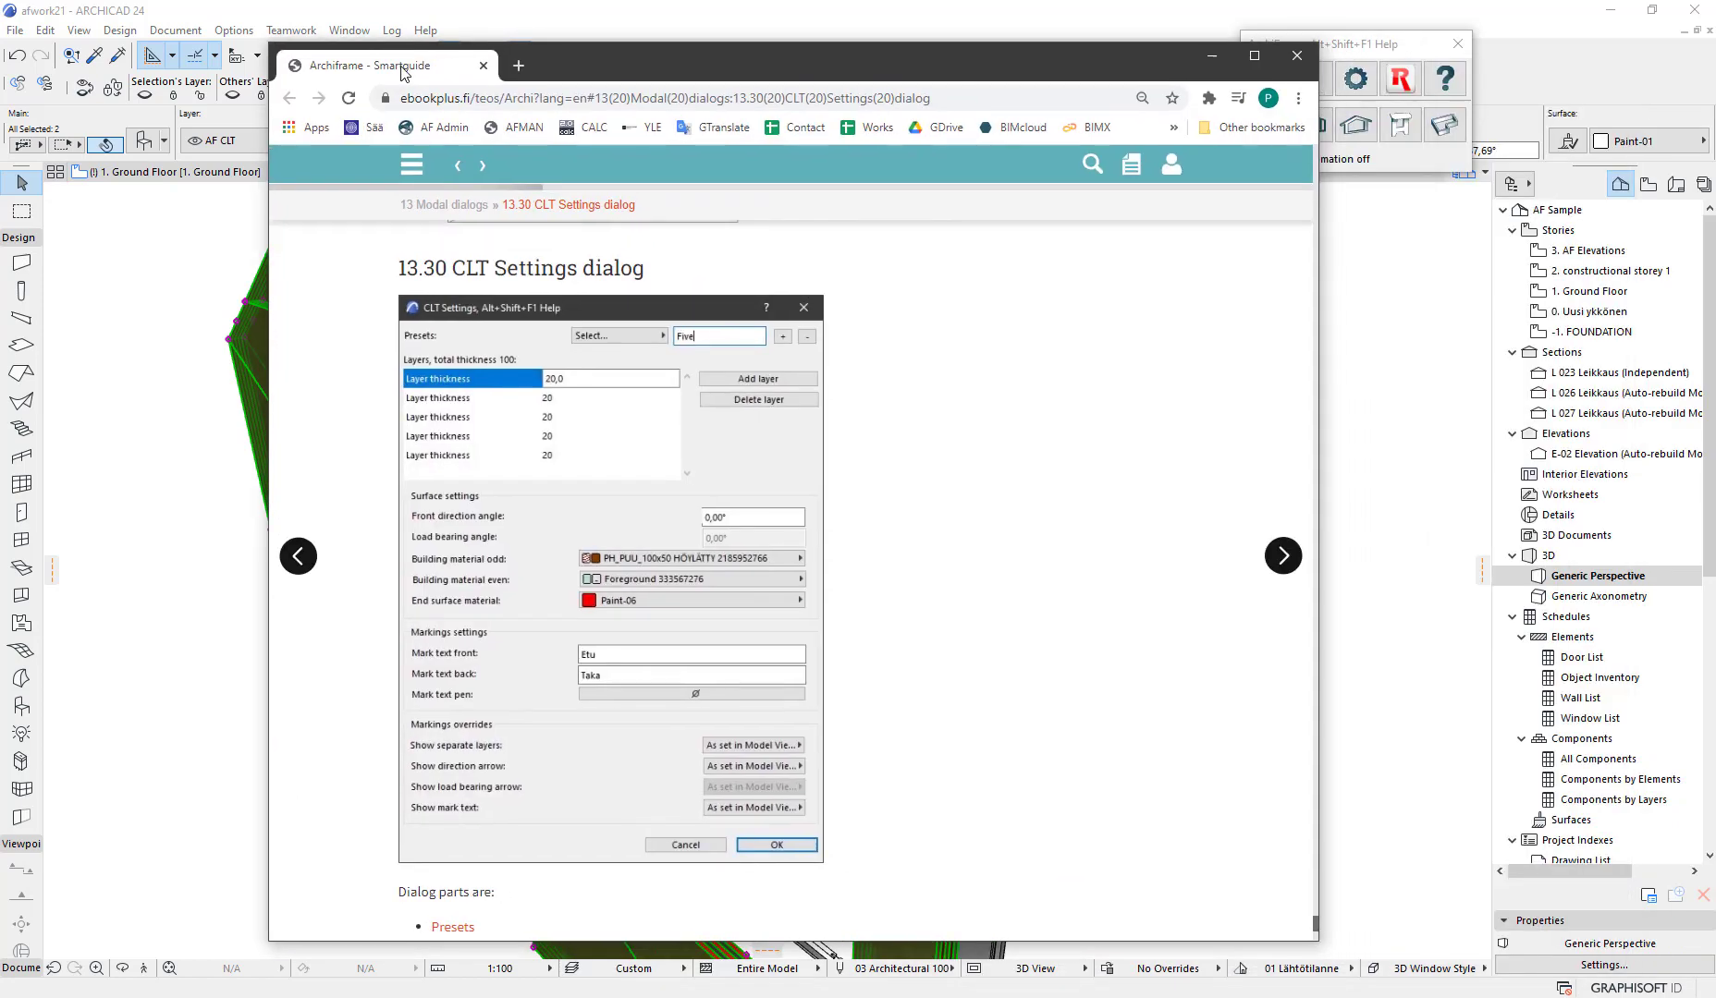
{"action": "scroll", "scroll_direction": "down", "scroll_amount": 3}
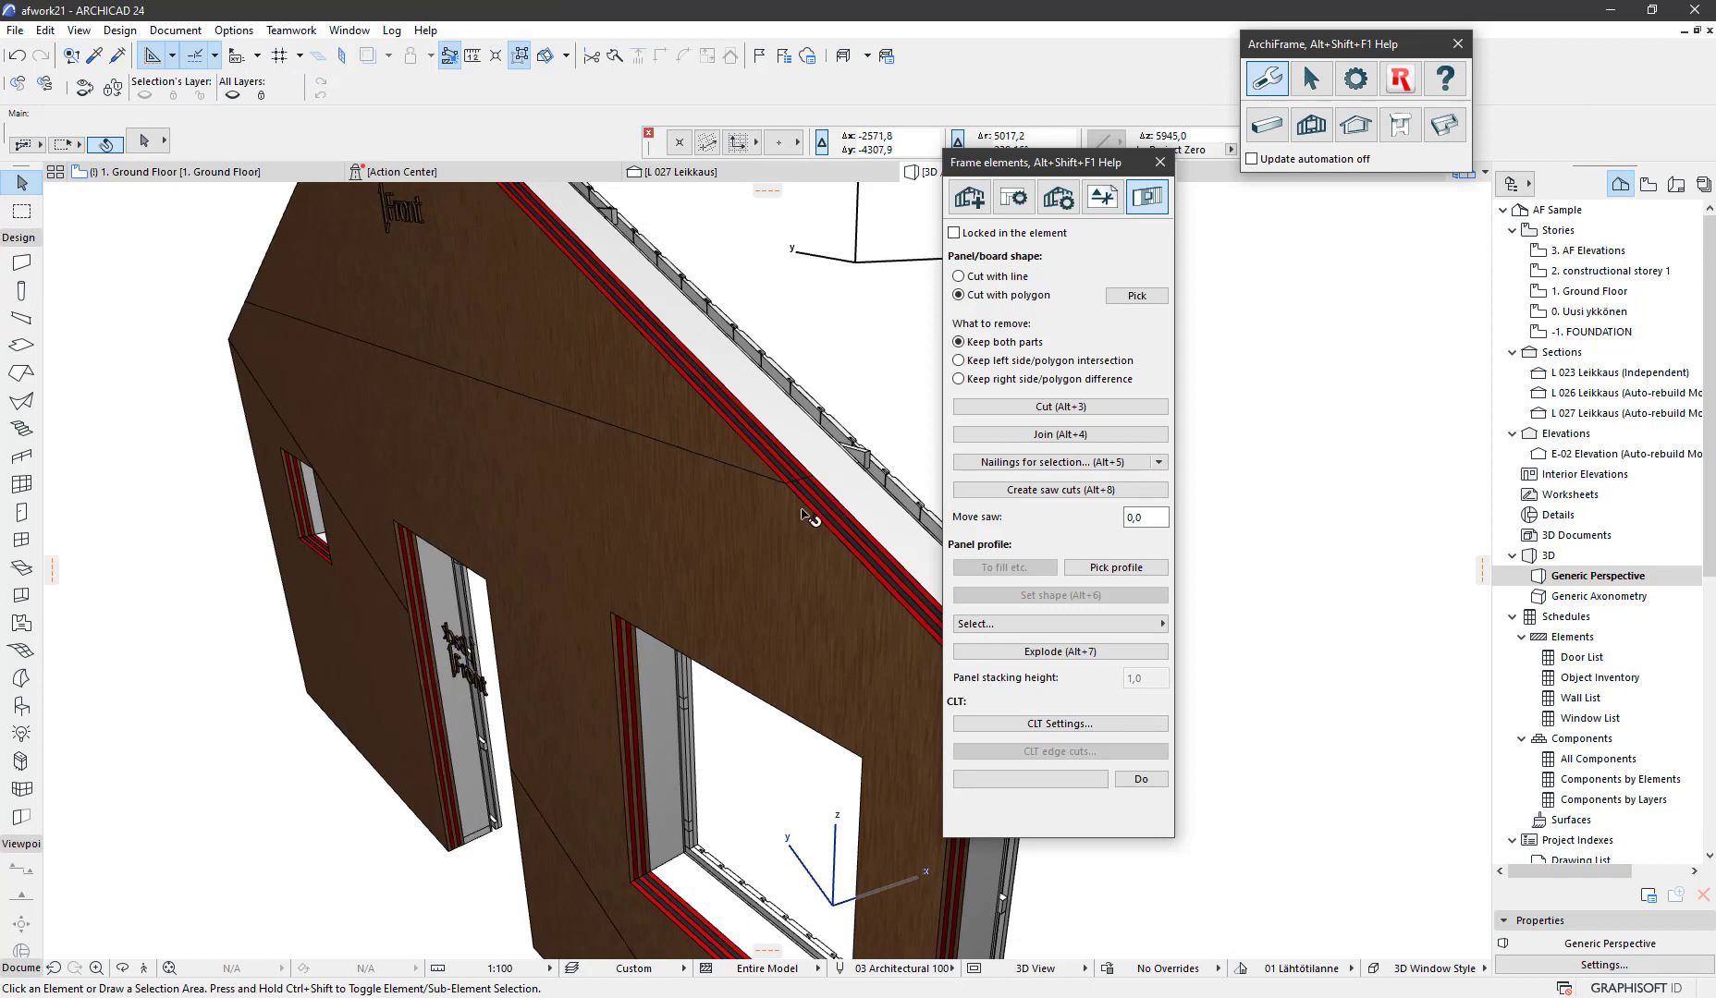
{"action": "mouse_move", "coordinate": [811, 522]}
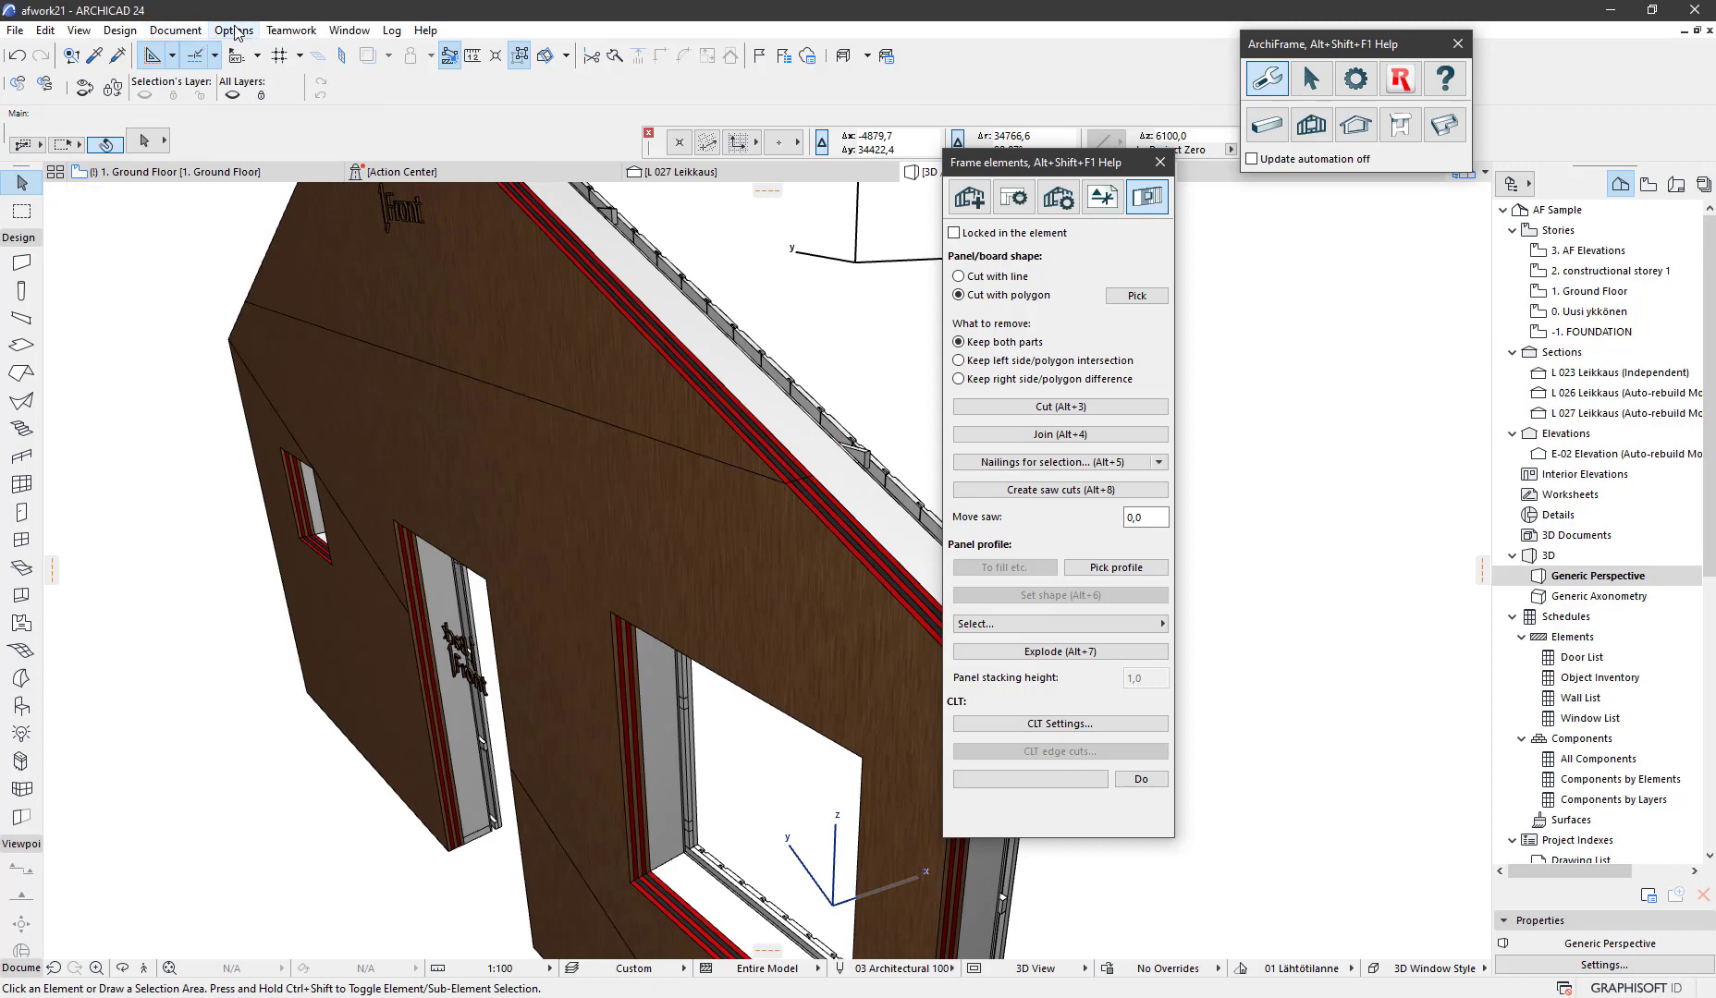
Choose Options > Element Attributes > Building Materials
{"action": "left_click", "coordinate": [232, 30]}
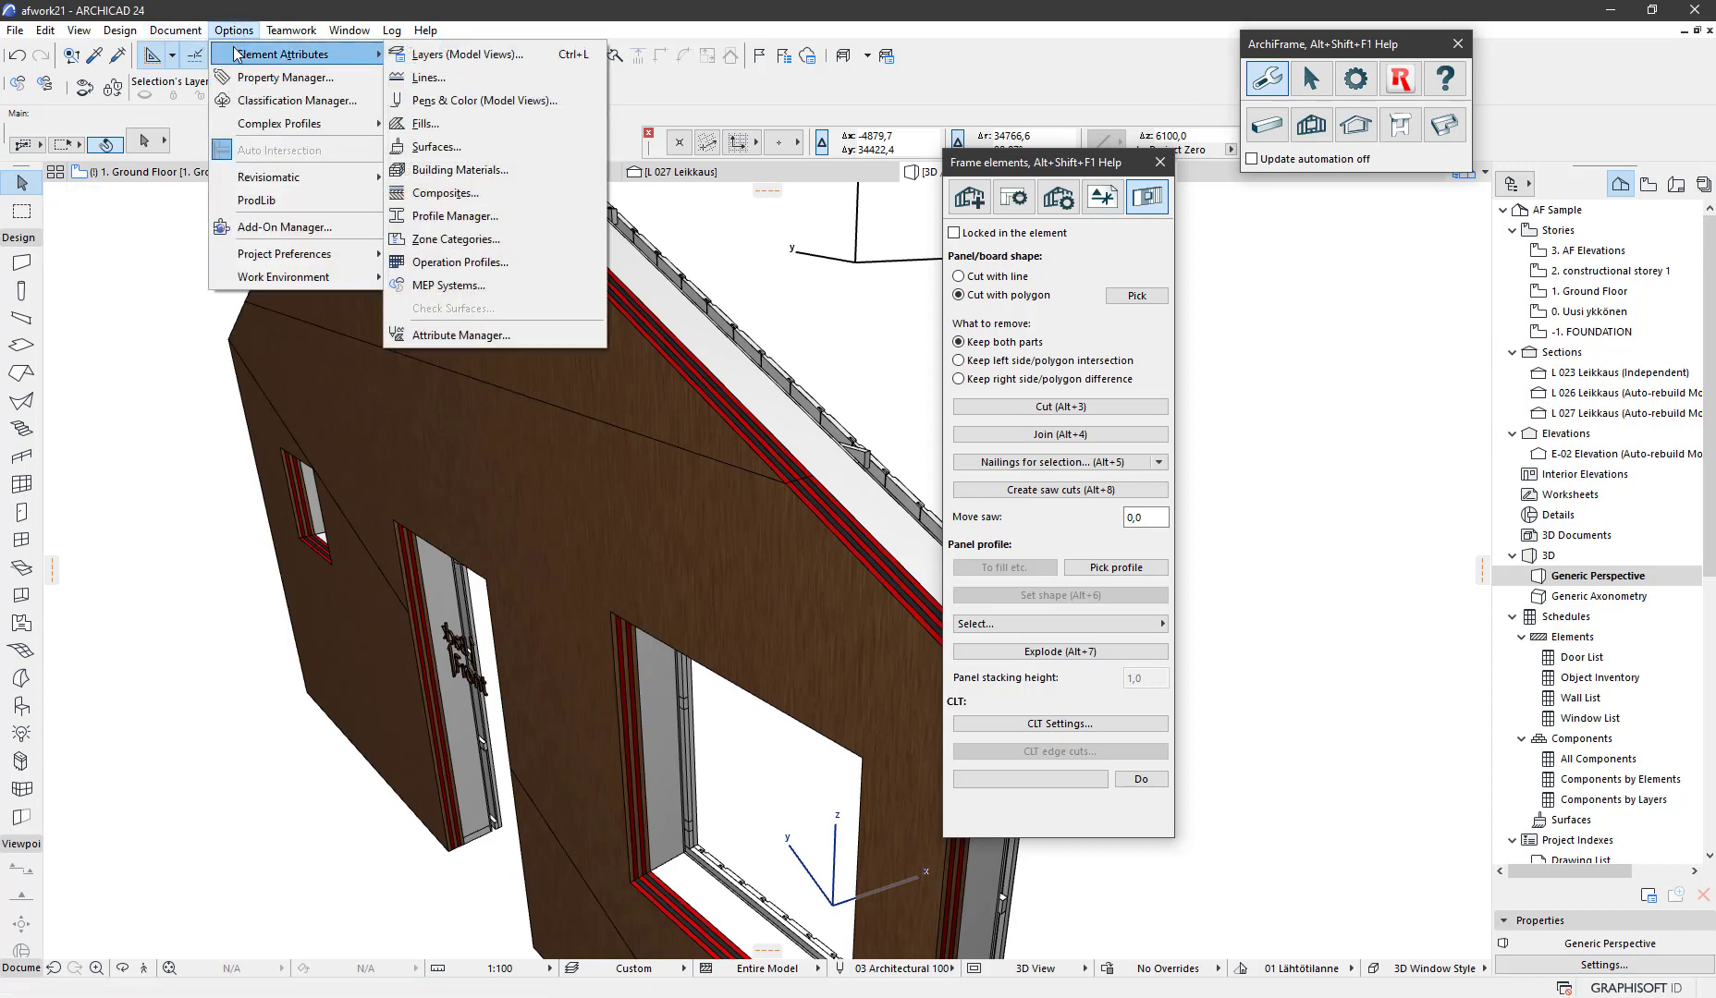
{"action": "mouse_move", "coordinate": [461, 169]}
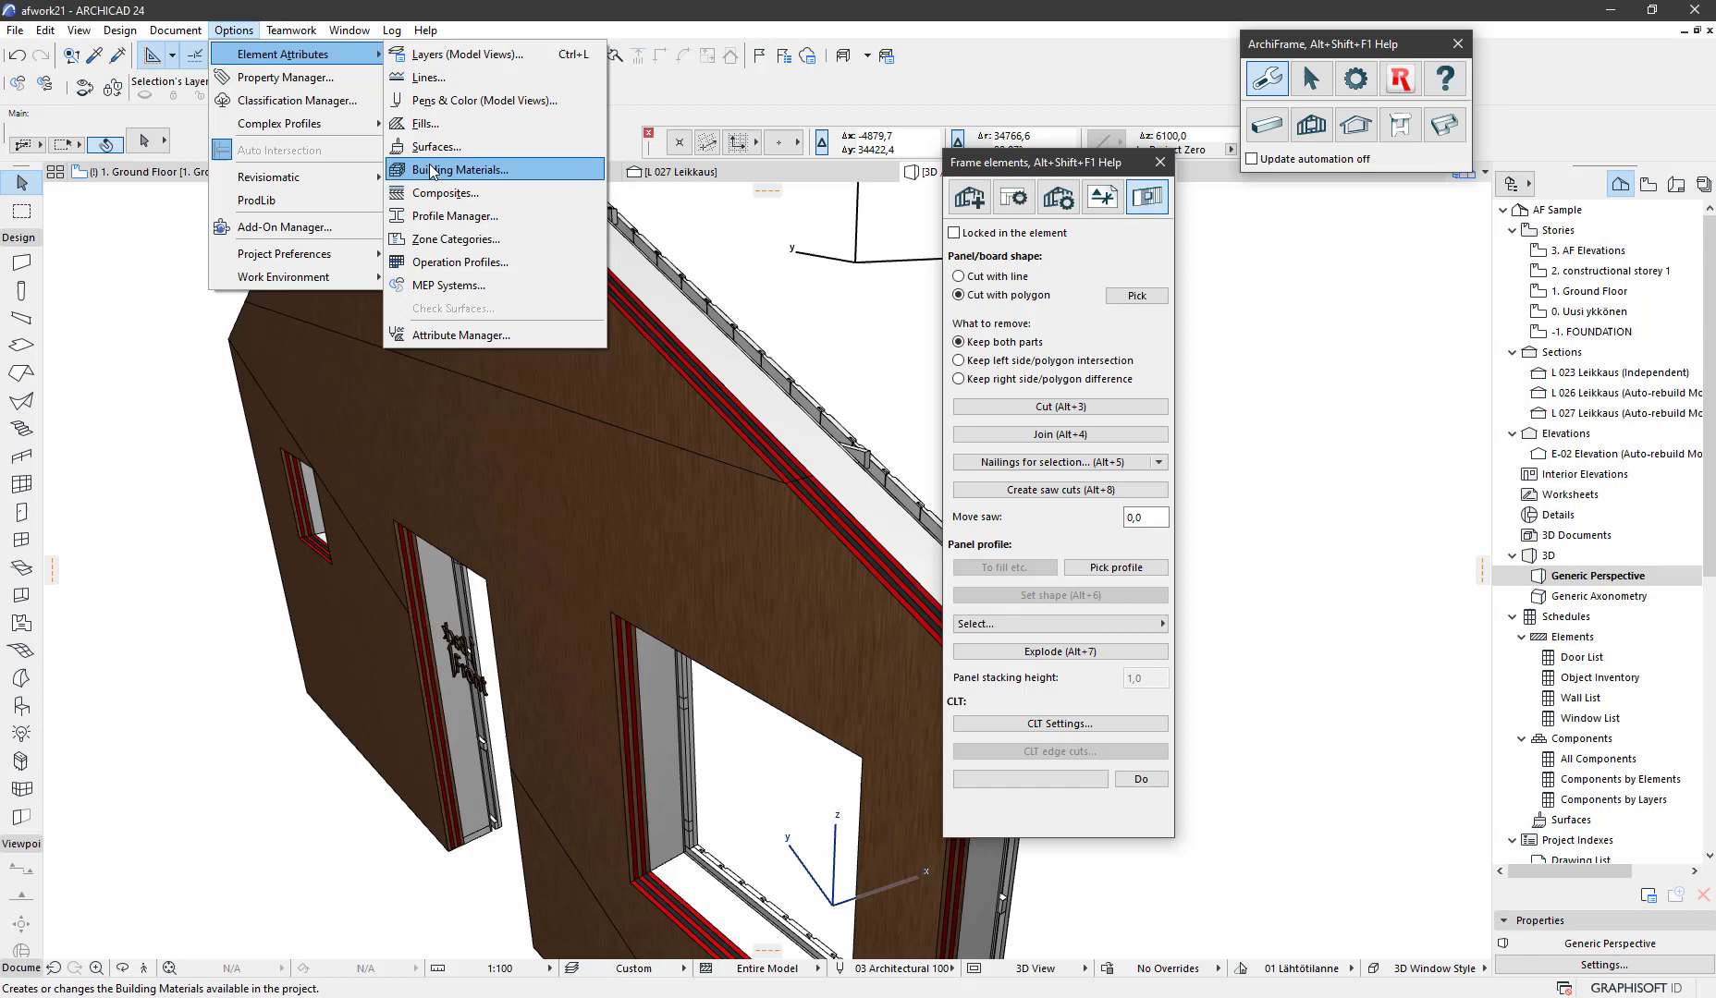
{"action": "left_click", "coordinate": [458, 169]}
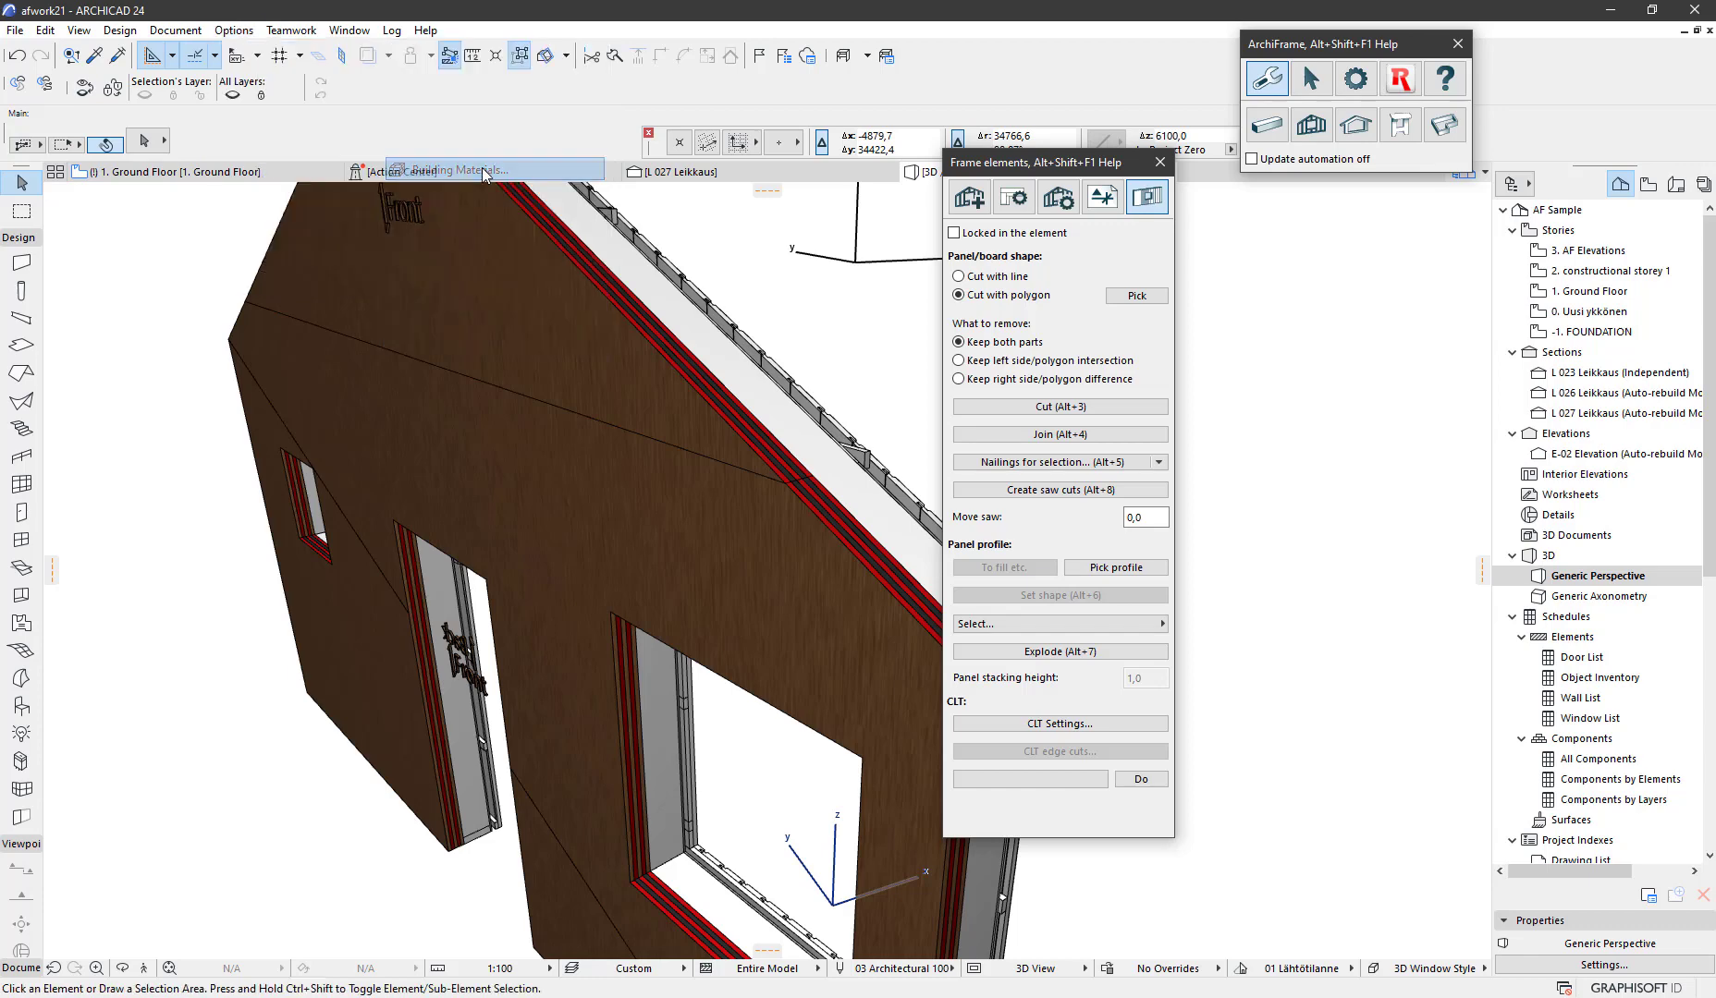
Select PH_PUU_100x50 HÖYLÄTTY and browse surfaces, keeping Wd-Walnut Vertical
{"action": "left_click", "coordinate": [467, 169]}
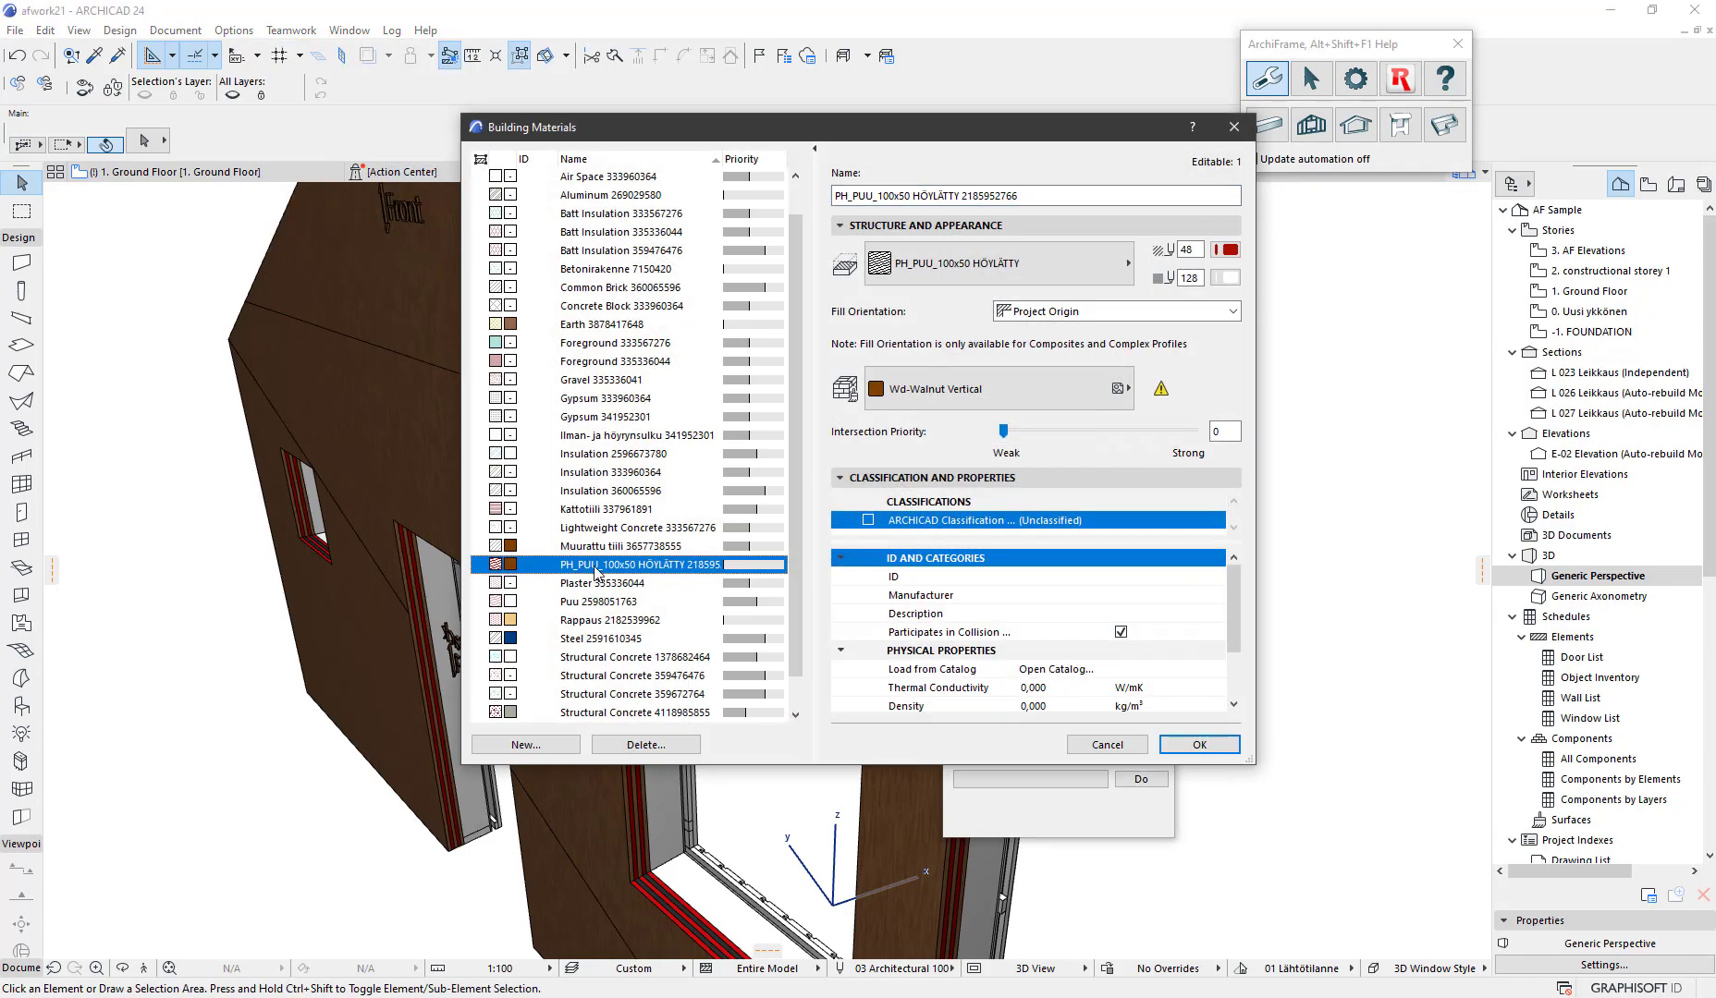
{"action": "mouse_move", "coordinate": [353, 500]}
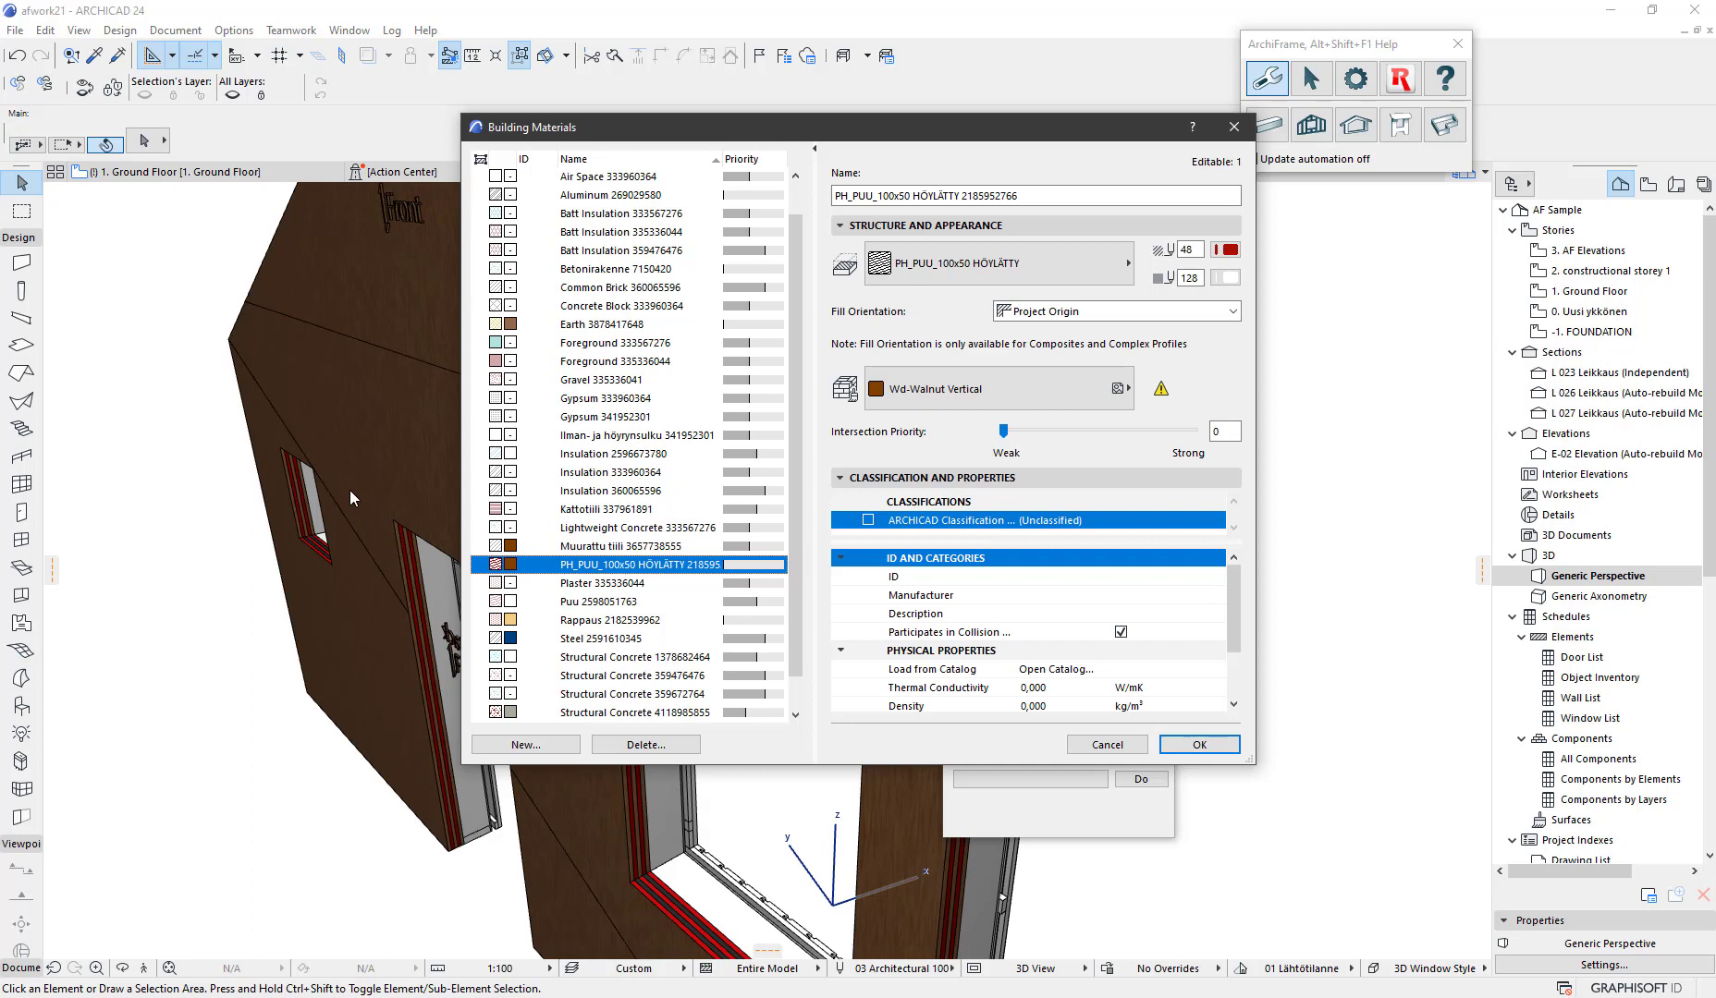
{"action": "mouse_move", "coordinate": [812, 526]}
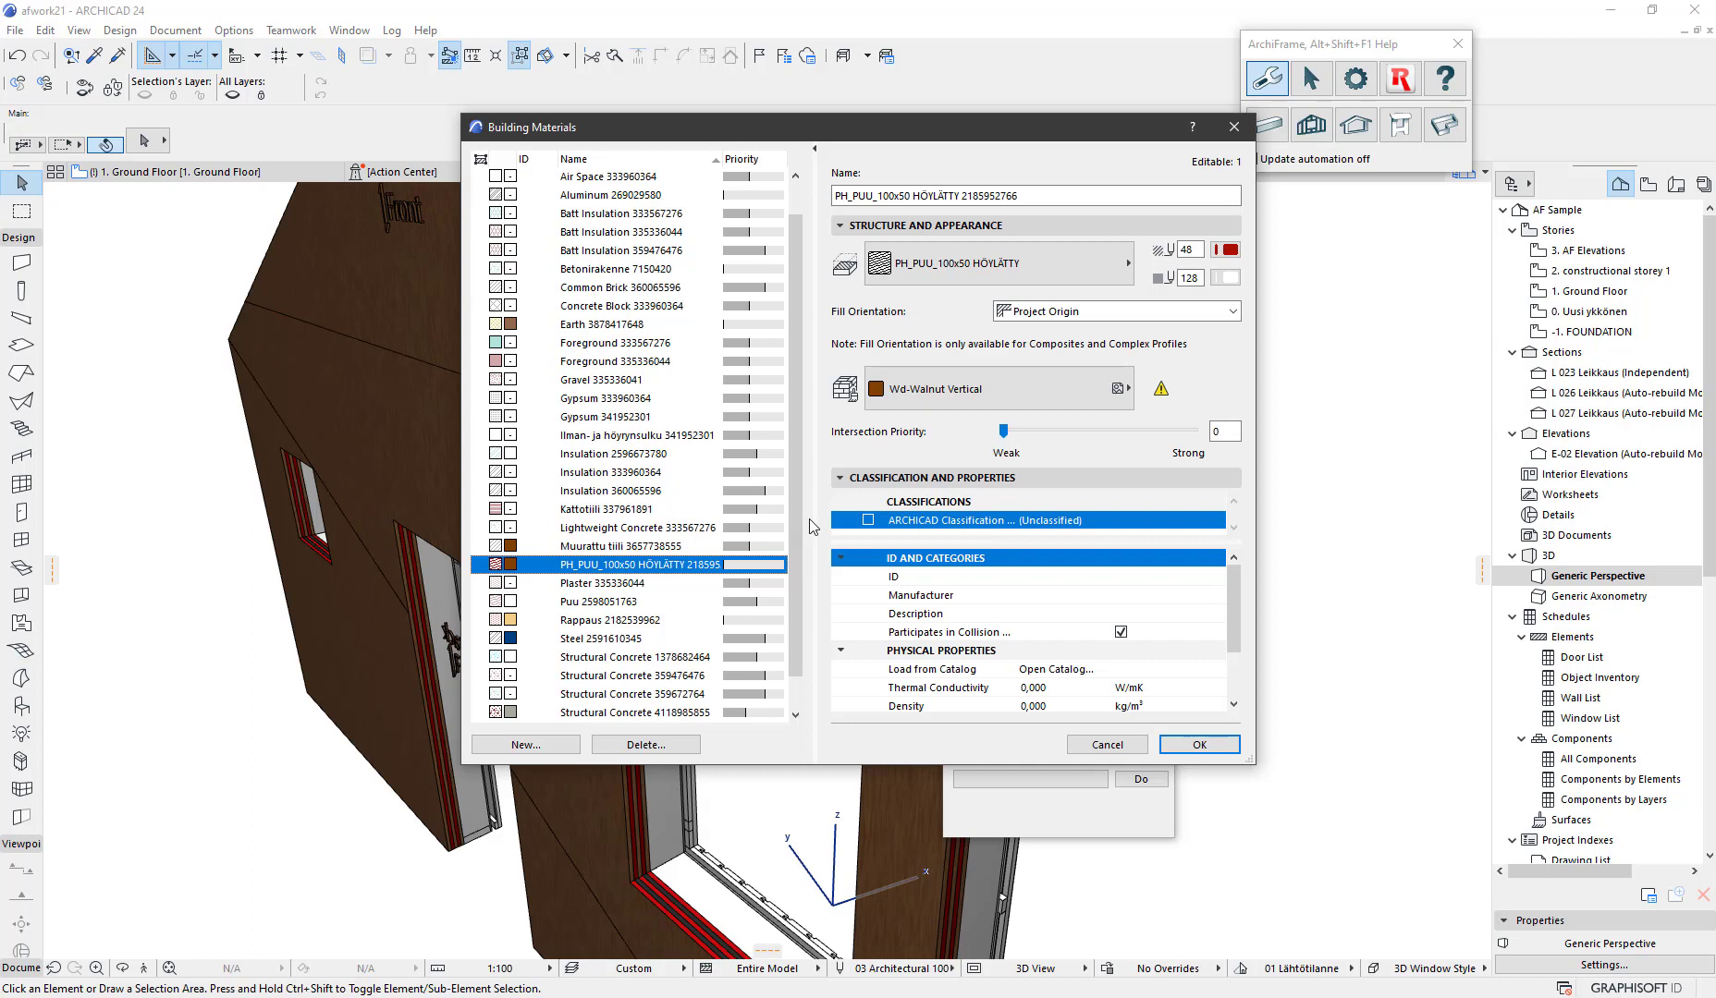
{"action": "mouse_move", "coordinate": [367, 405]}
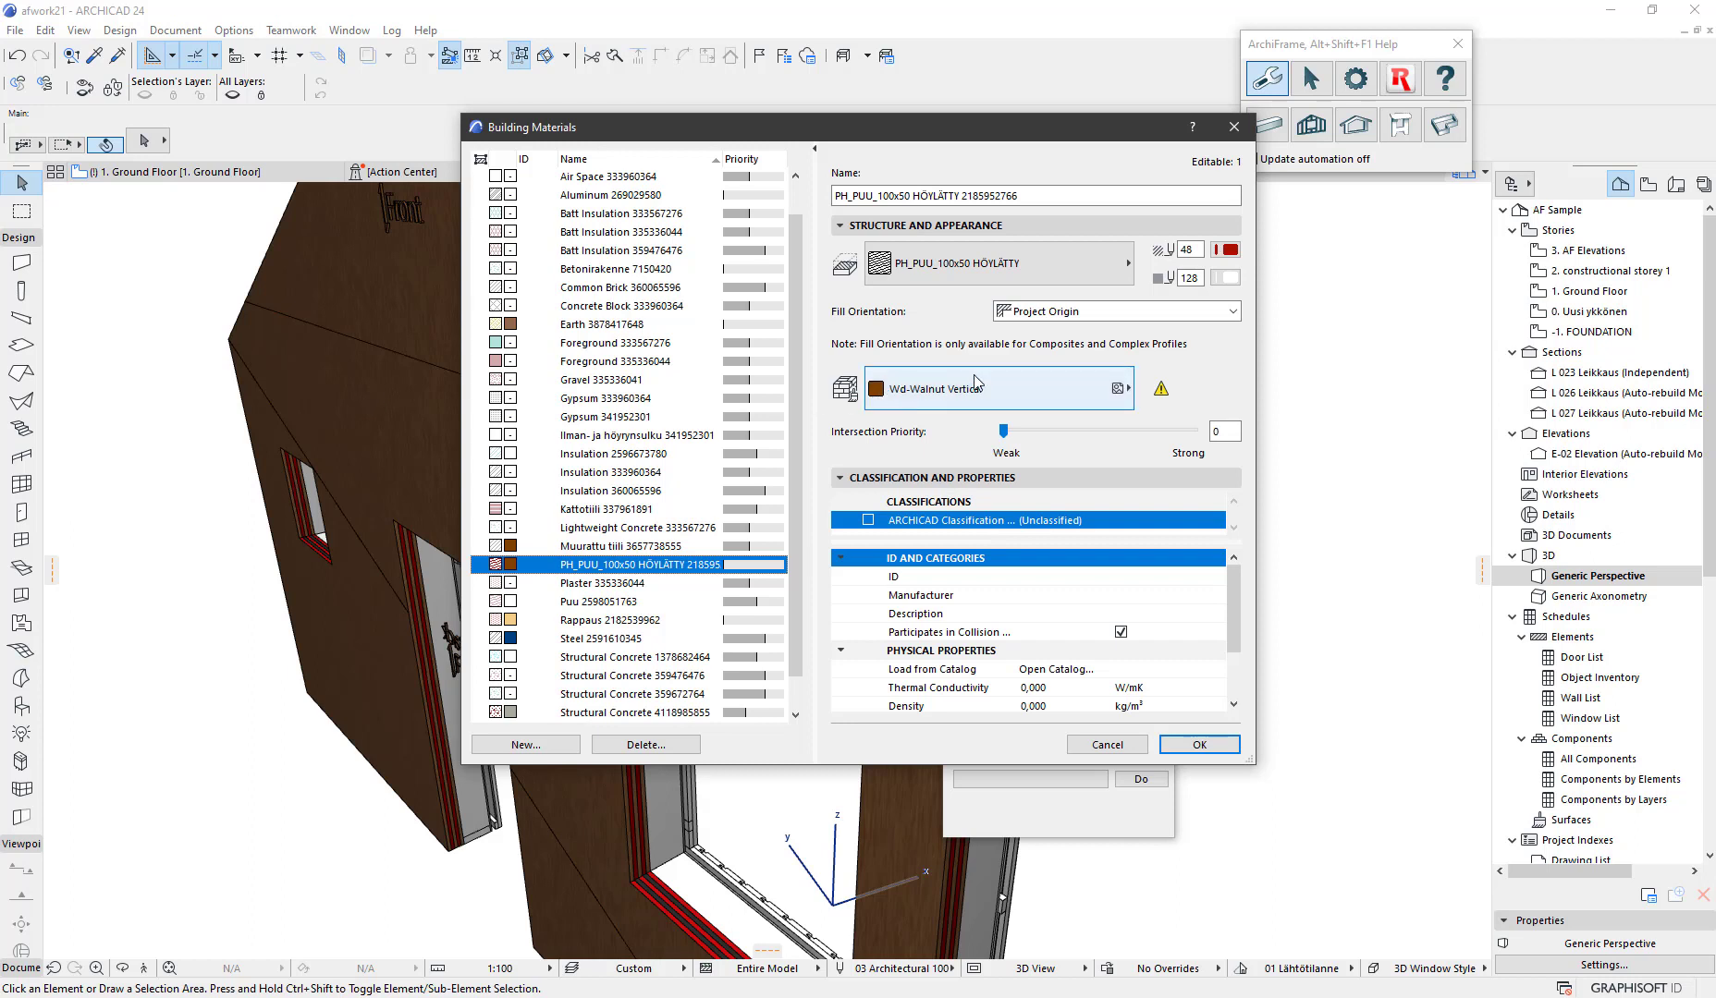
{"action": "mouse_move", "coordinate": [975, 386]}
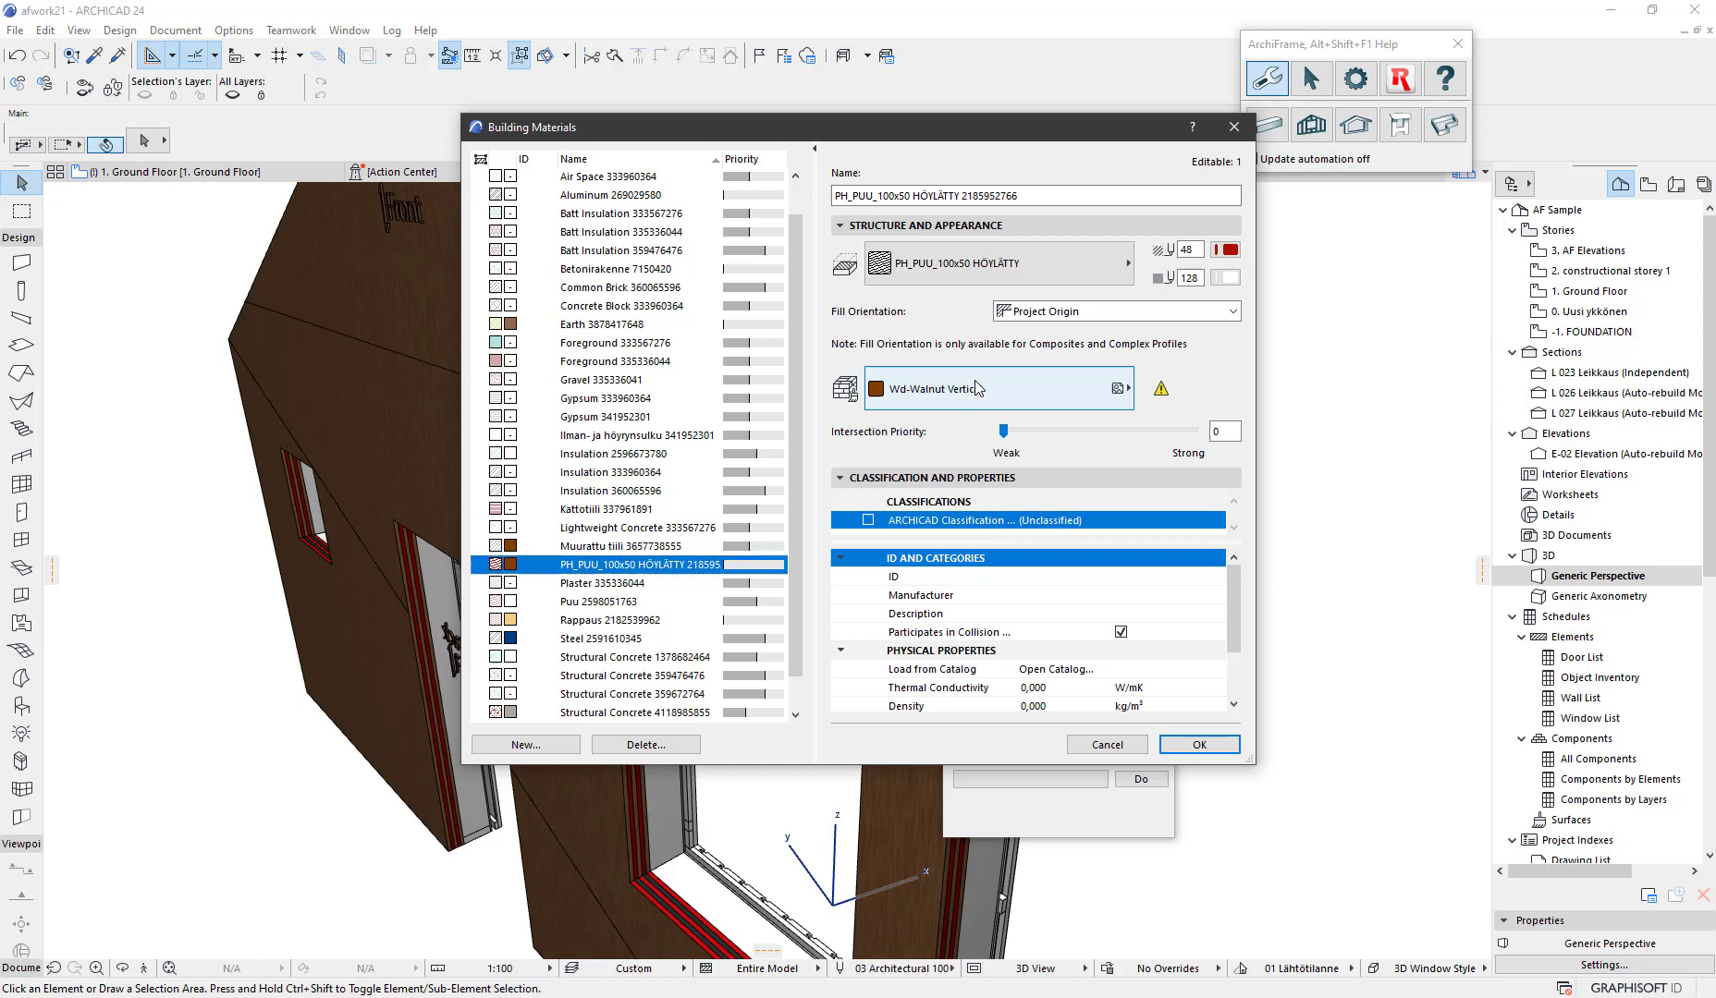
{"action": "left_click", "coordinate": [1117, 388]}
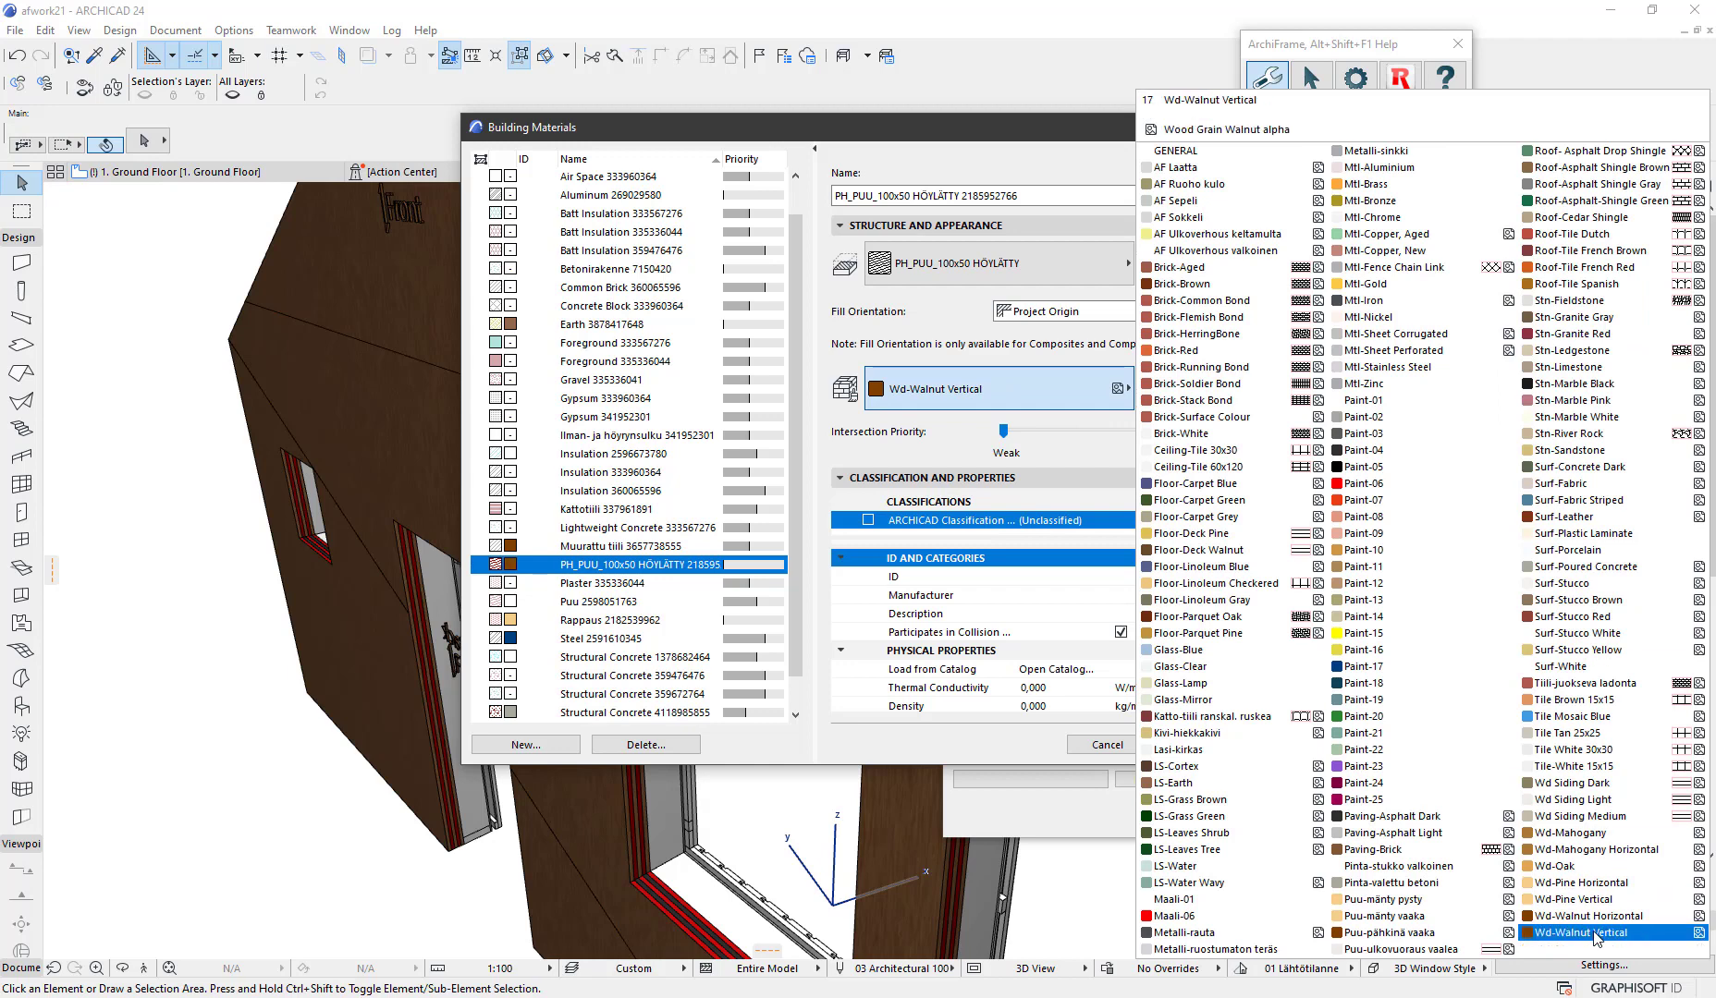
{"action": "left_click", "coordinate": [1581, 882]}
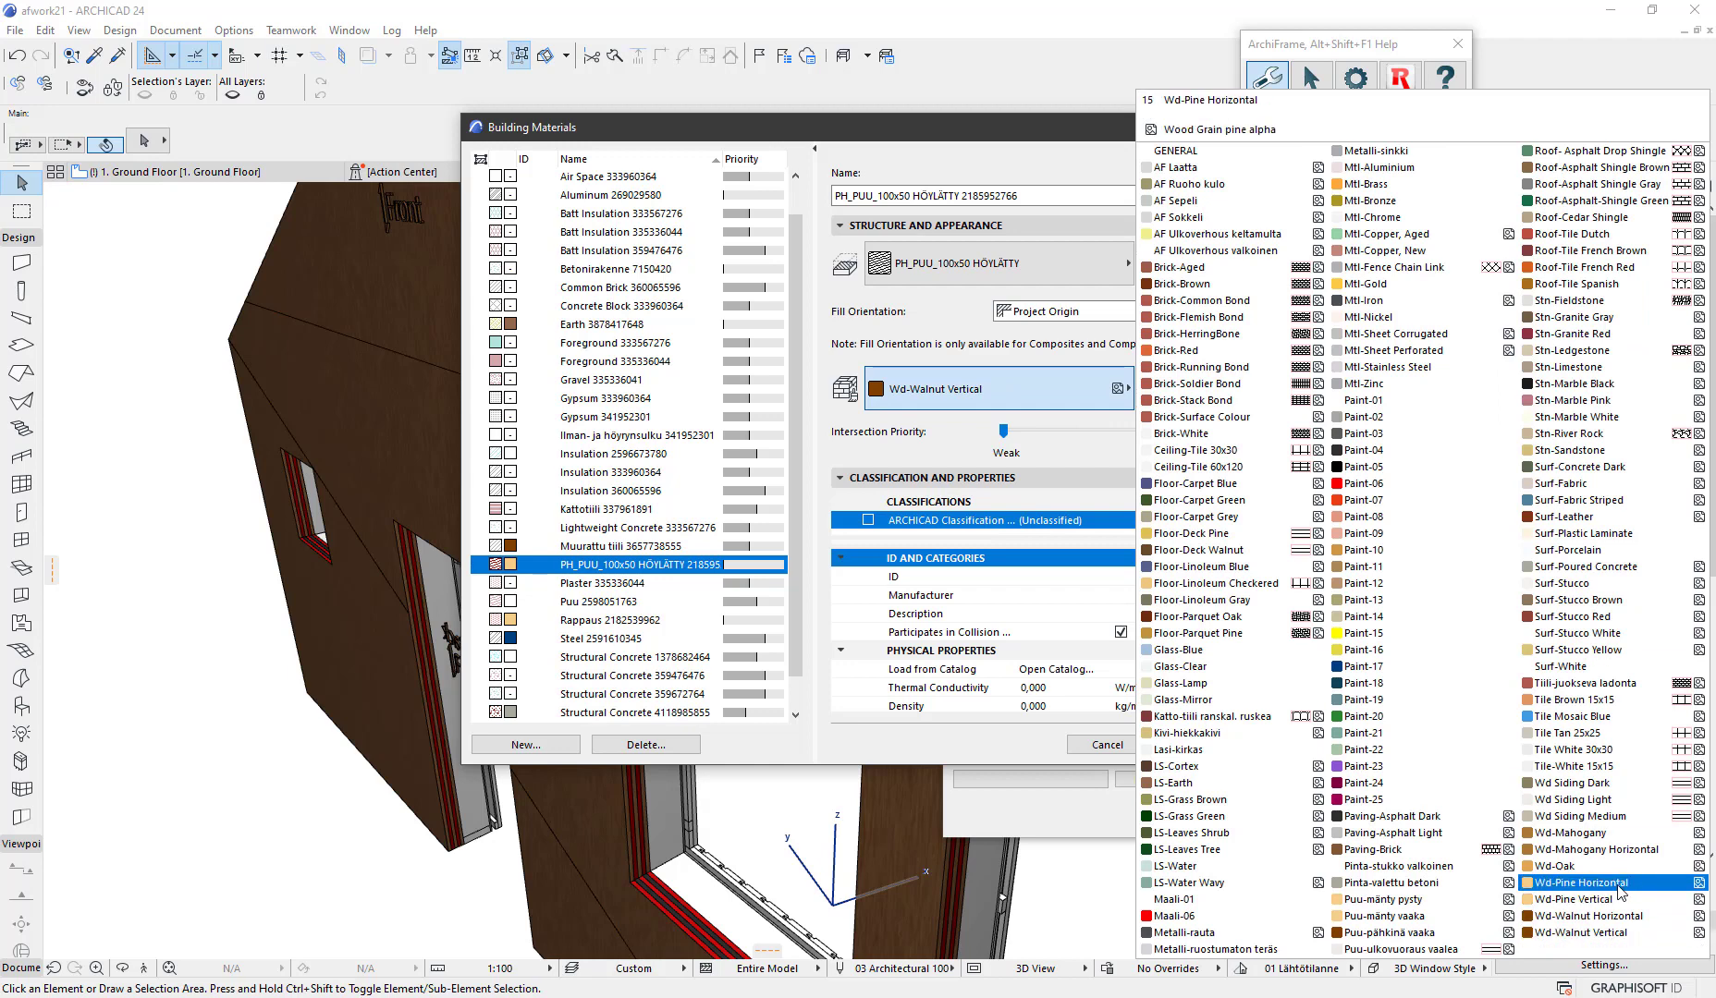
{"action": "left_click", "coordinate": [1599, 932]}
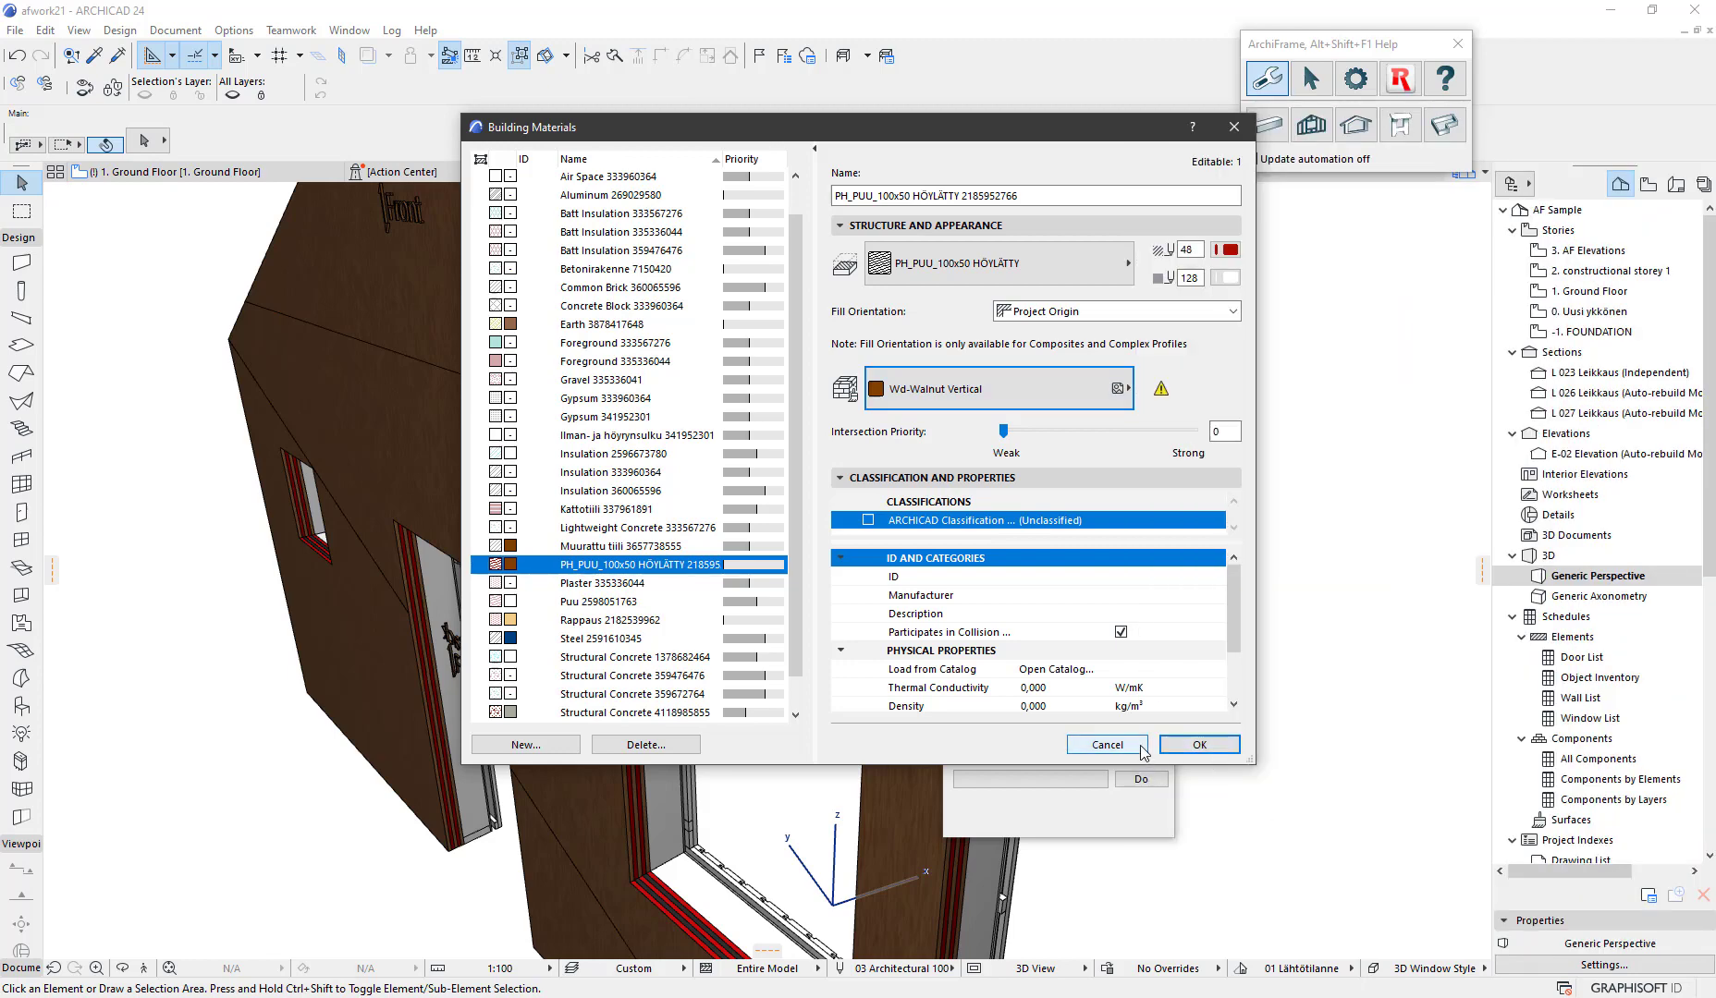
Cancel Building Materials and show the selected CLT panel on the floor plan via Show related
{"action": "left_click", "coordinate": [1107, 744]}
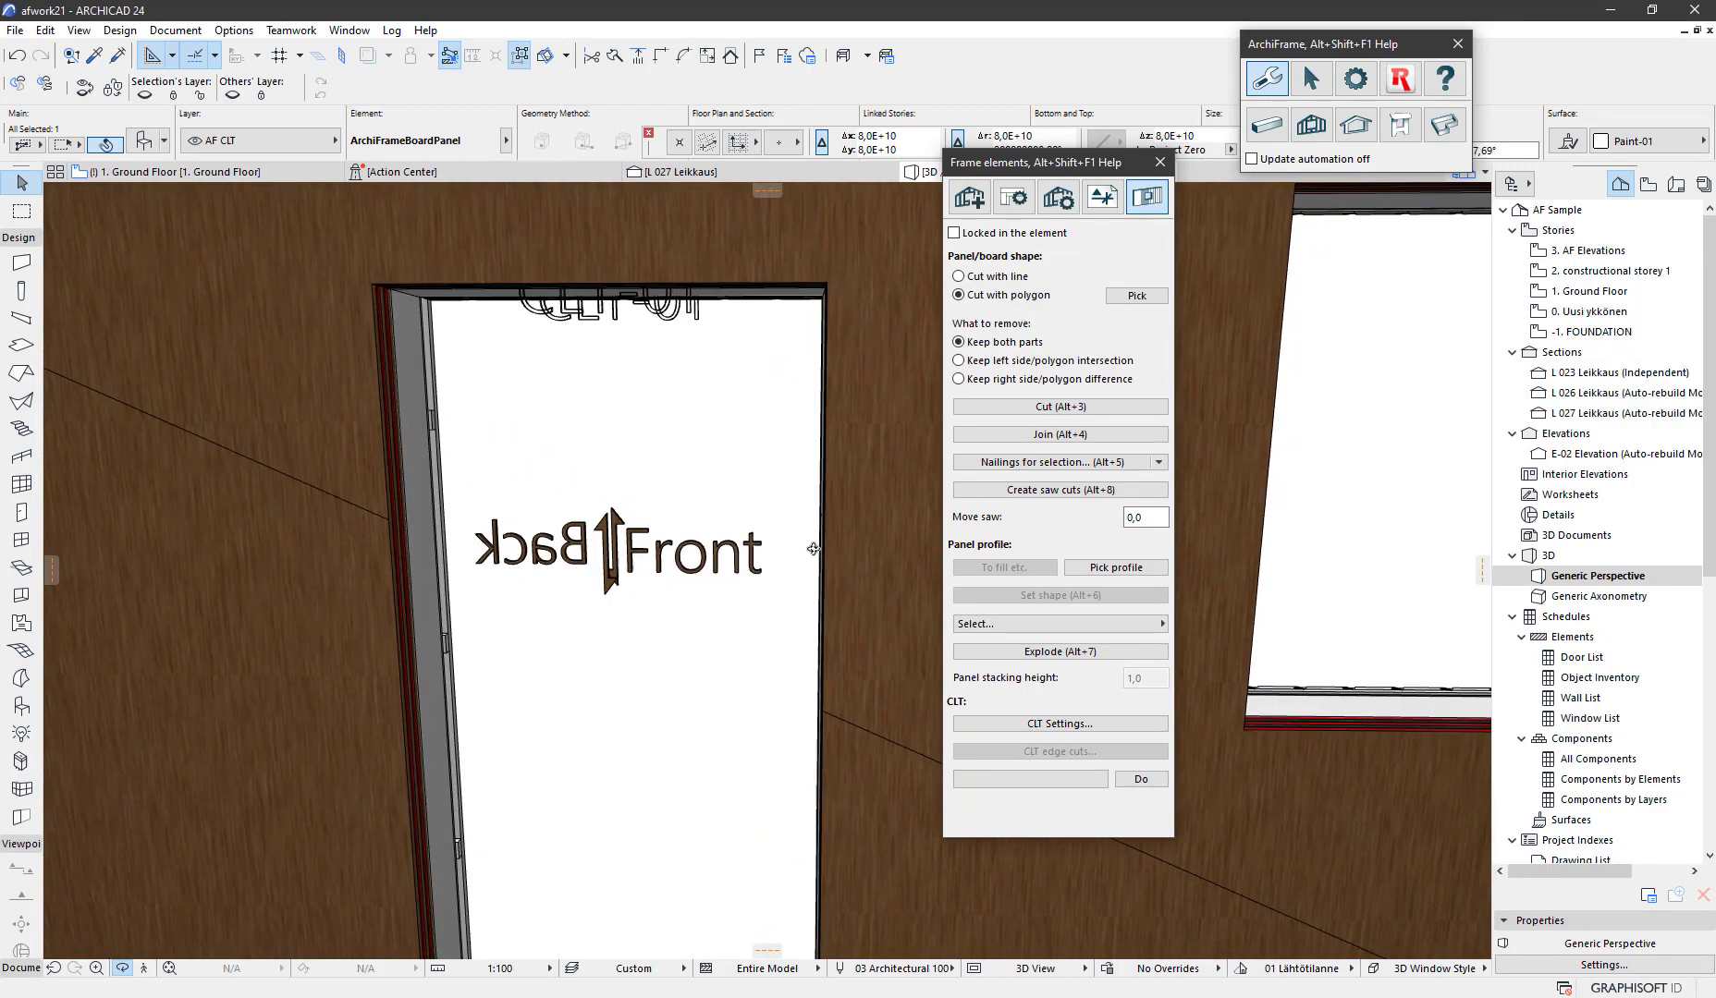
{"action": "left_click", "coordinate": [605, 518]}
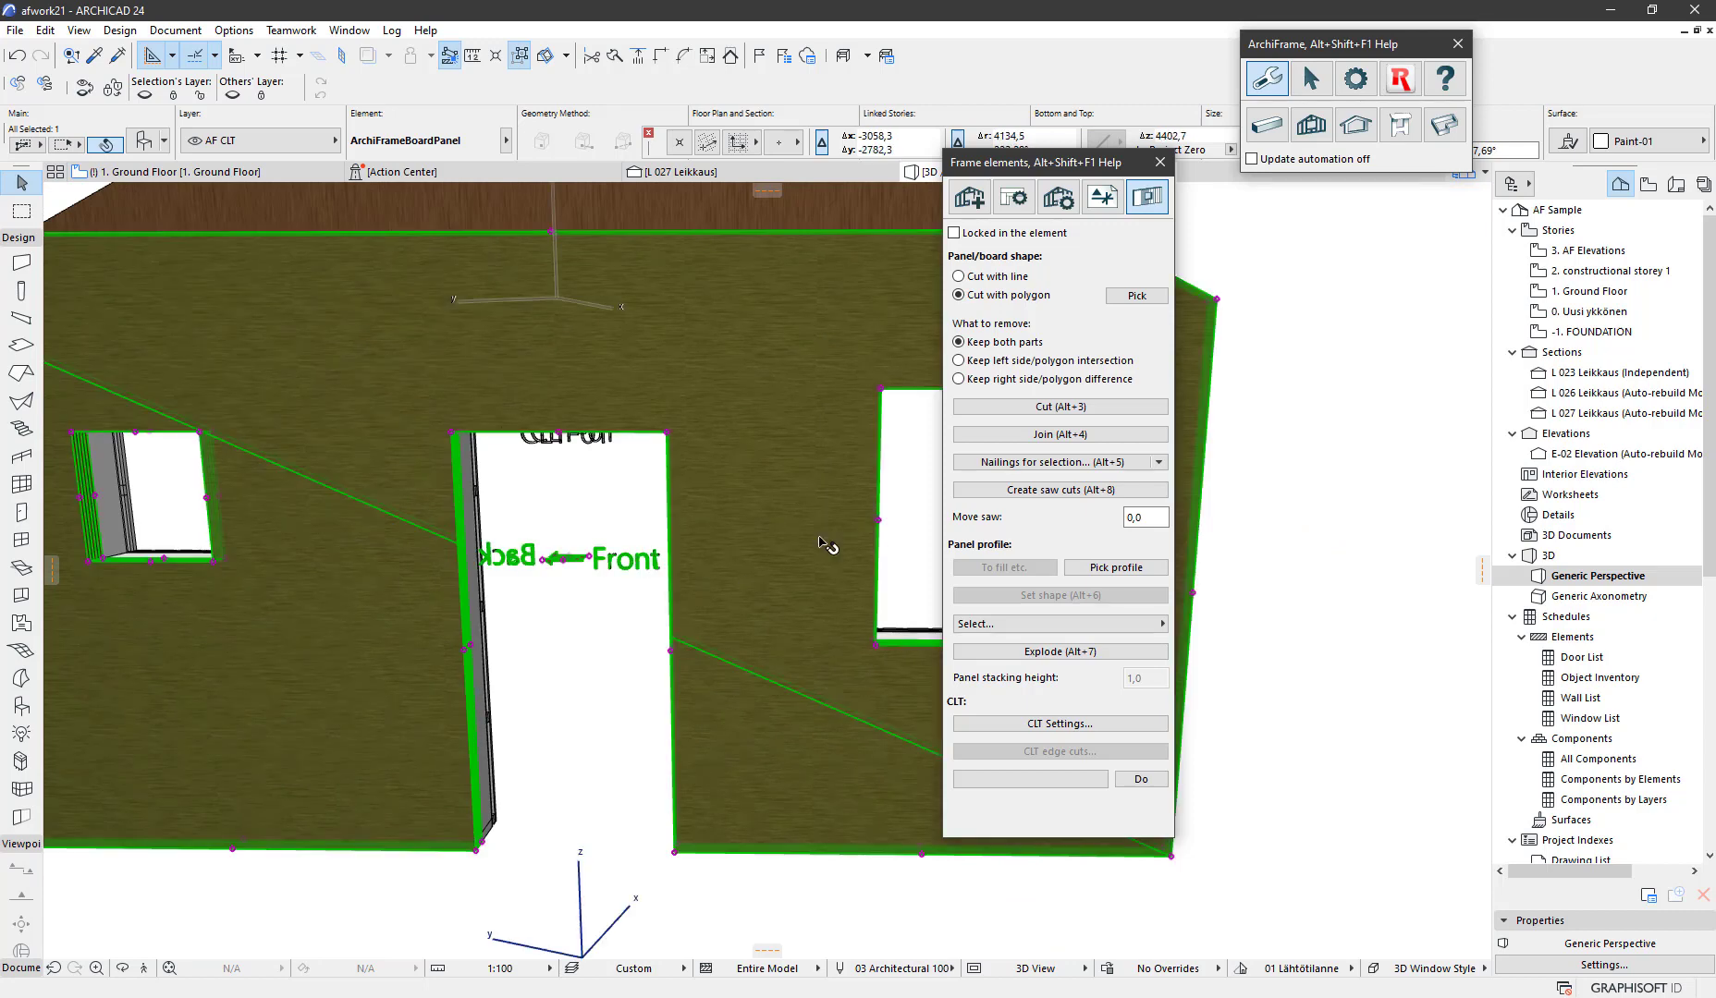
{"action": "left_click", "coordinate": [1310, 77]}
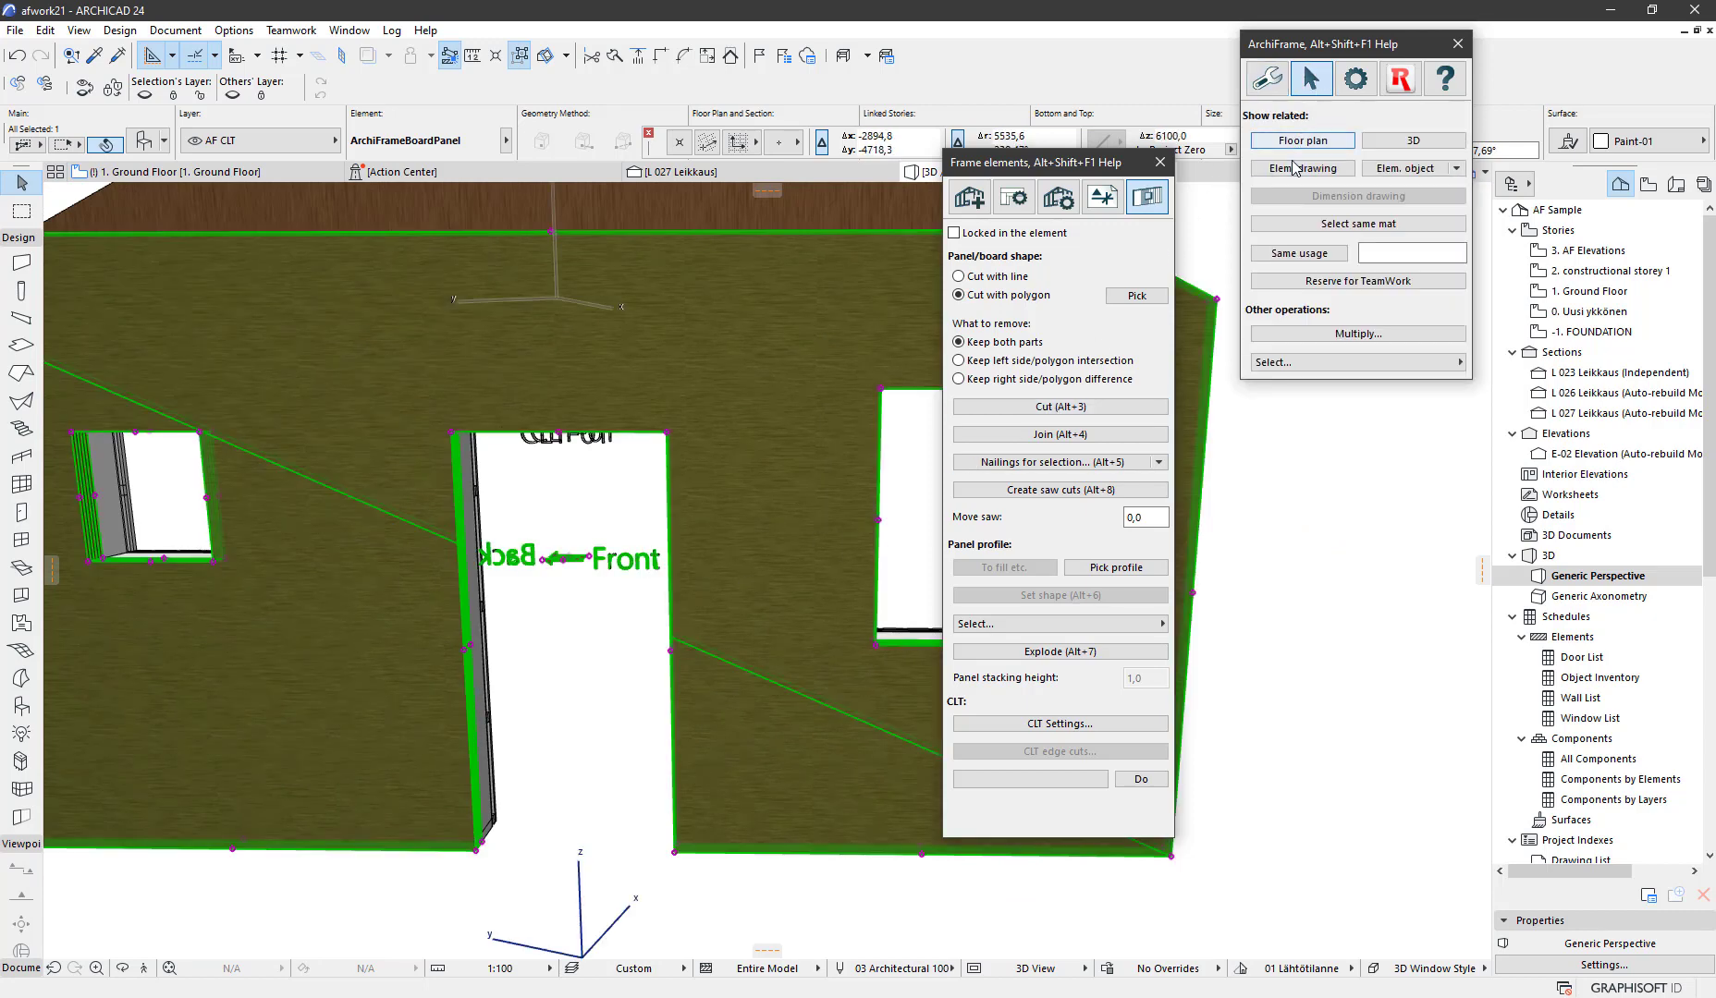
{"action": "left_click", "coordinate": [1301, 168]}
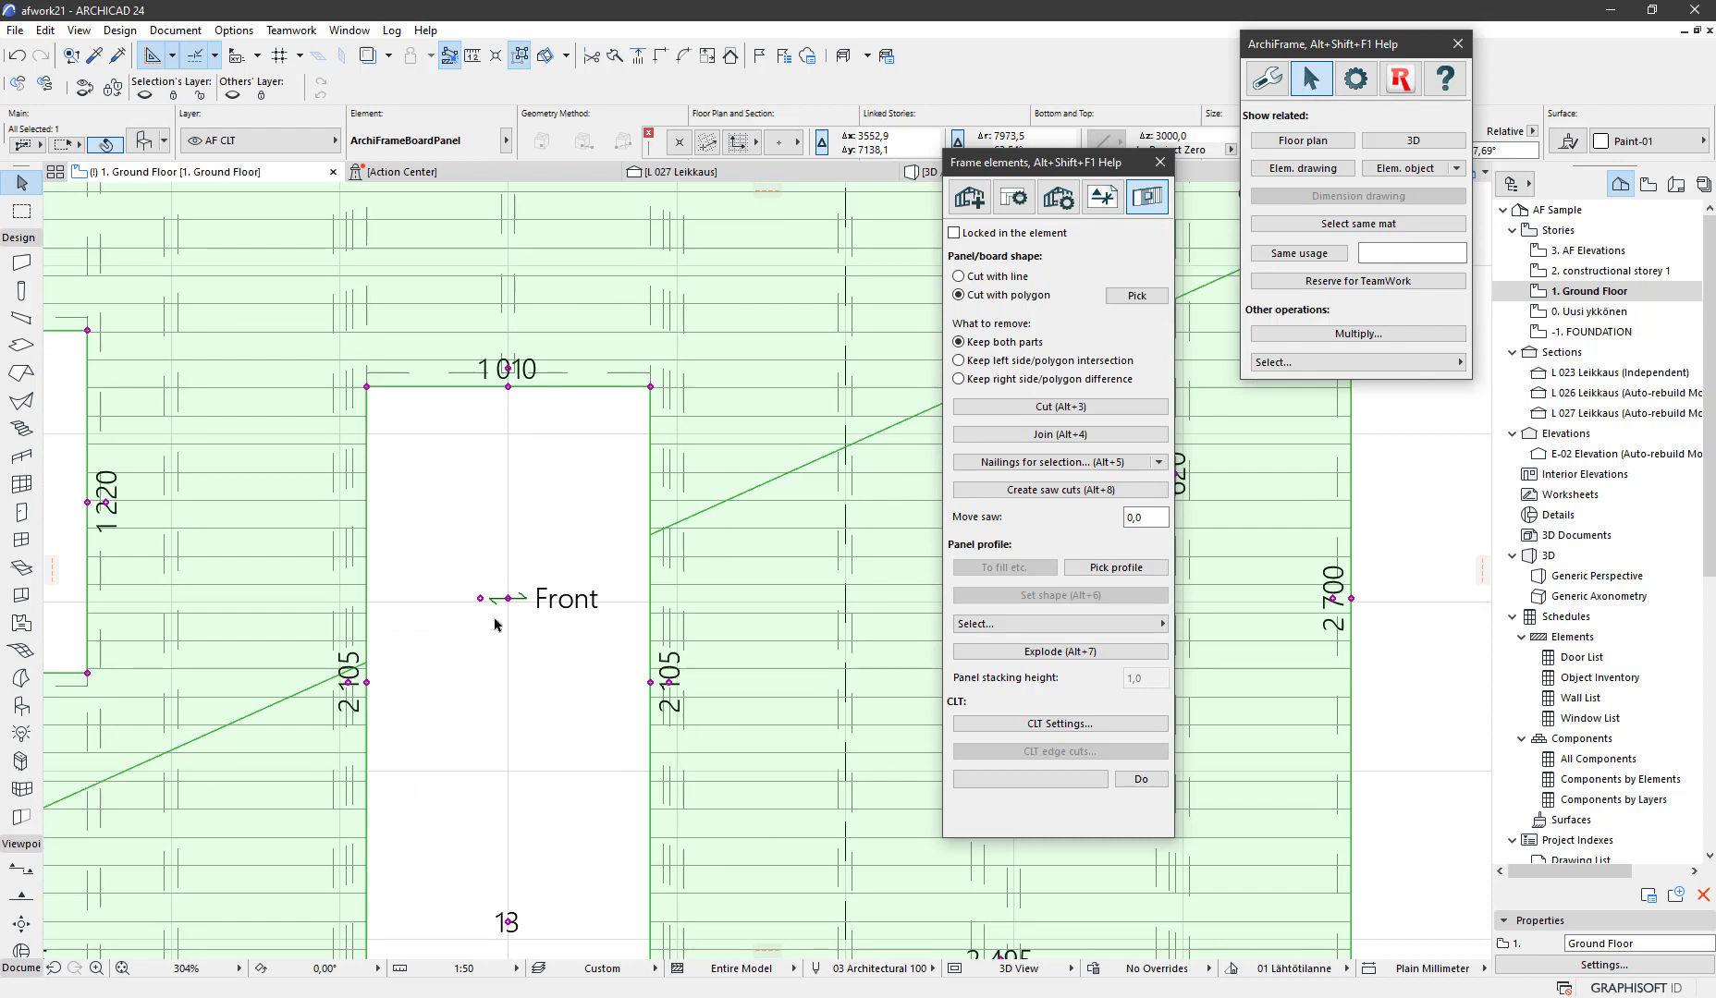
{"action": "mouse_move", "coordinate": [530, 589]}
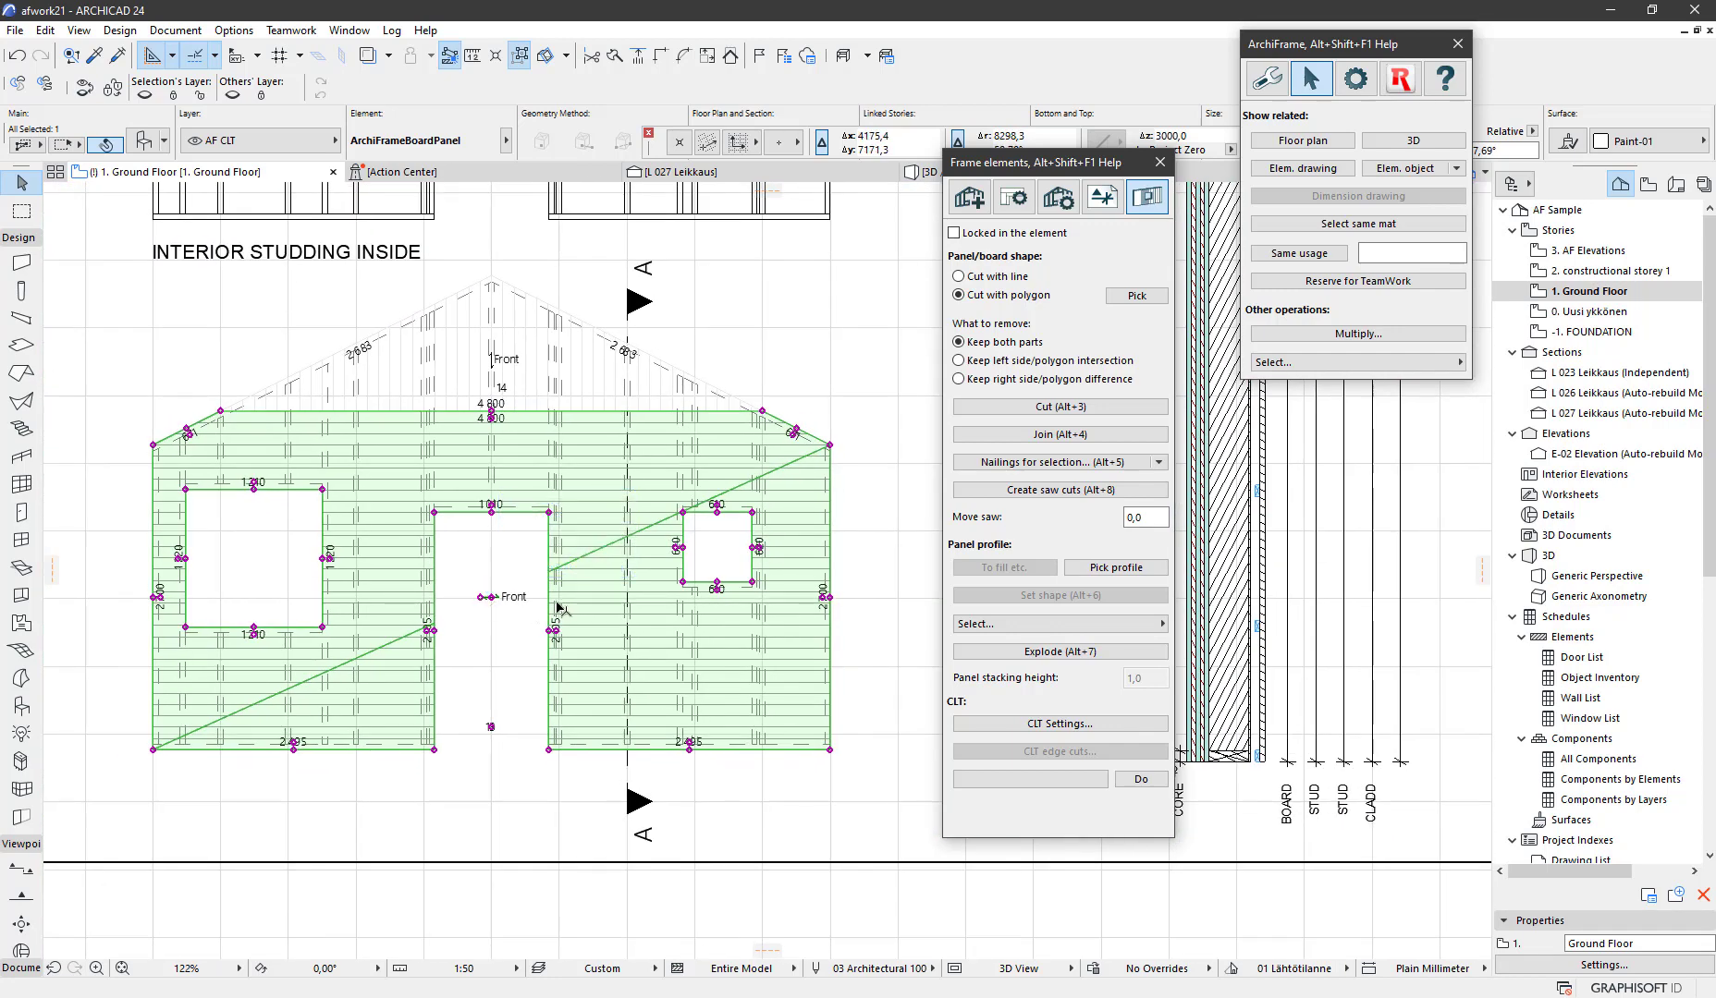
{"action": "mouse_move", "coordinate": [553, 609]}
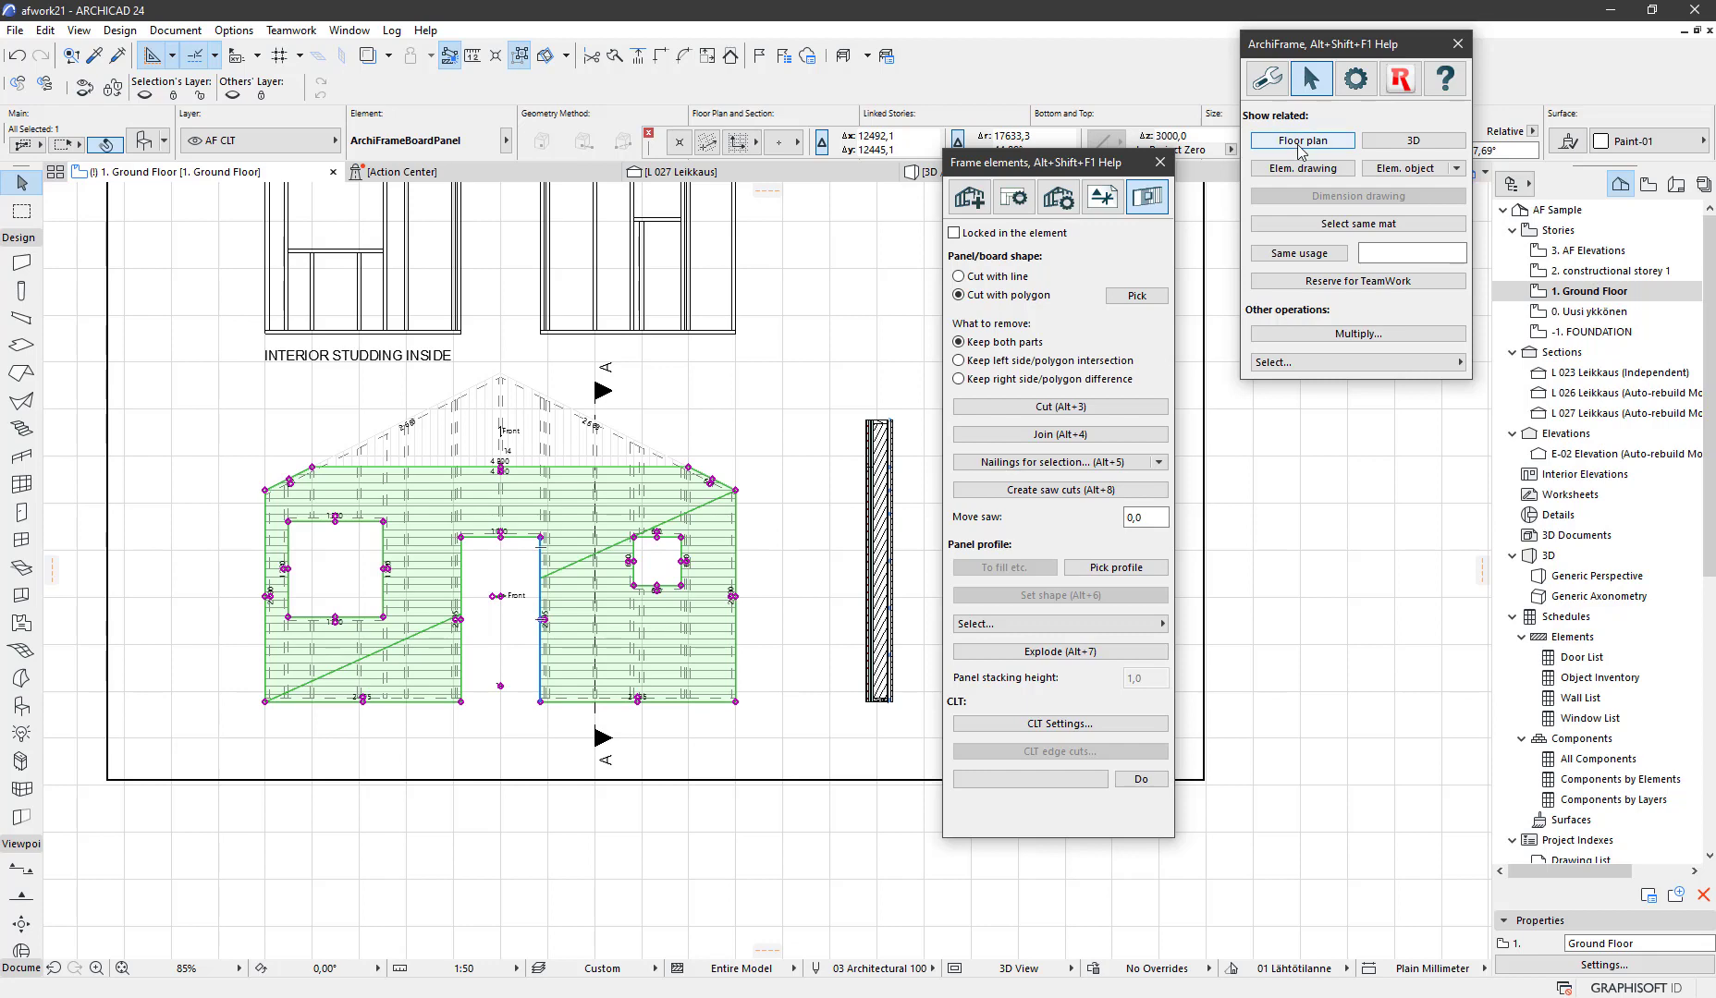
{"action": "mouse_move", "coordinate": [1301, 169]}
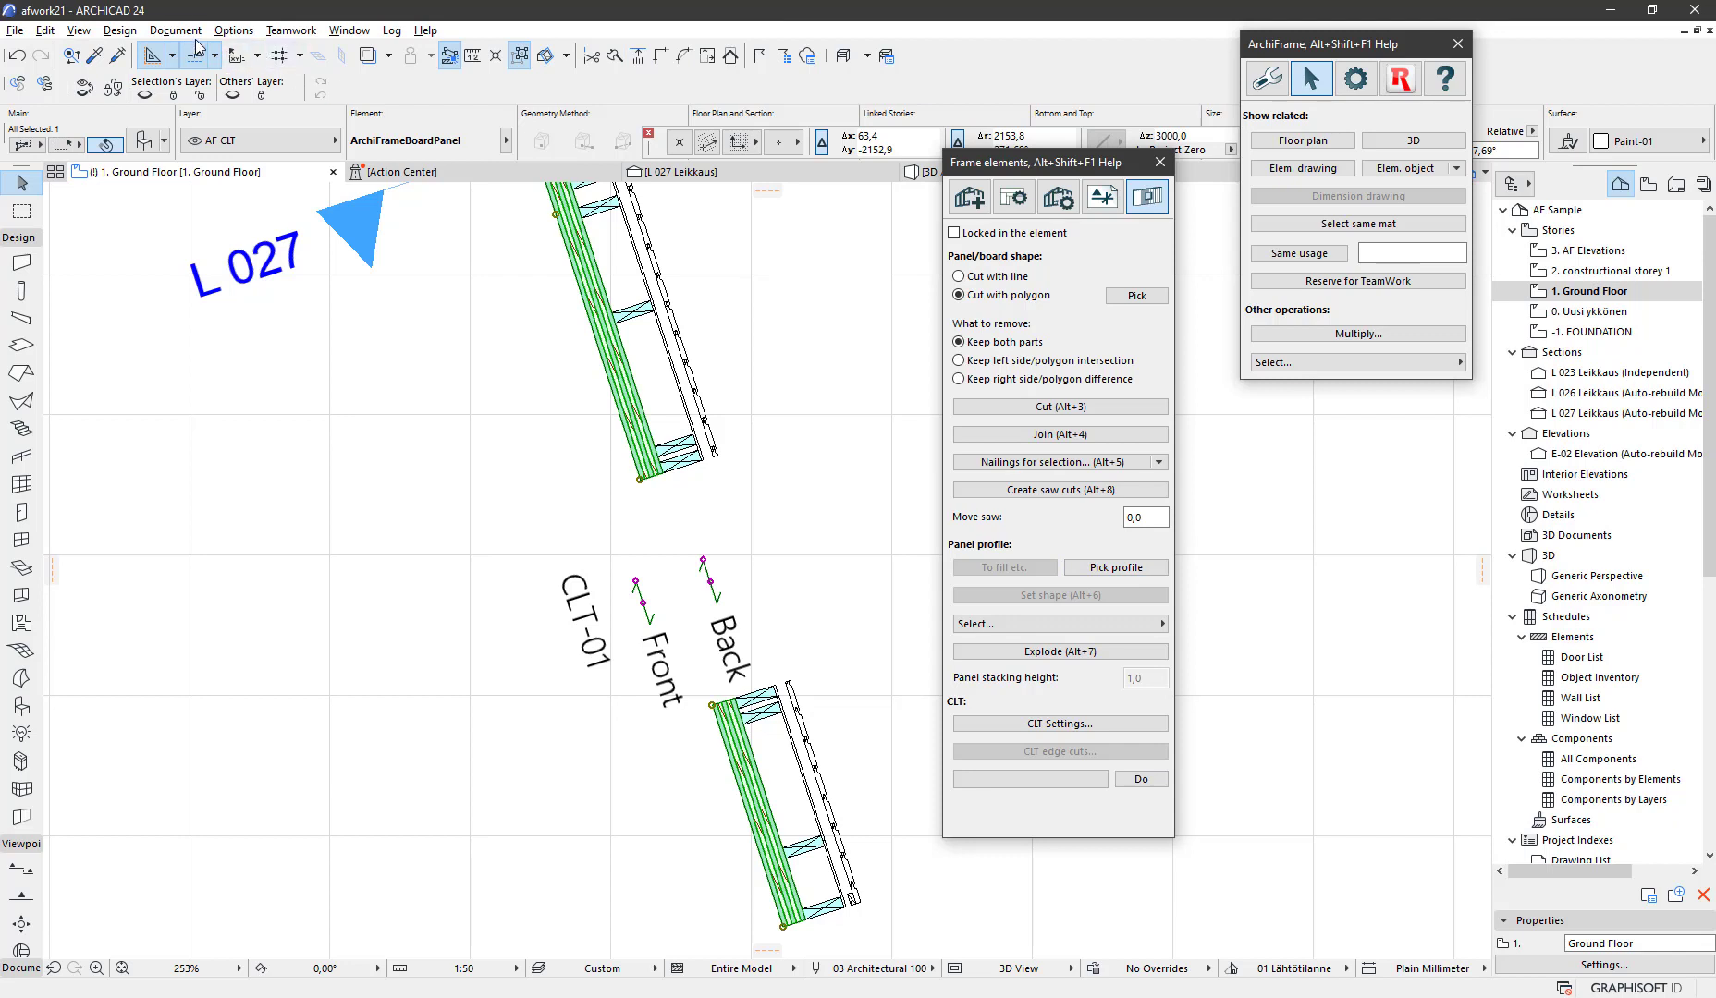
Set ArchiFrame Model View Options to hide CLT layers in 2D and front-projection marking
{"action": "left_click", "coordinate": [175, 29]}
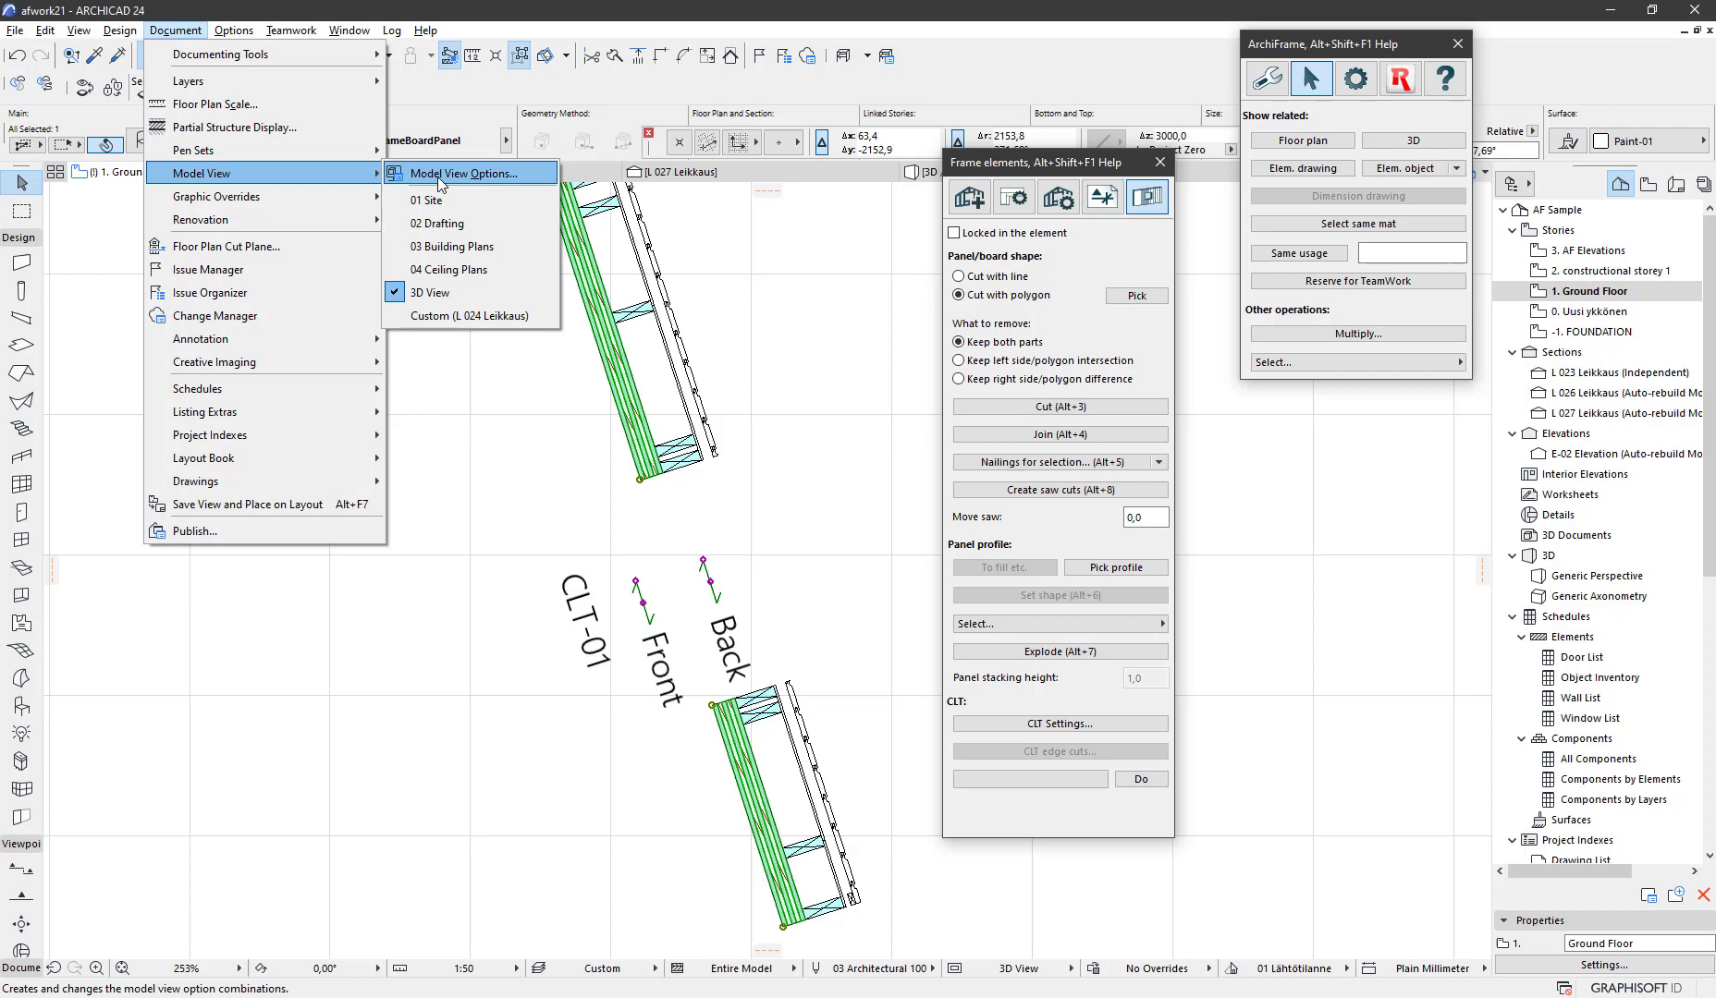
{"action": "left_click", "coordinate": [462, 173]}
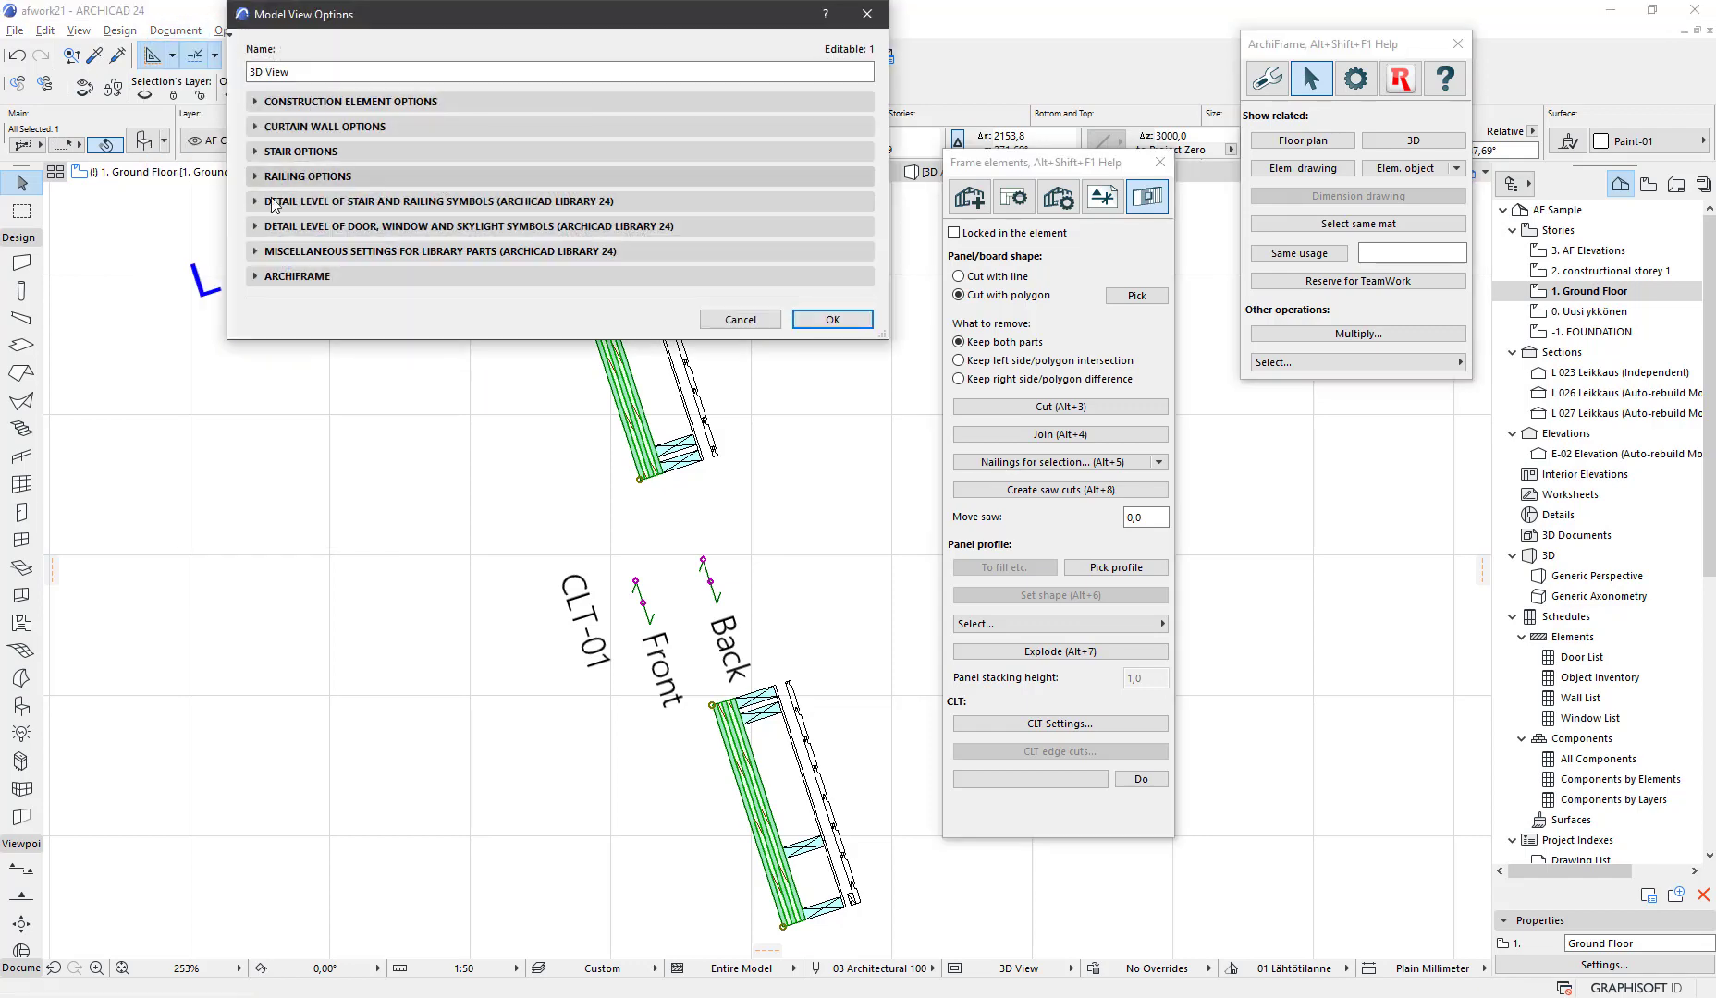
{"action": "left_click", "coordinate": [298, 276]}
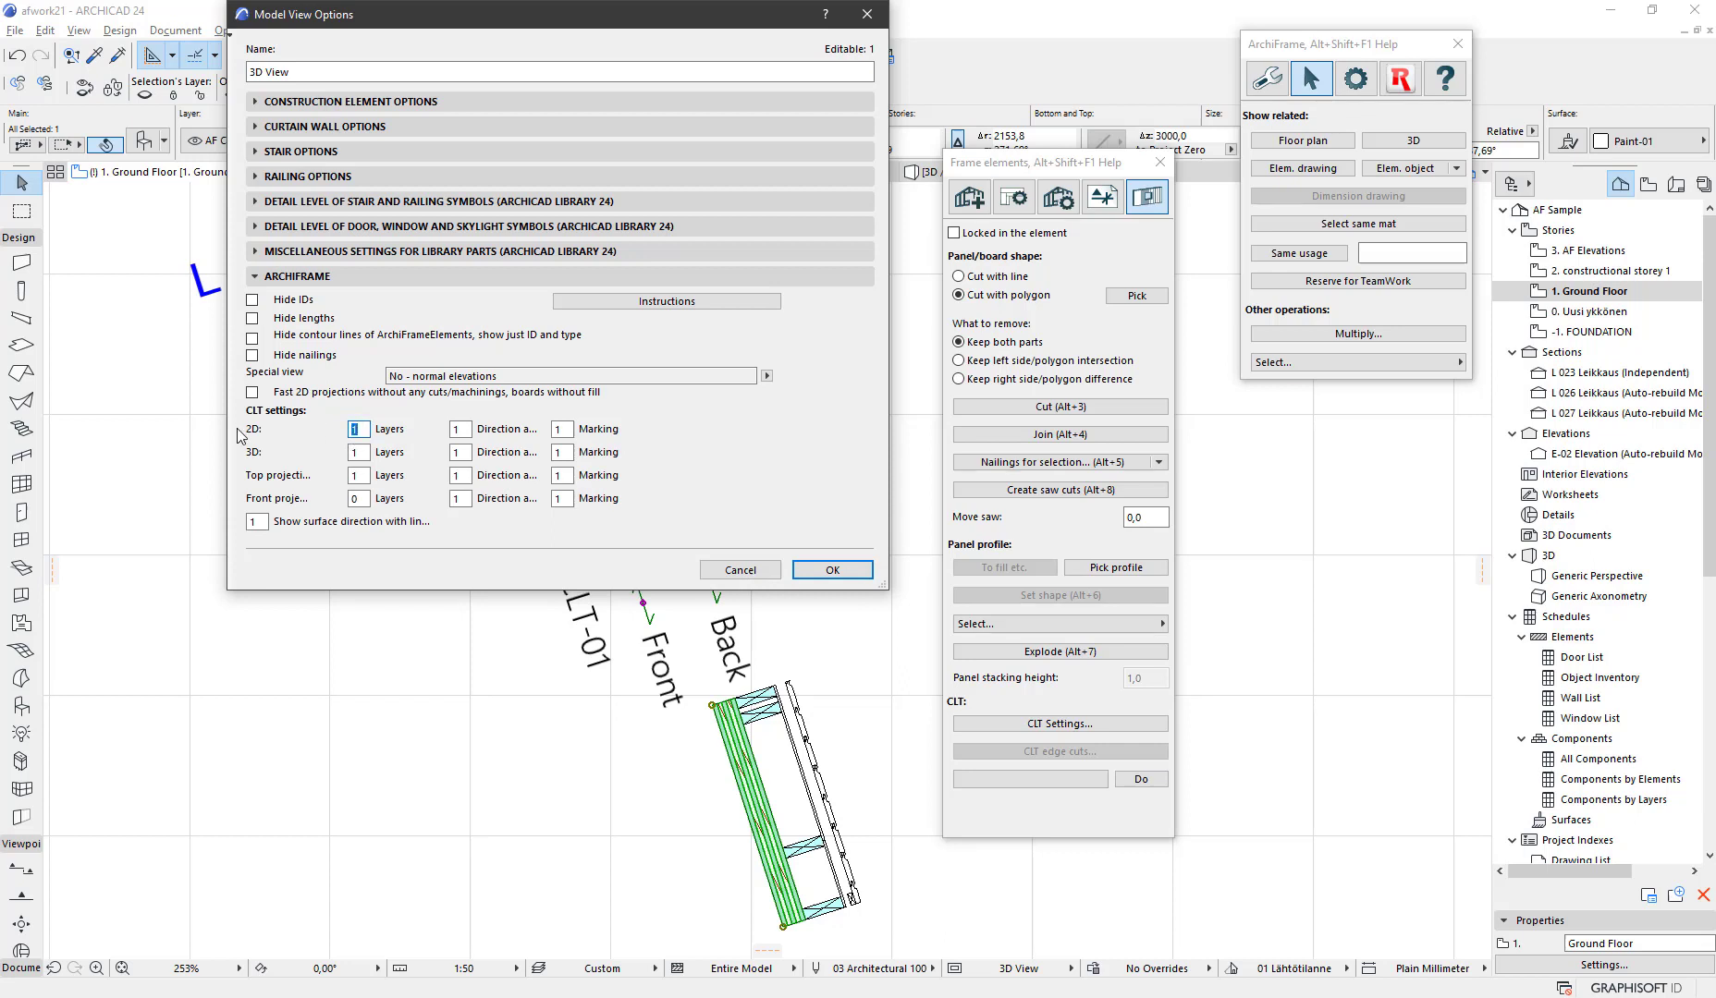
{"action": "left_click", "coordinate": [257, 275]}
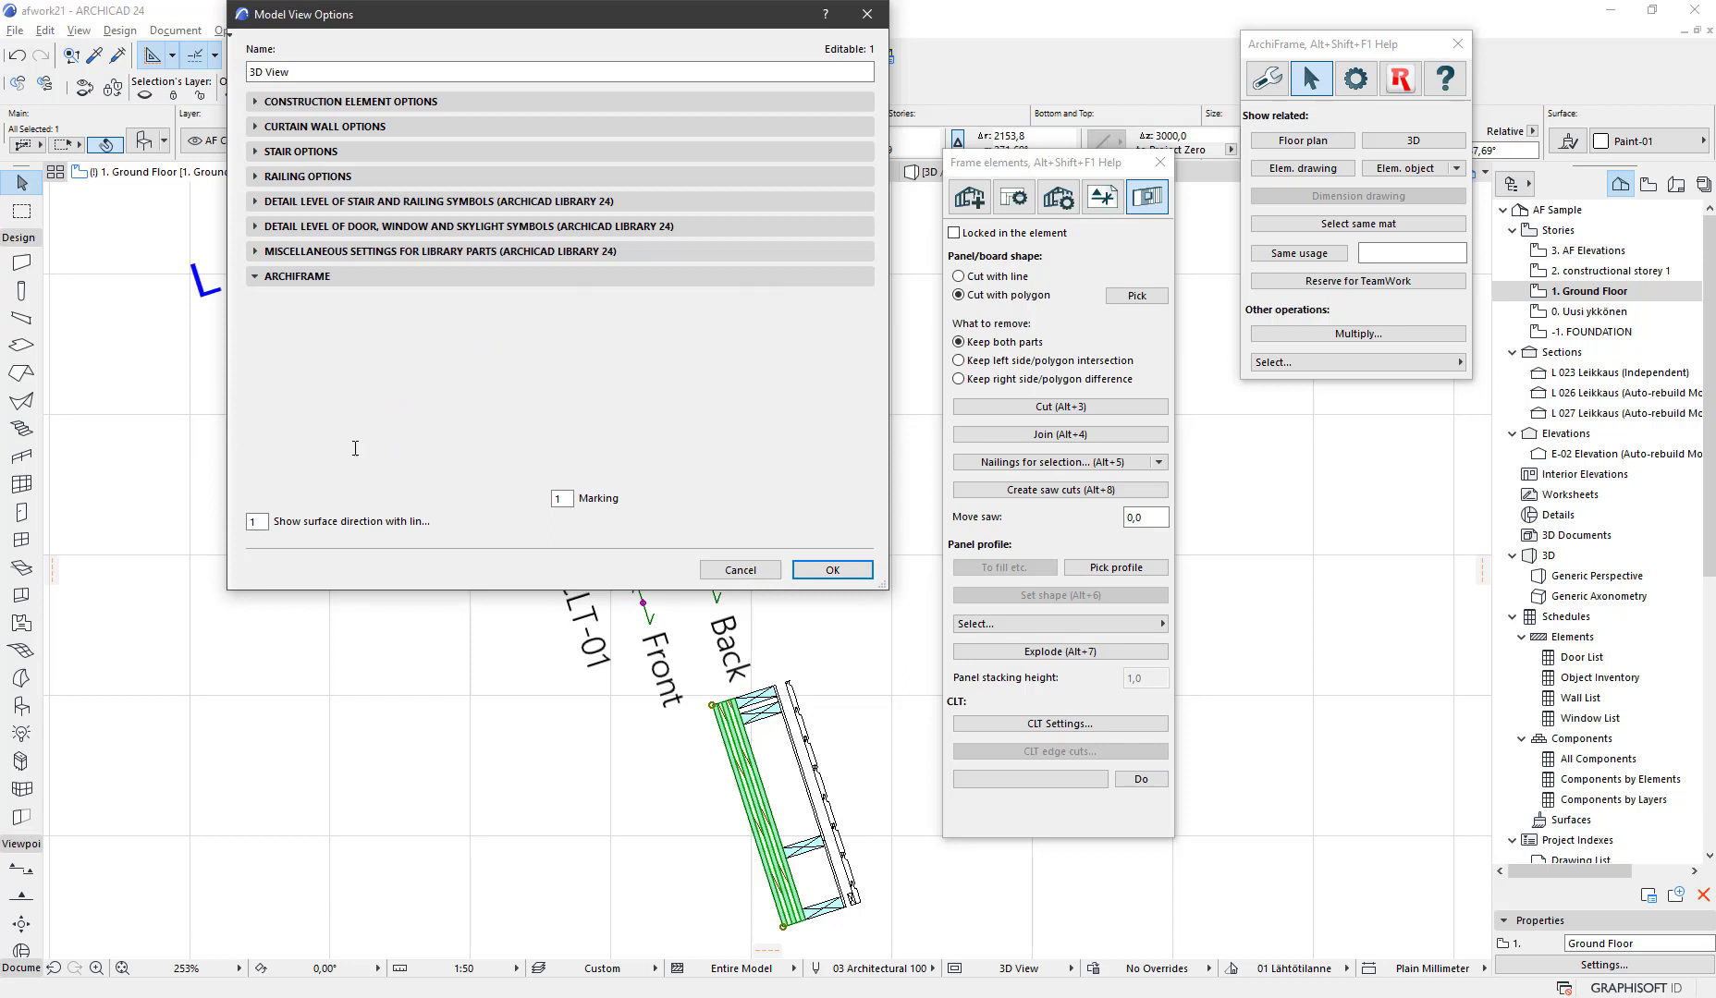
{"action": "left_click", "coordinate": [297, 276]}
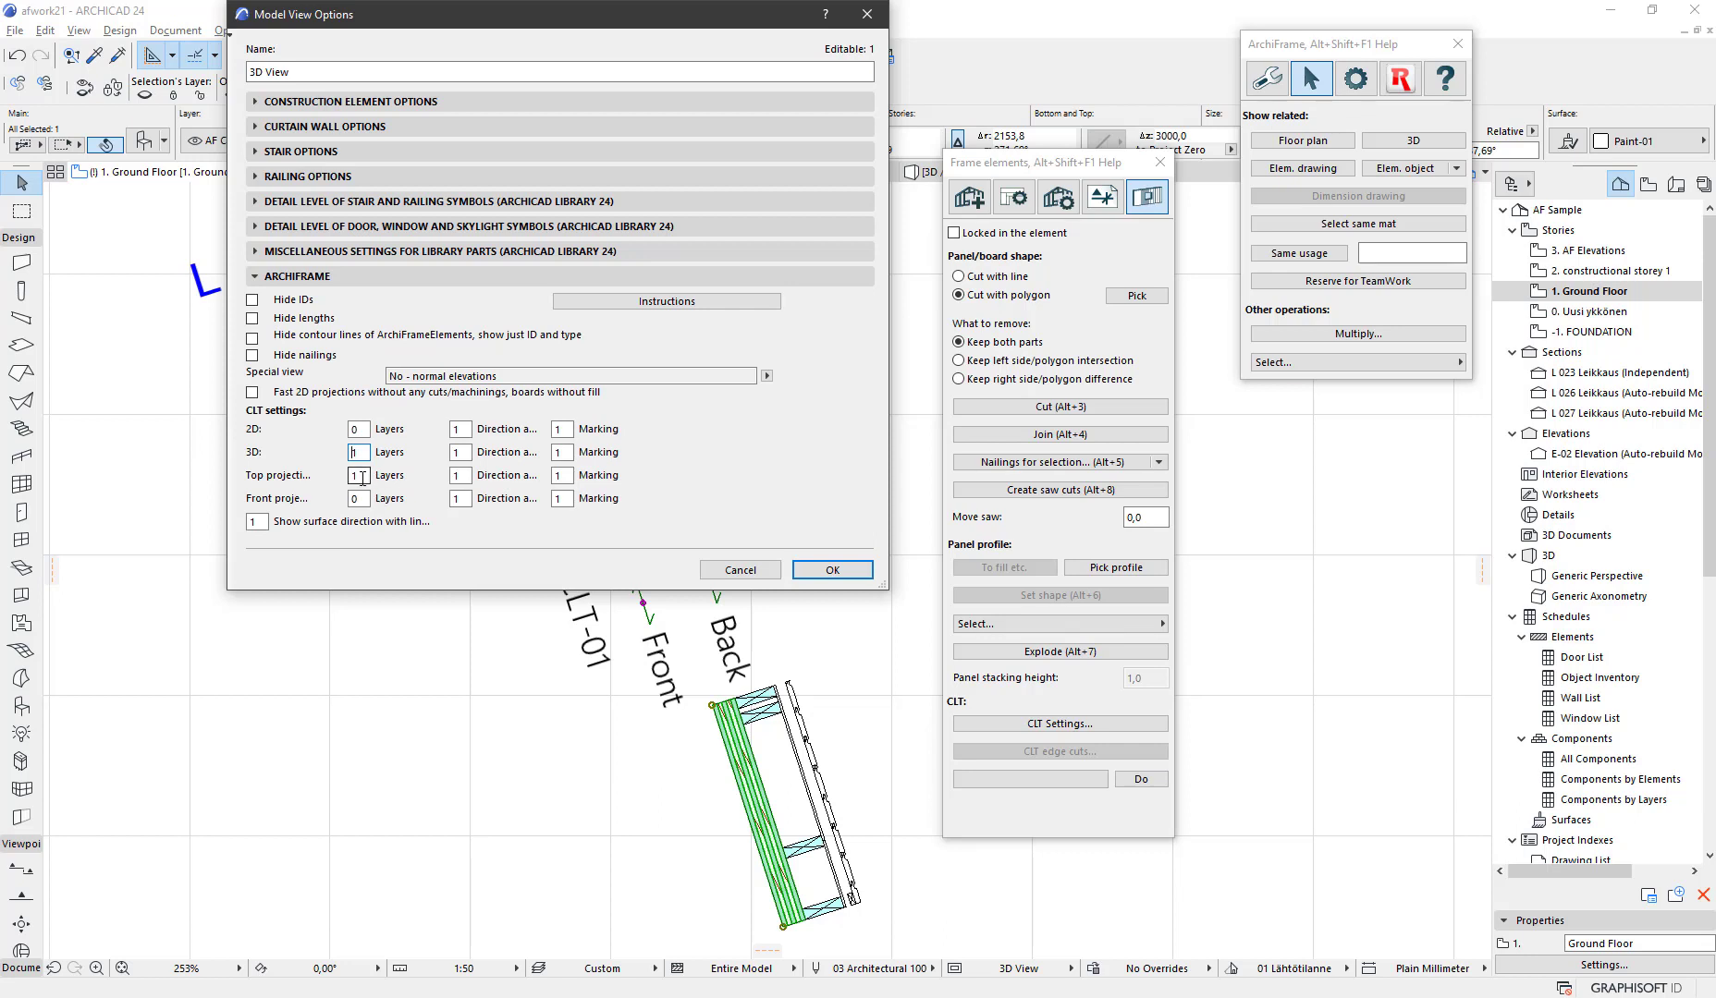
{"action": "left_click", "coordinate": [356, 475]}
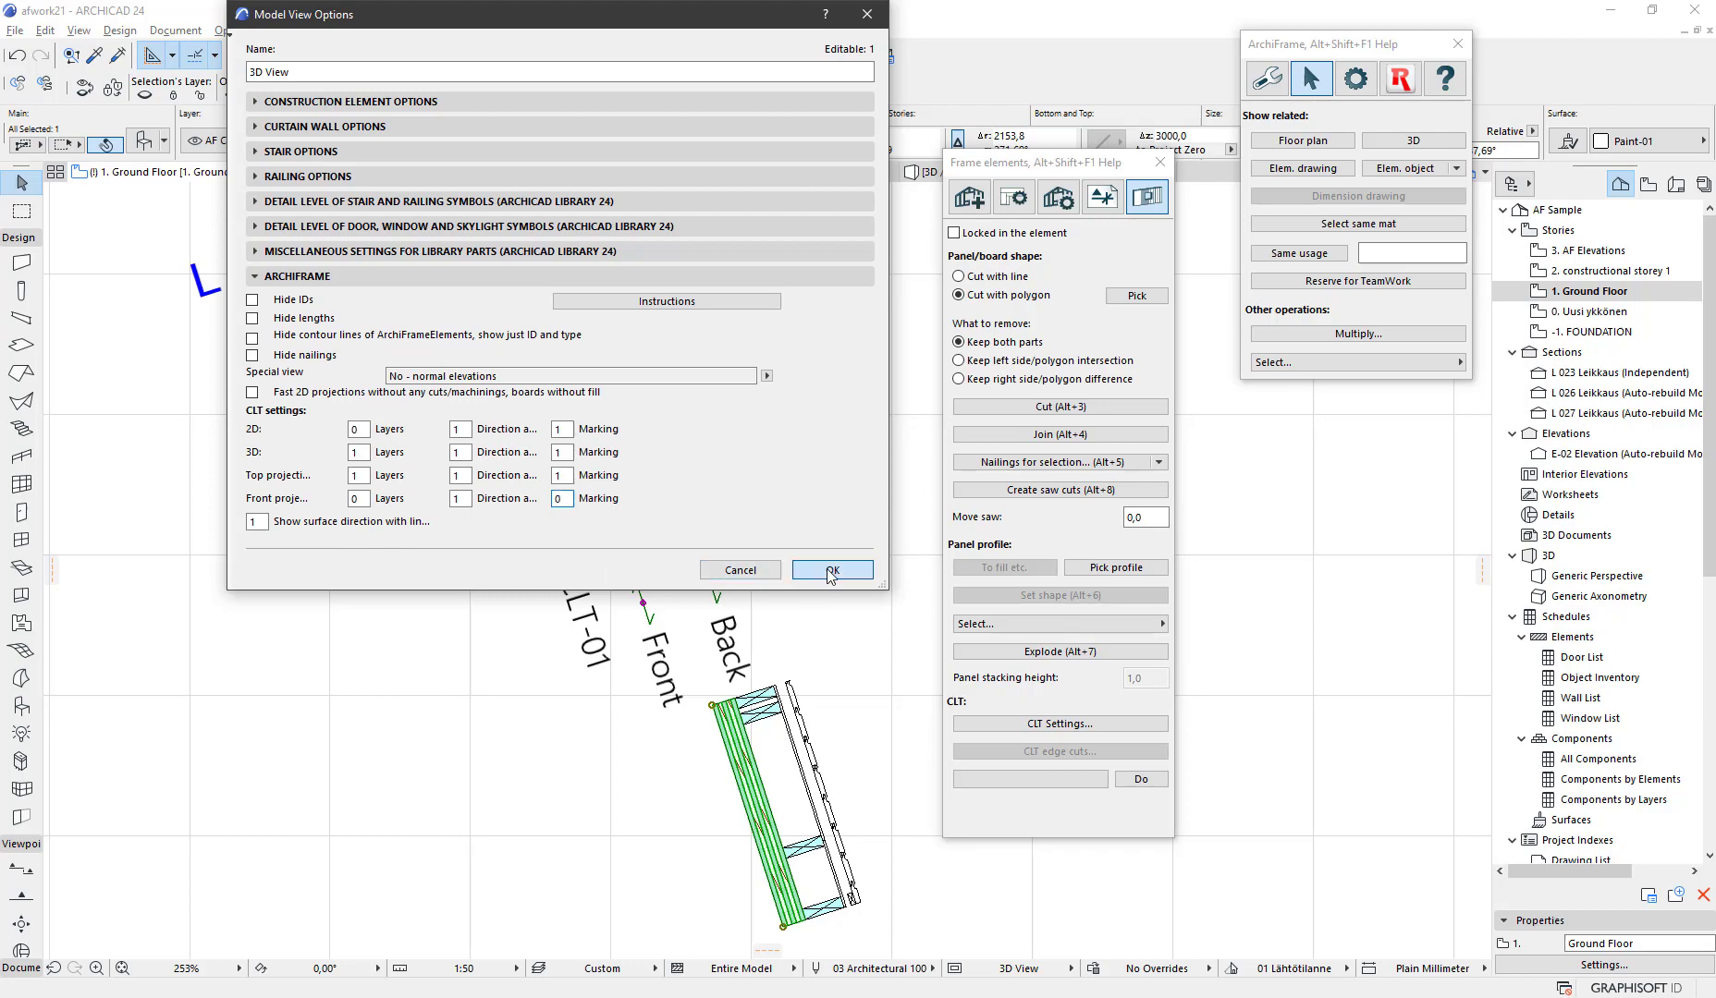
{"action": "left_click", "coordinate": [832, 569]}
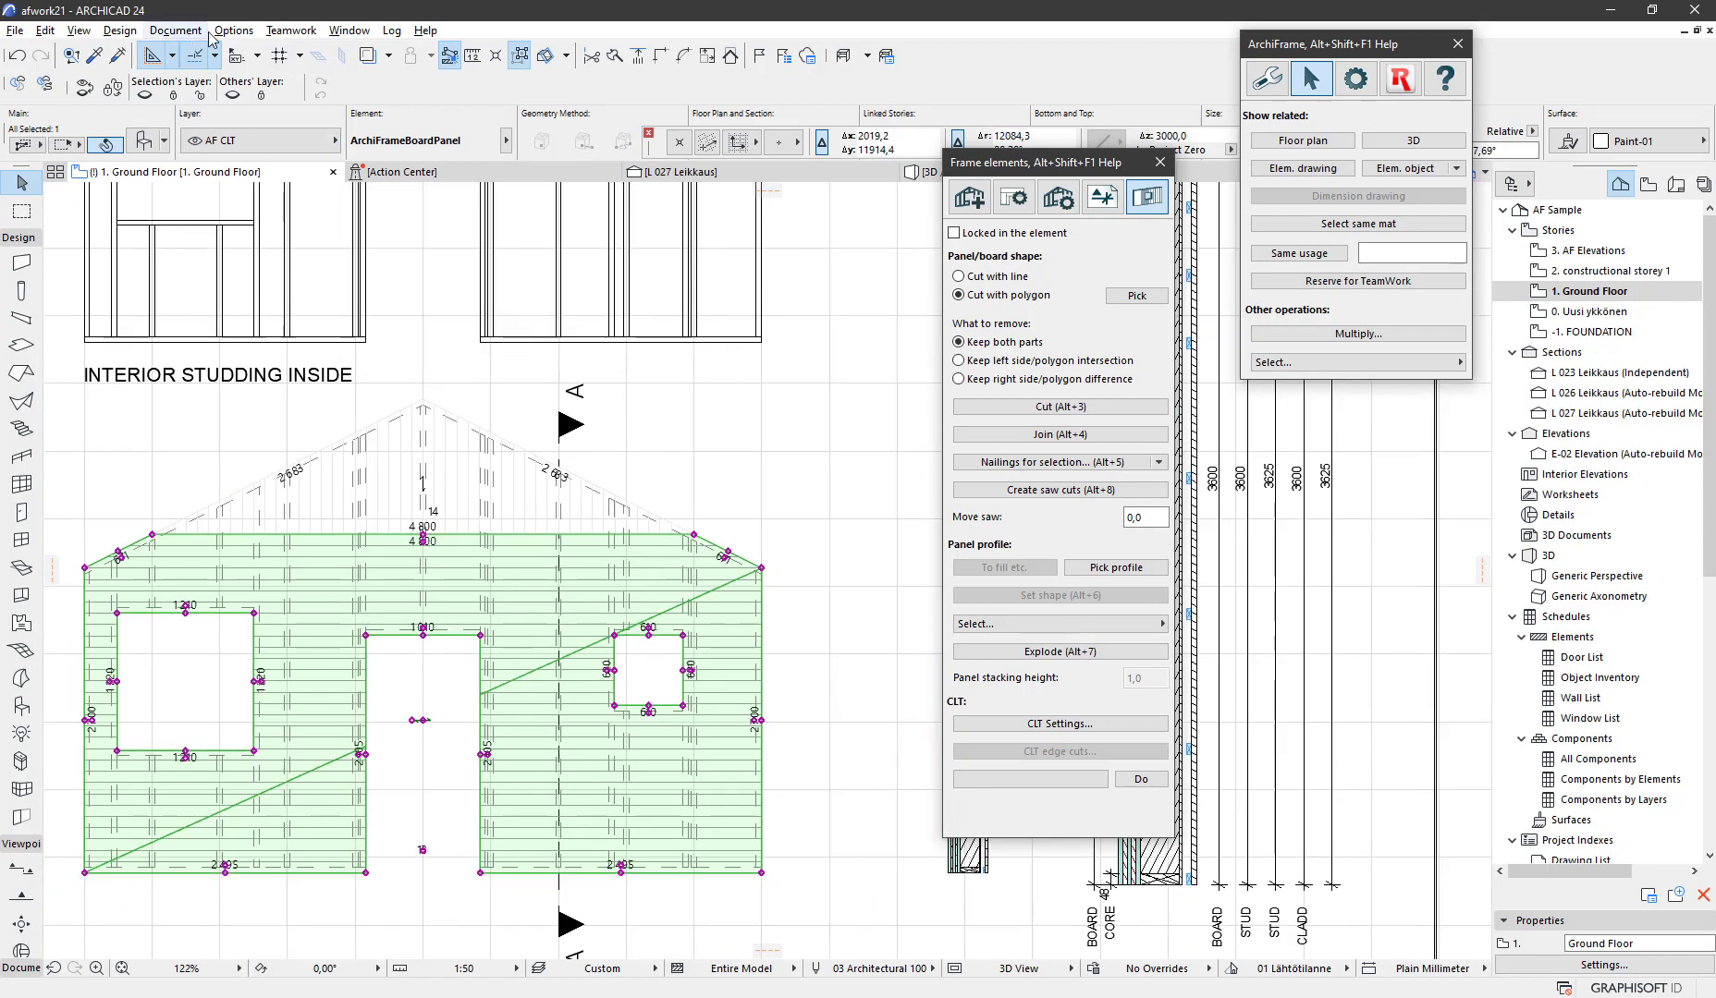
Set ARCHIFRAME 'Show surface direction with lines' to 1 in Model View Options
{"action": "left_click", "coordinate": [185, 30]}
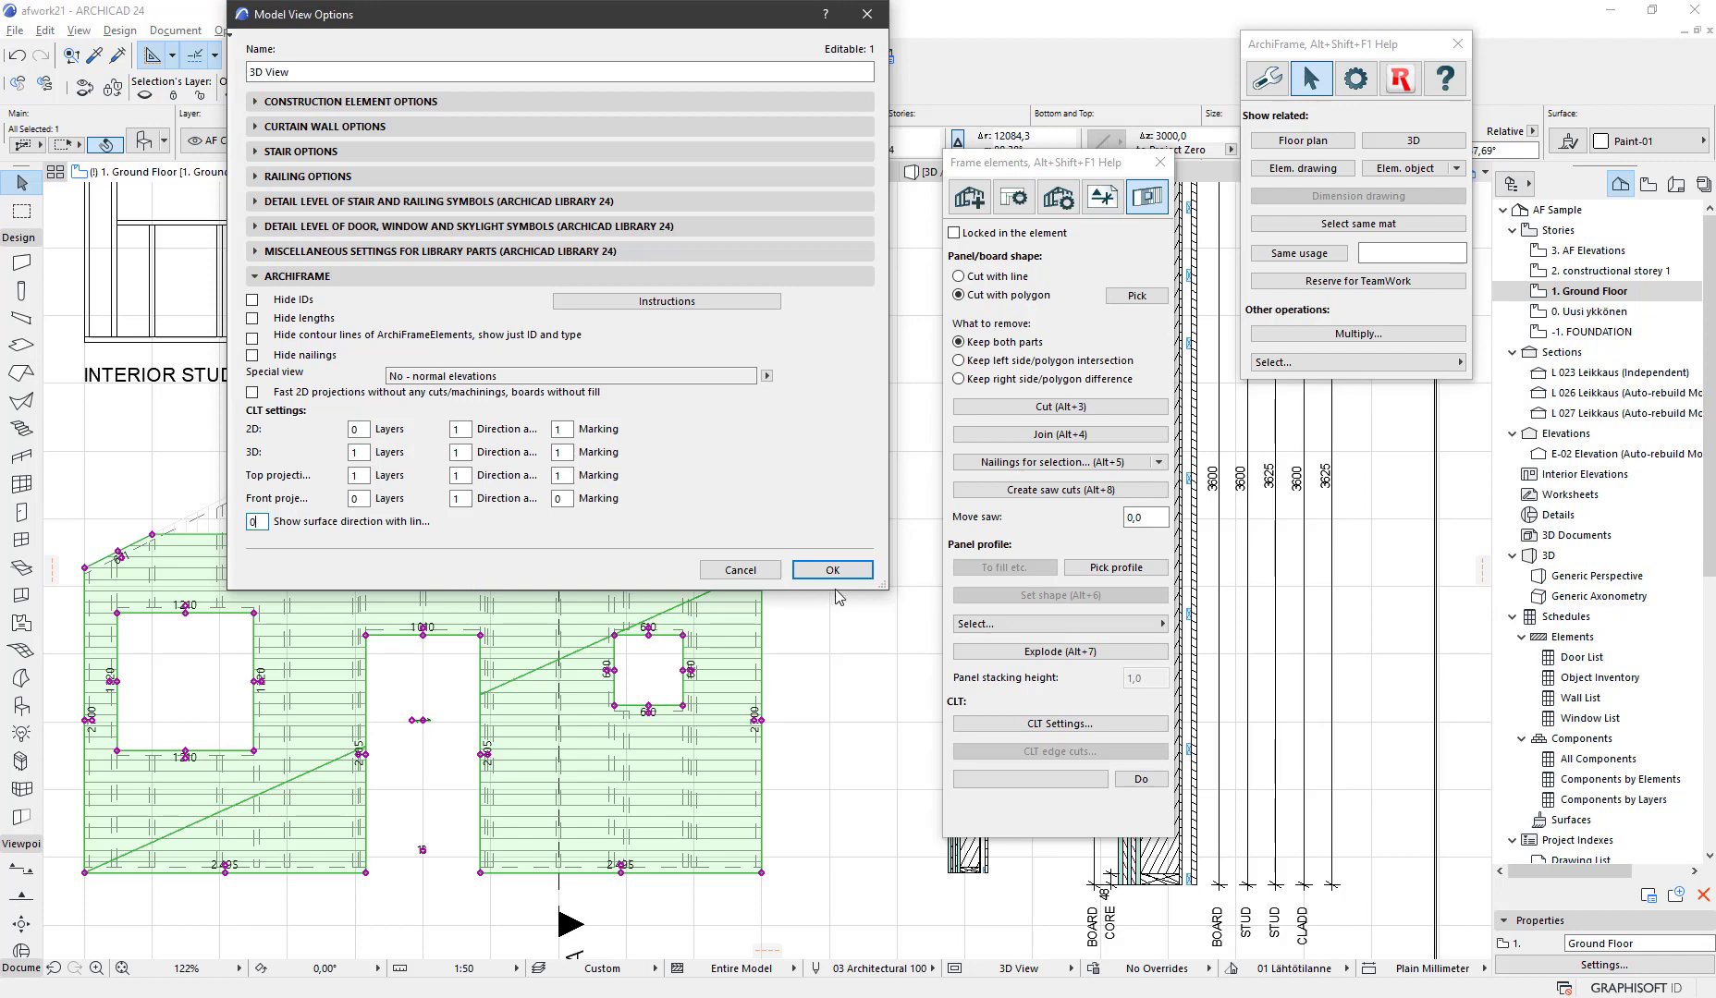
{"action": "left_click", "coordinate": [832, 569]}
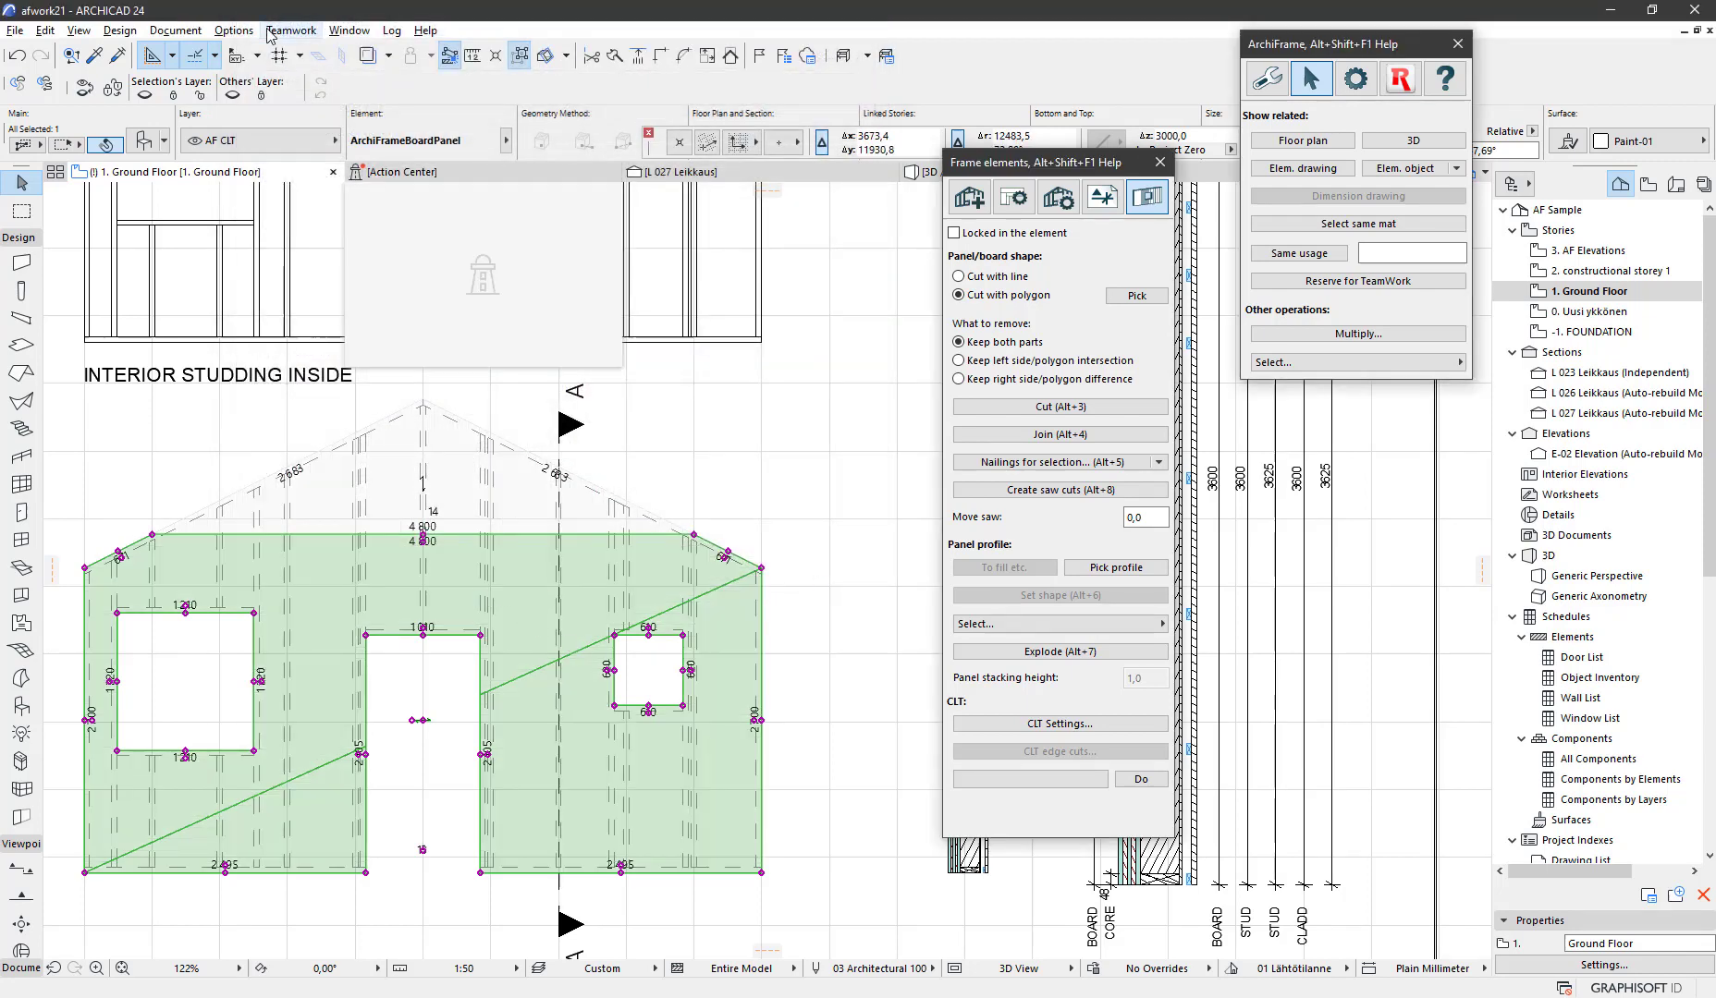
{"action": "left_click", "coordinate": [173, 30]}
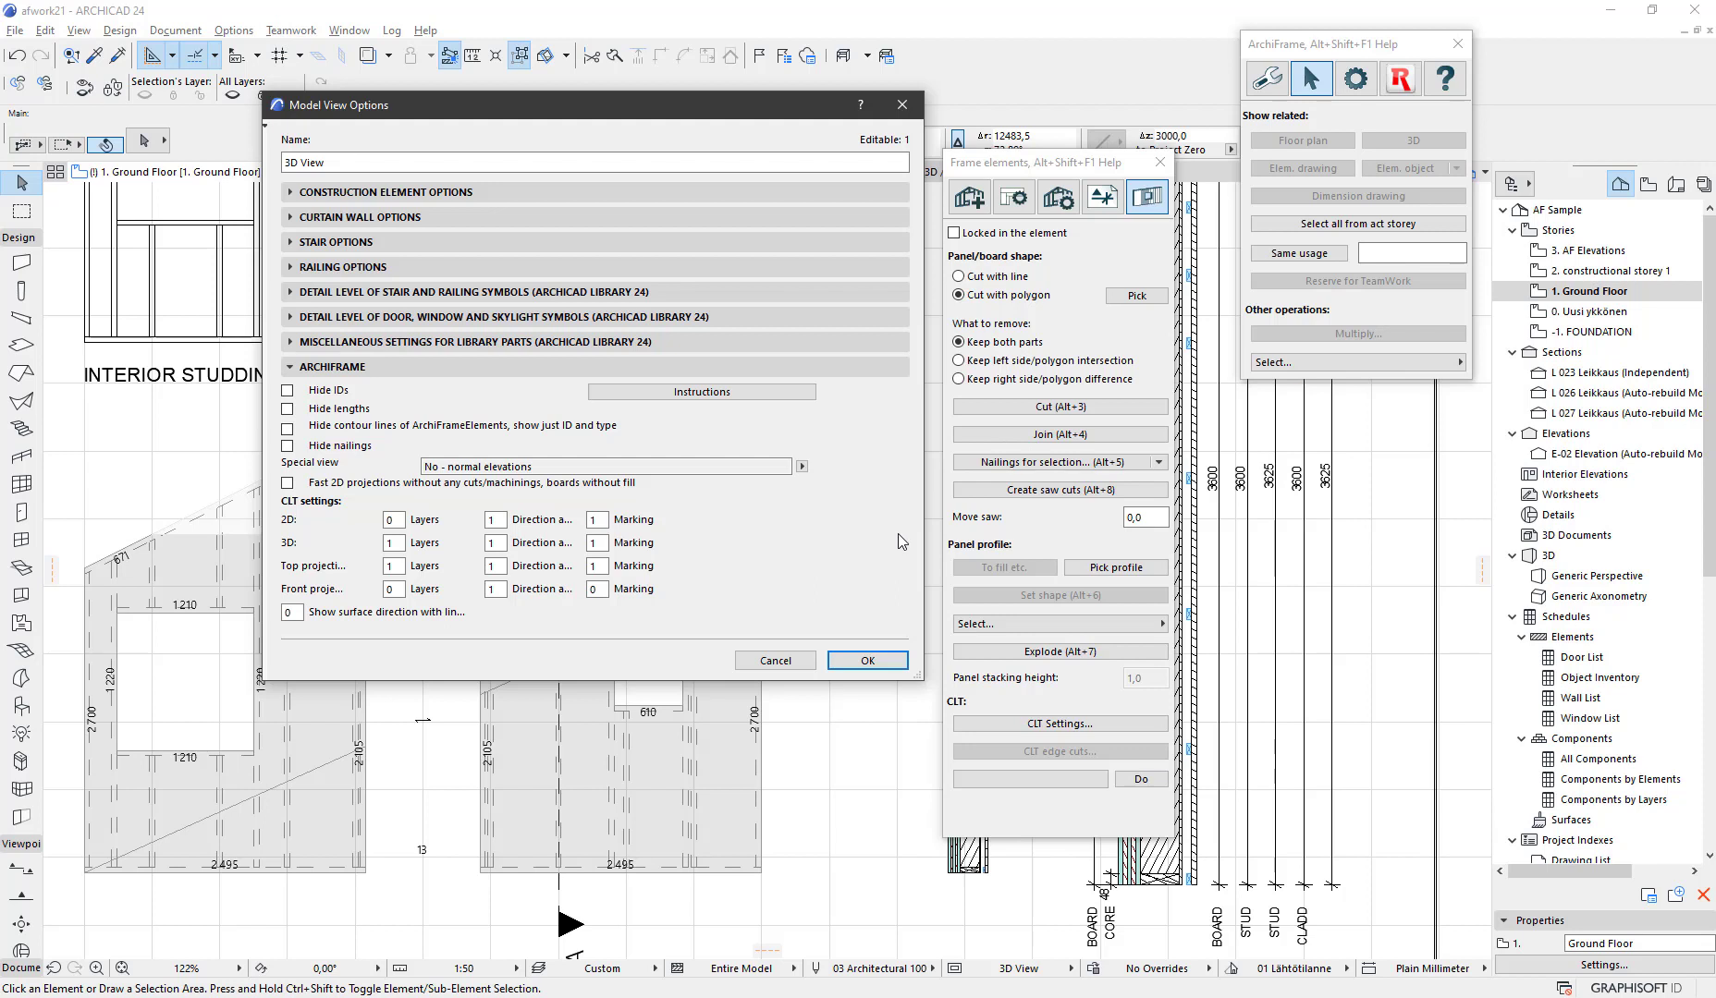
{"action": "mouse_move", "coordinate": [346, 130]}
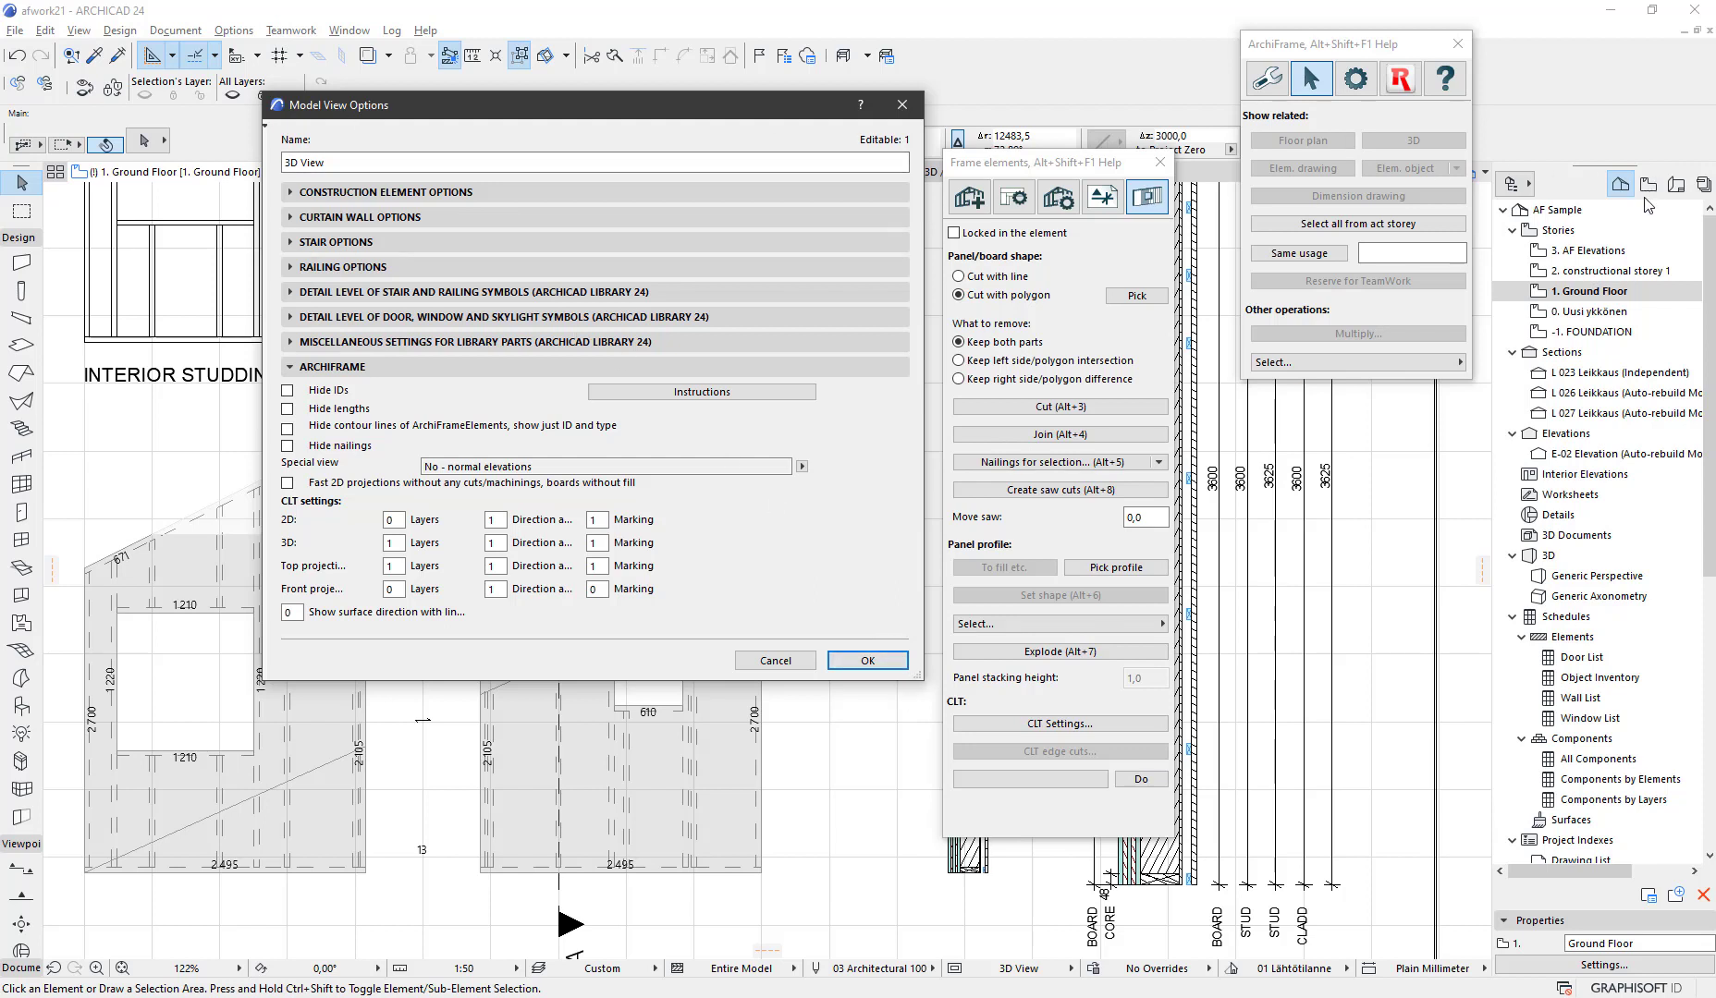
{"action": "mouse_move", "coordinate": [1651, 189]}
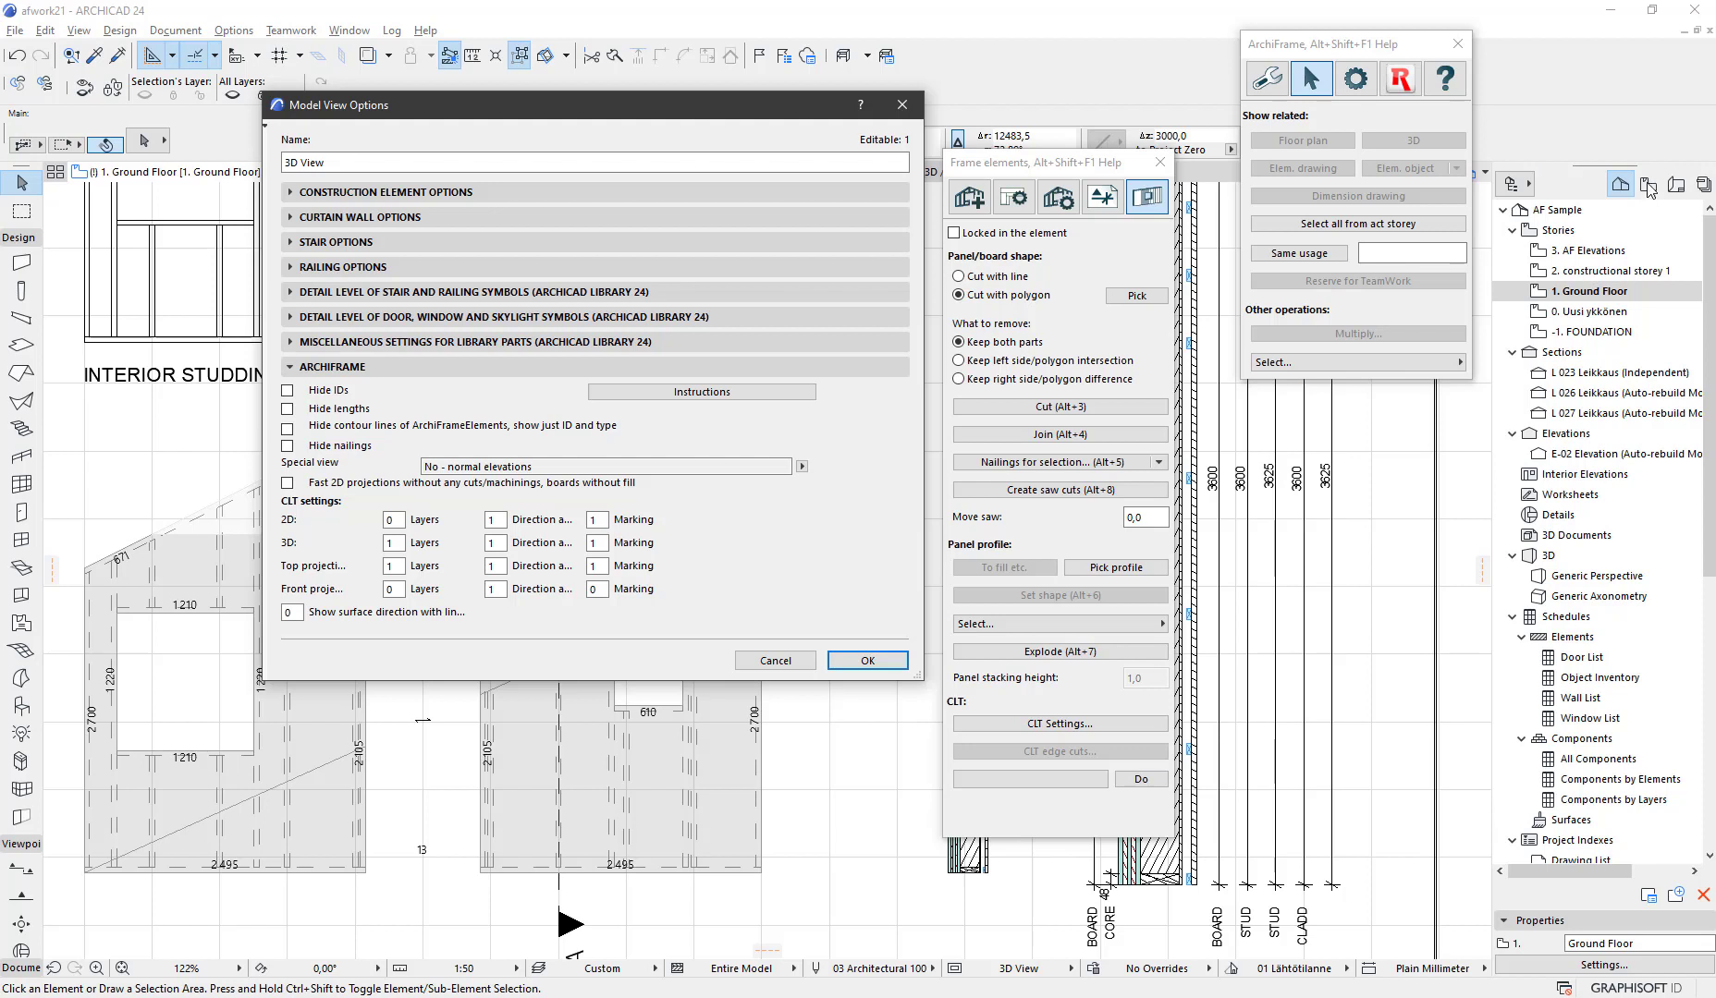
{"action": "mouse_move", "coordinate": [848, 380]}
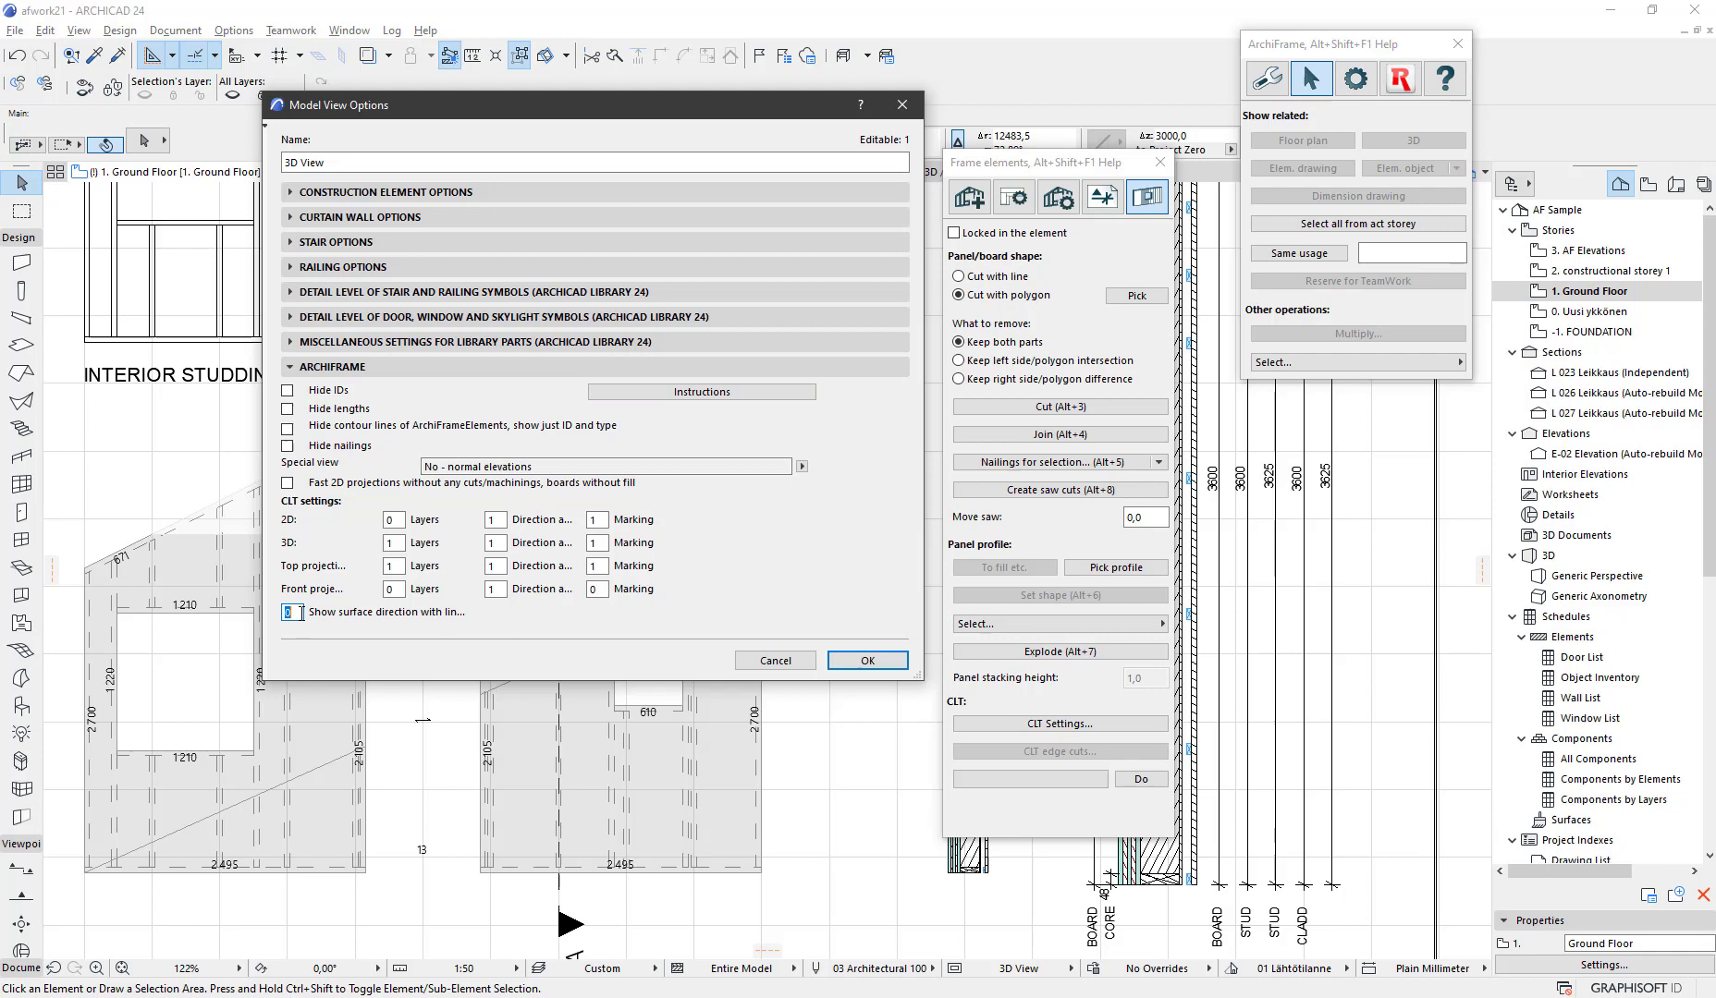
{"action": "left_click", "coordinate": [388, 520]}
{"action": "type", "text": "1"}
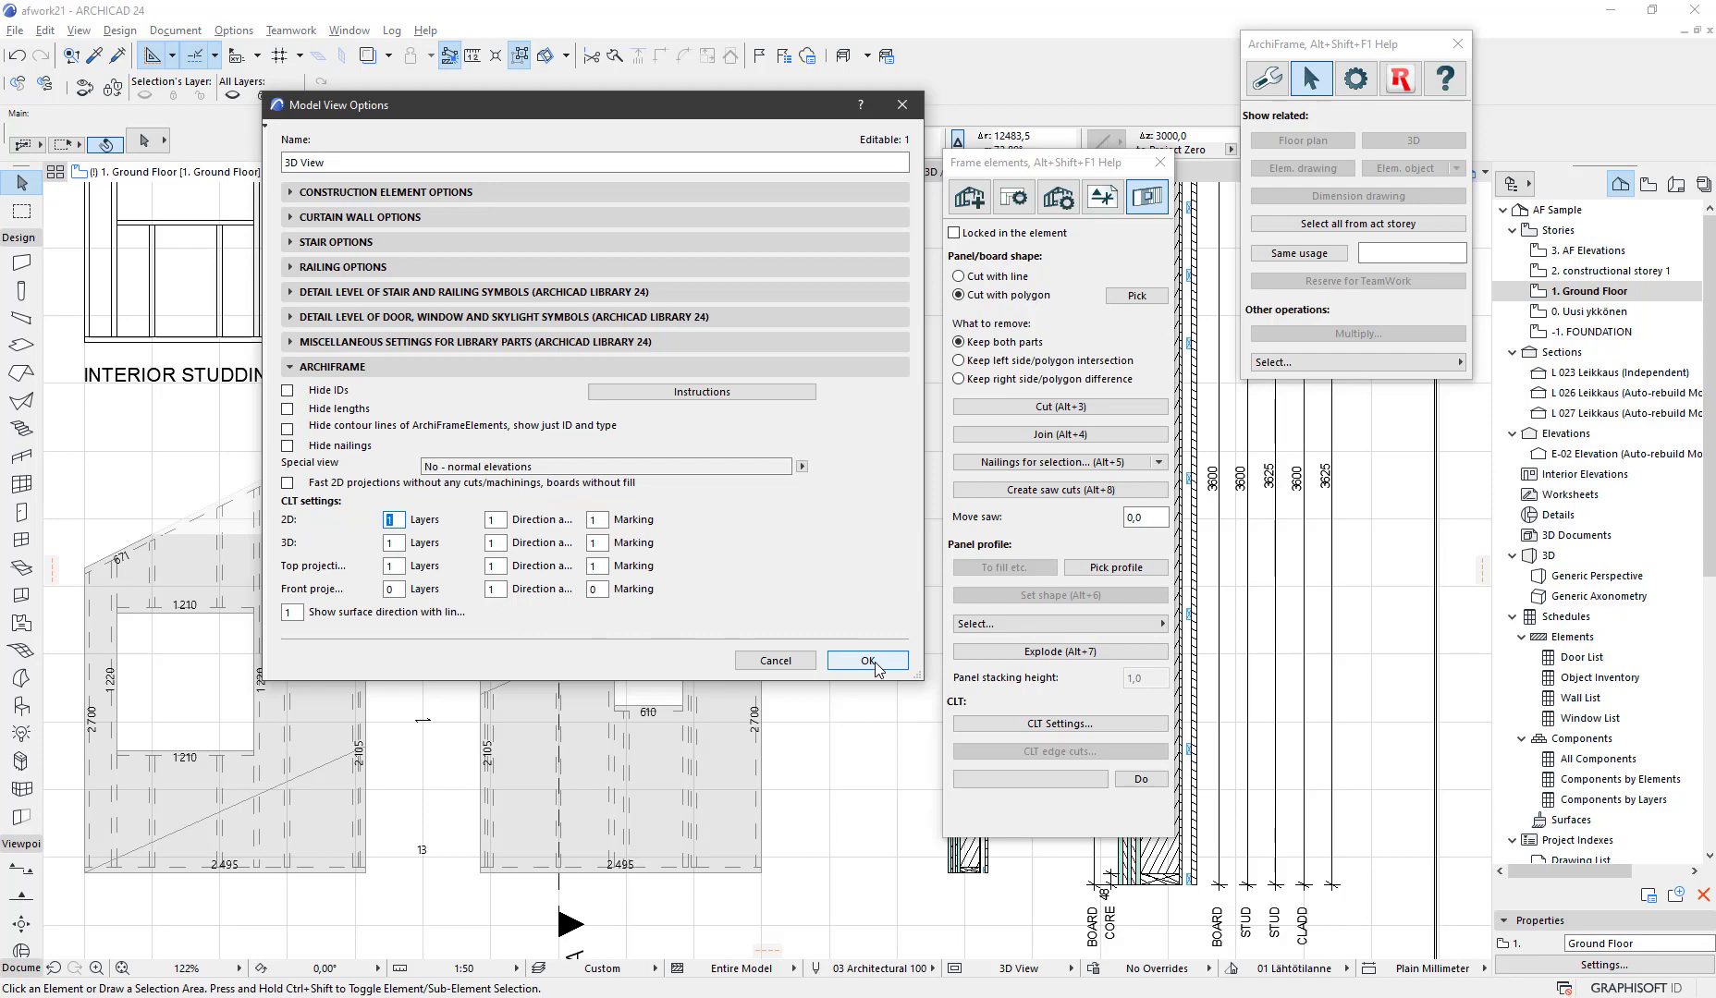
{"action": "left_click", "coordinate": [867, 660]}
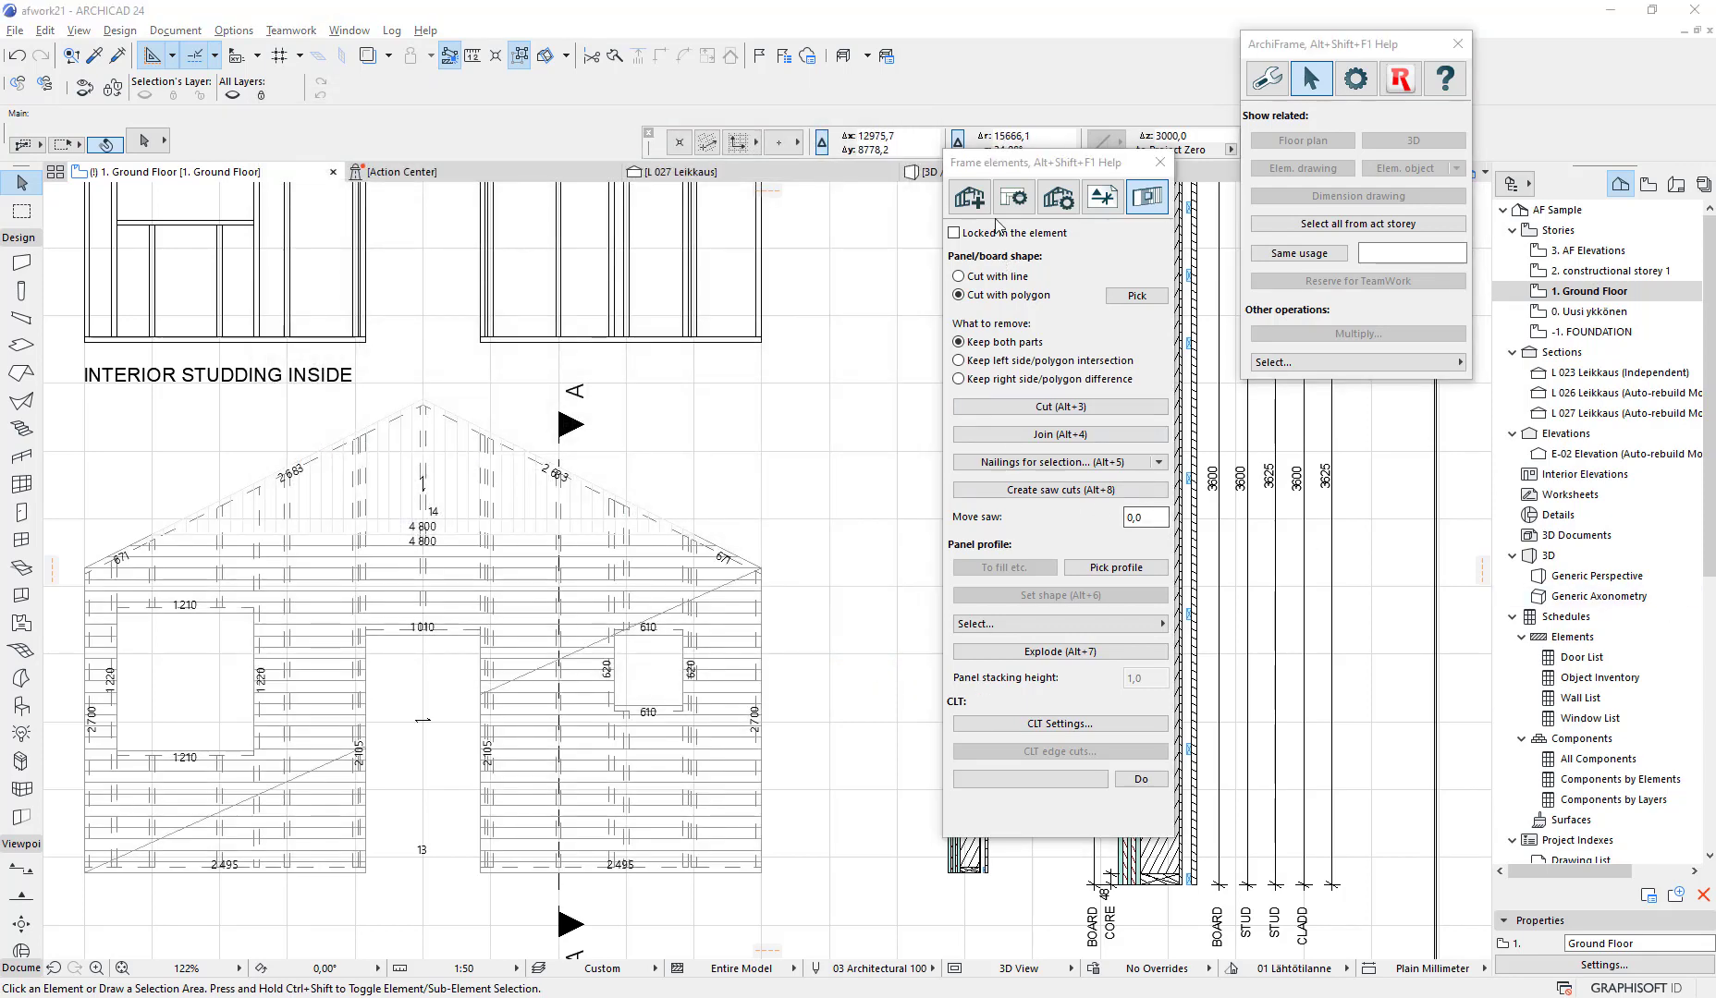
Enable editing of the CLT 80+173+9+22+22+22 P type and open its boarding layer's CLT settings
{"action": "left_click", "coordinate": [968, 196]}
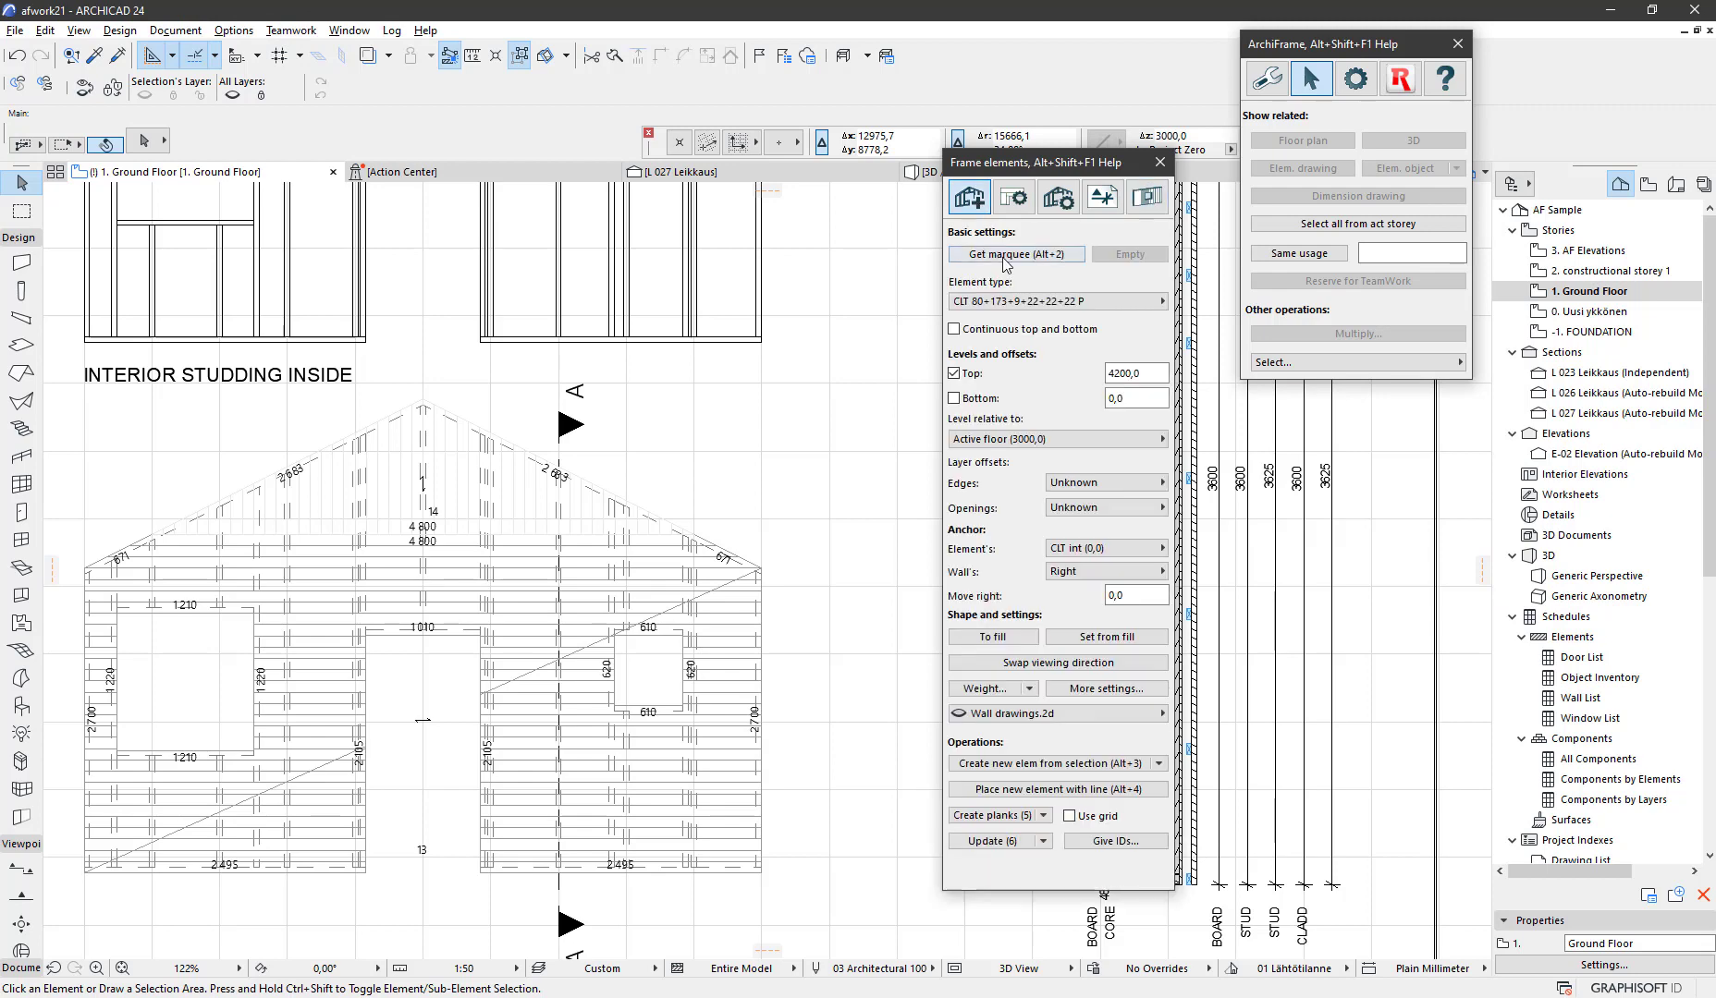
{"action": "left_click", "coordinate": [1058, 302]}
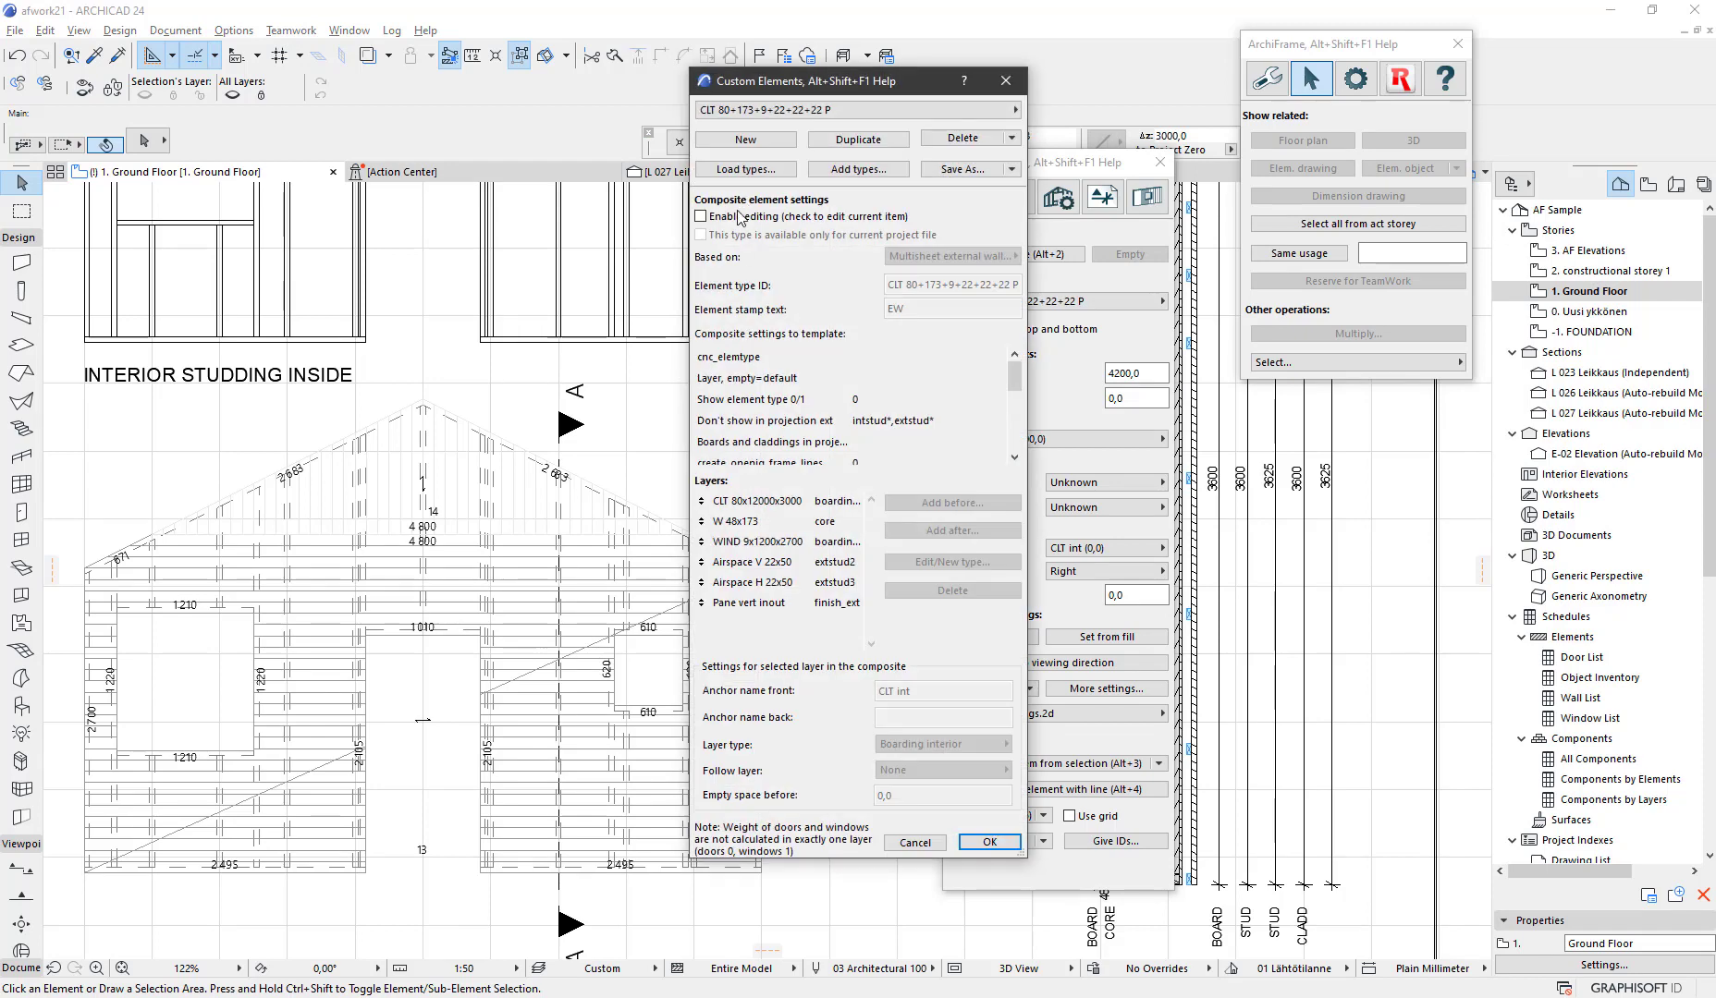
{"action": "left_click", "coordinate": [701, 215]}
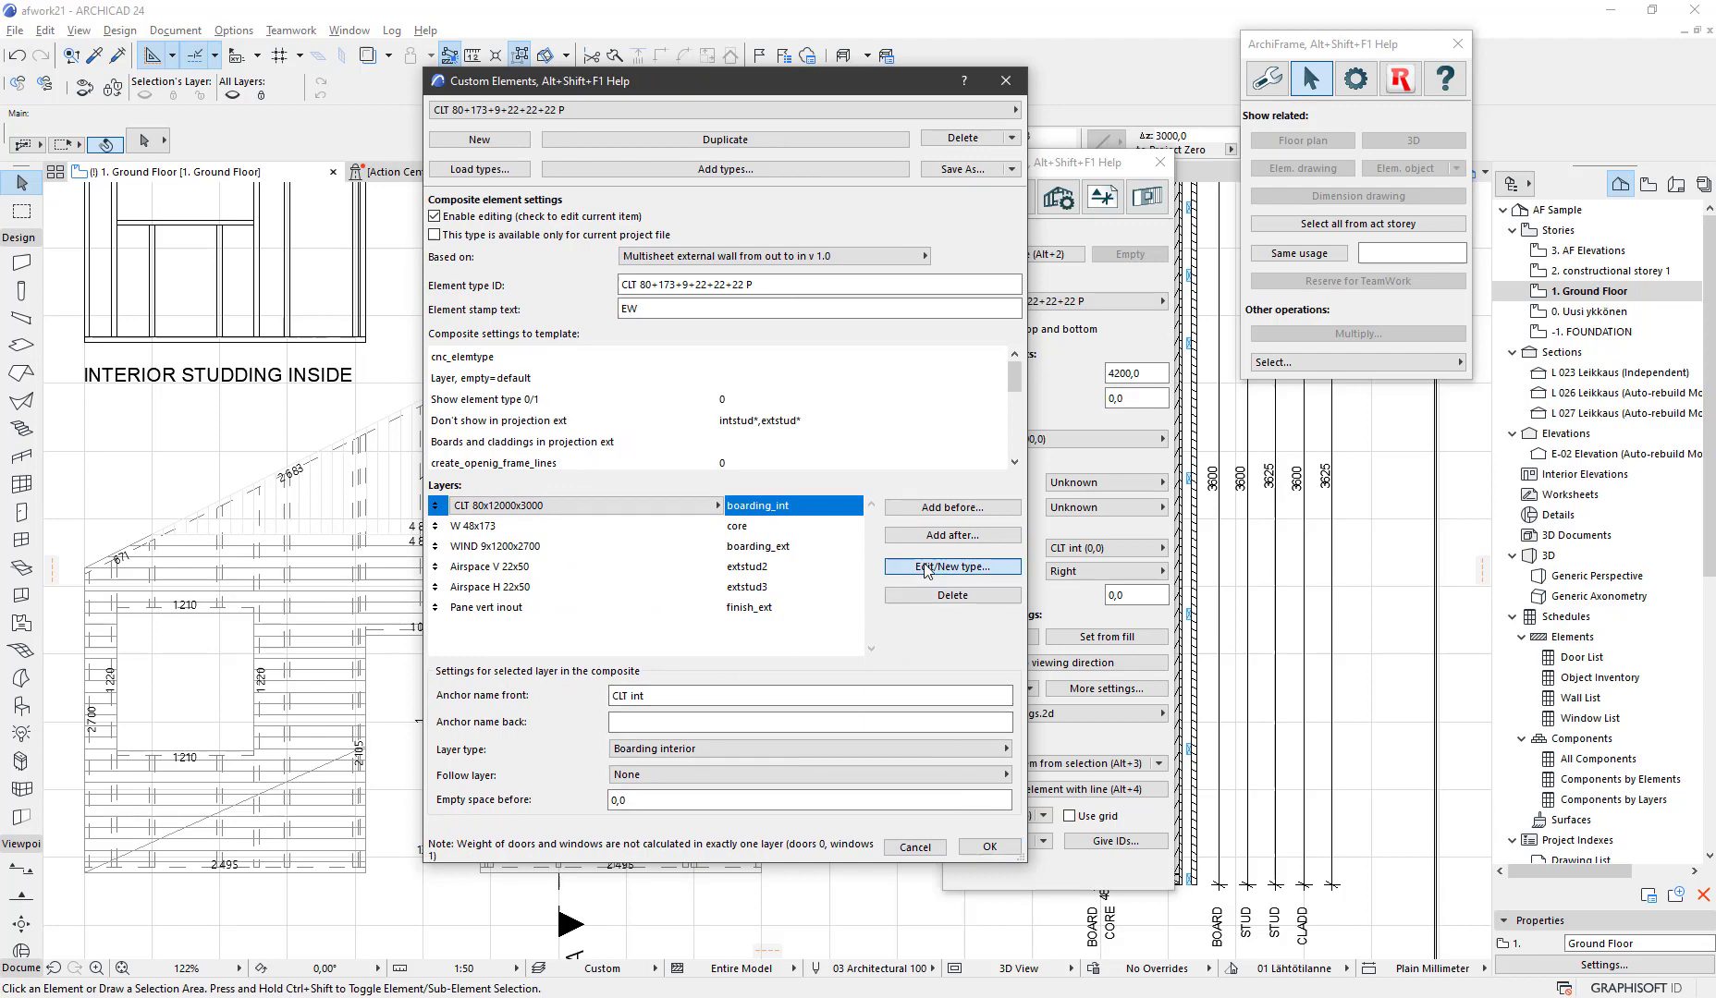
{"action": "left_click", "coordinate": [952, 566]}
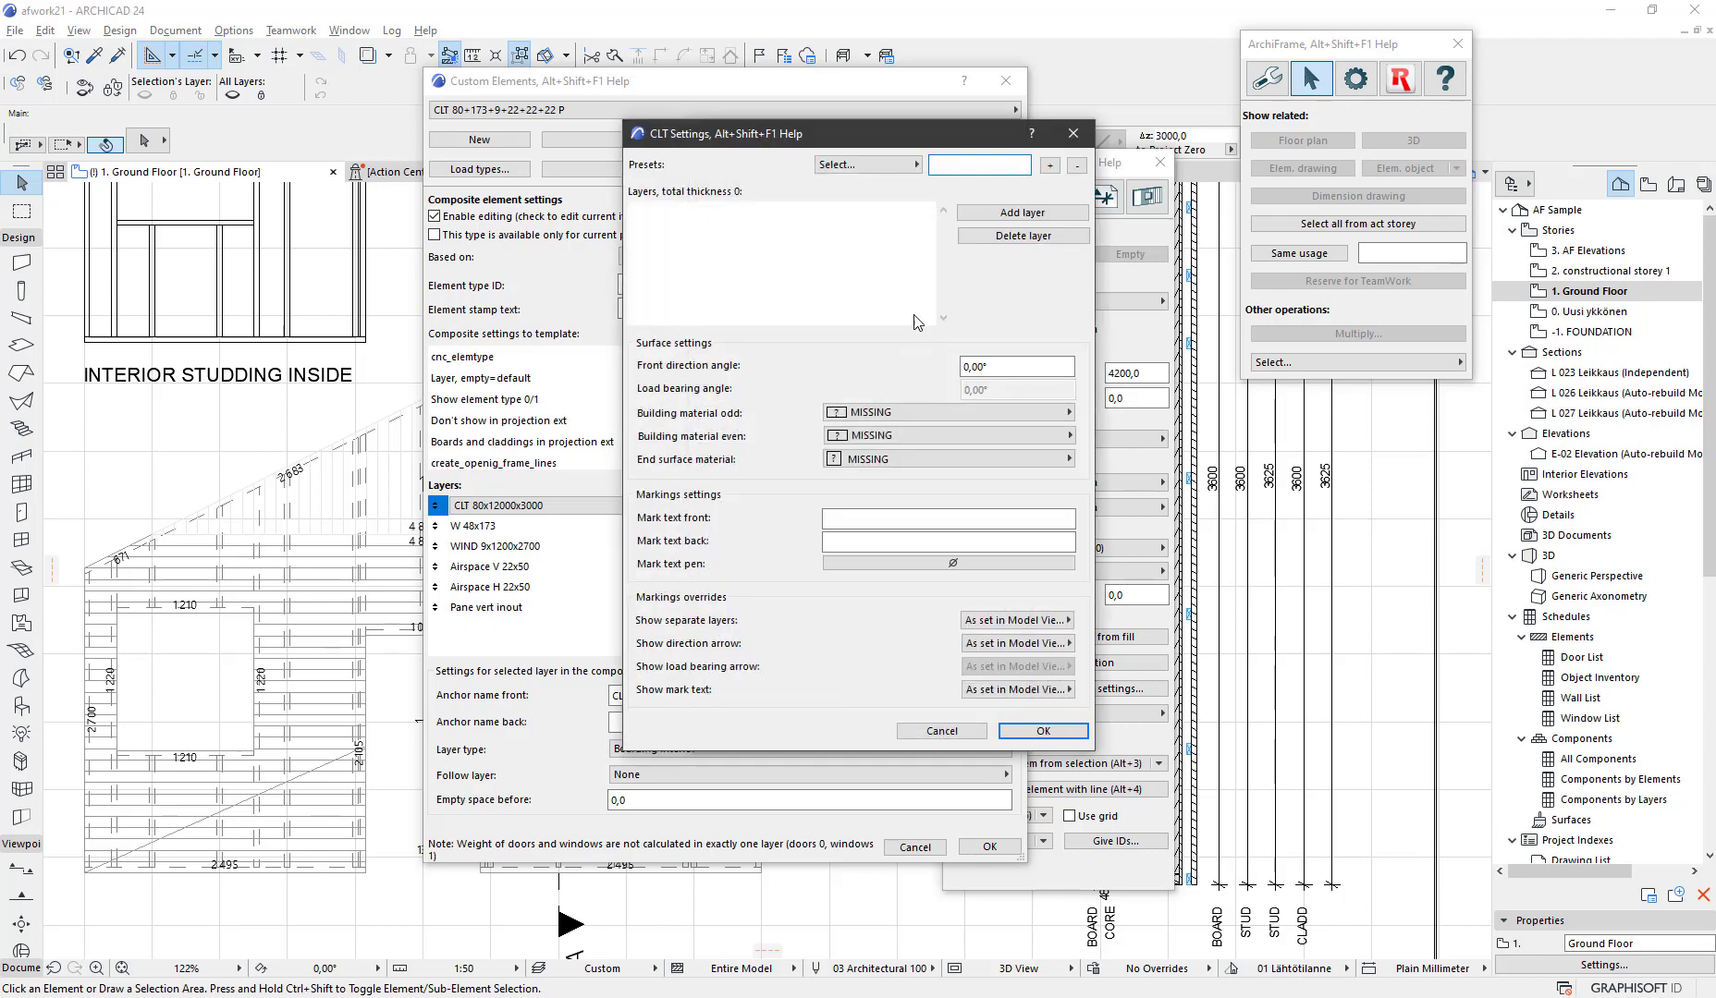
Load the Five CLT preset, set its end surface to Paint-20, and update the preset
{"action": "left_click", "coordinate": [867, 165]}
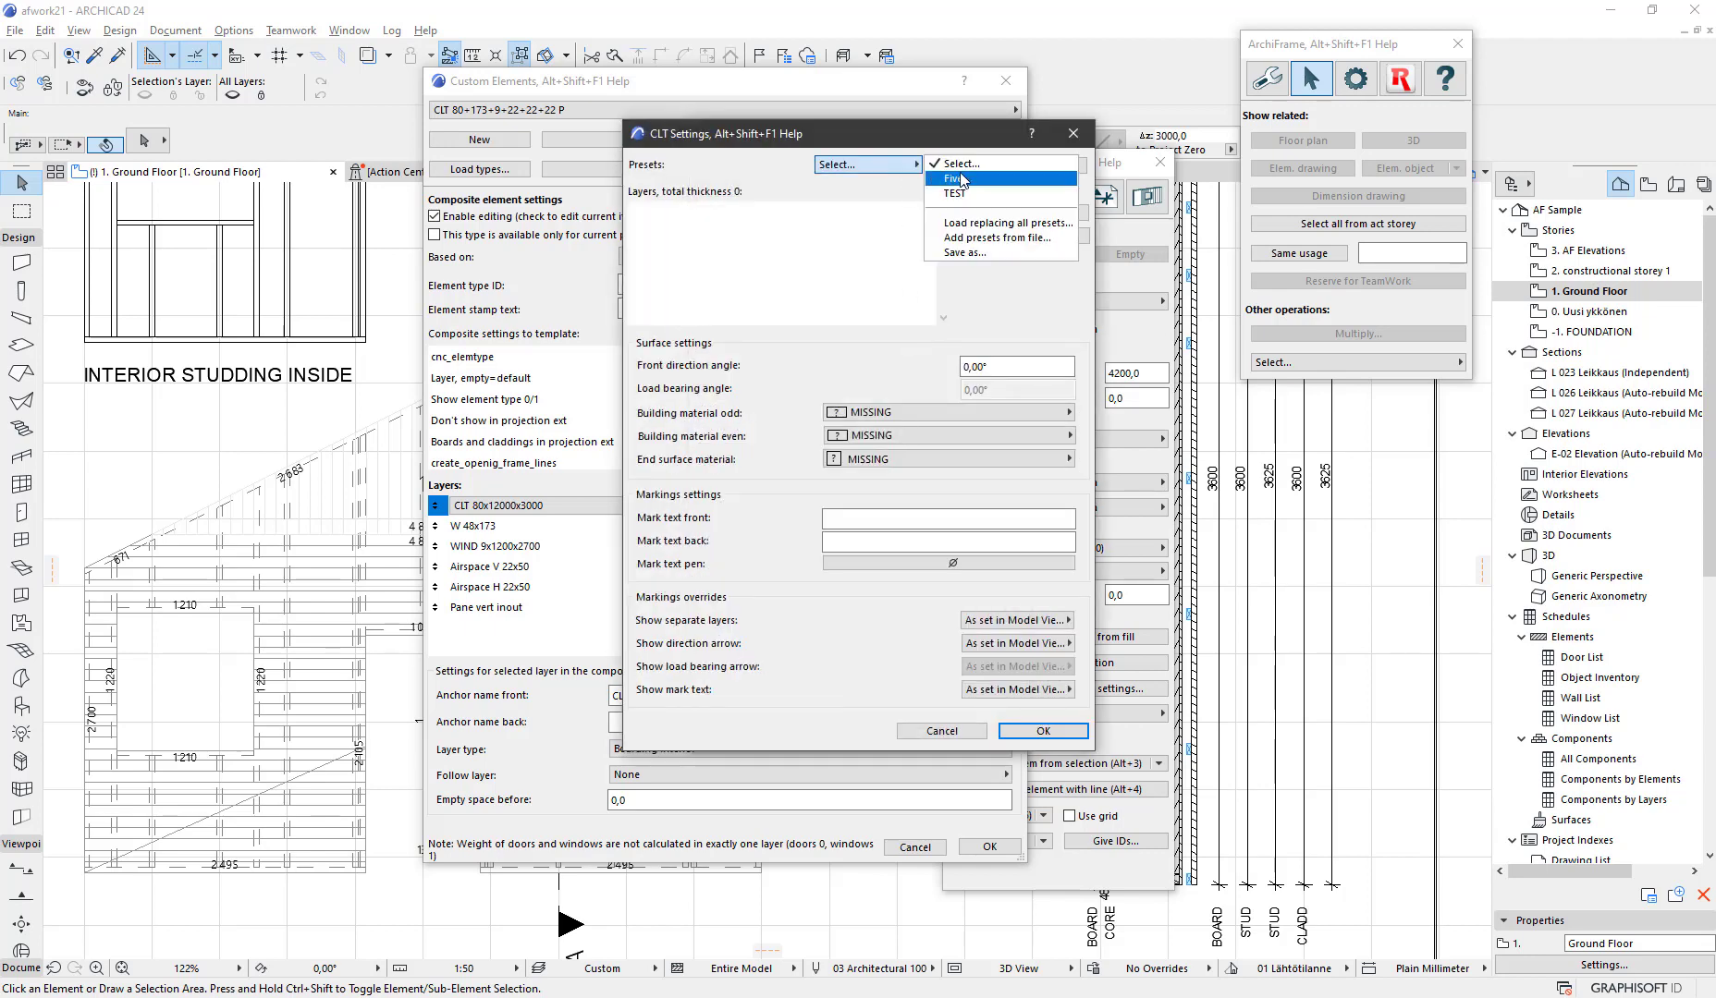
{"action": "left_click", "coordinate": [960, 178]}
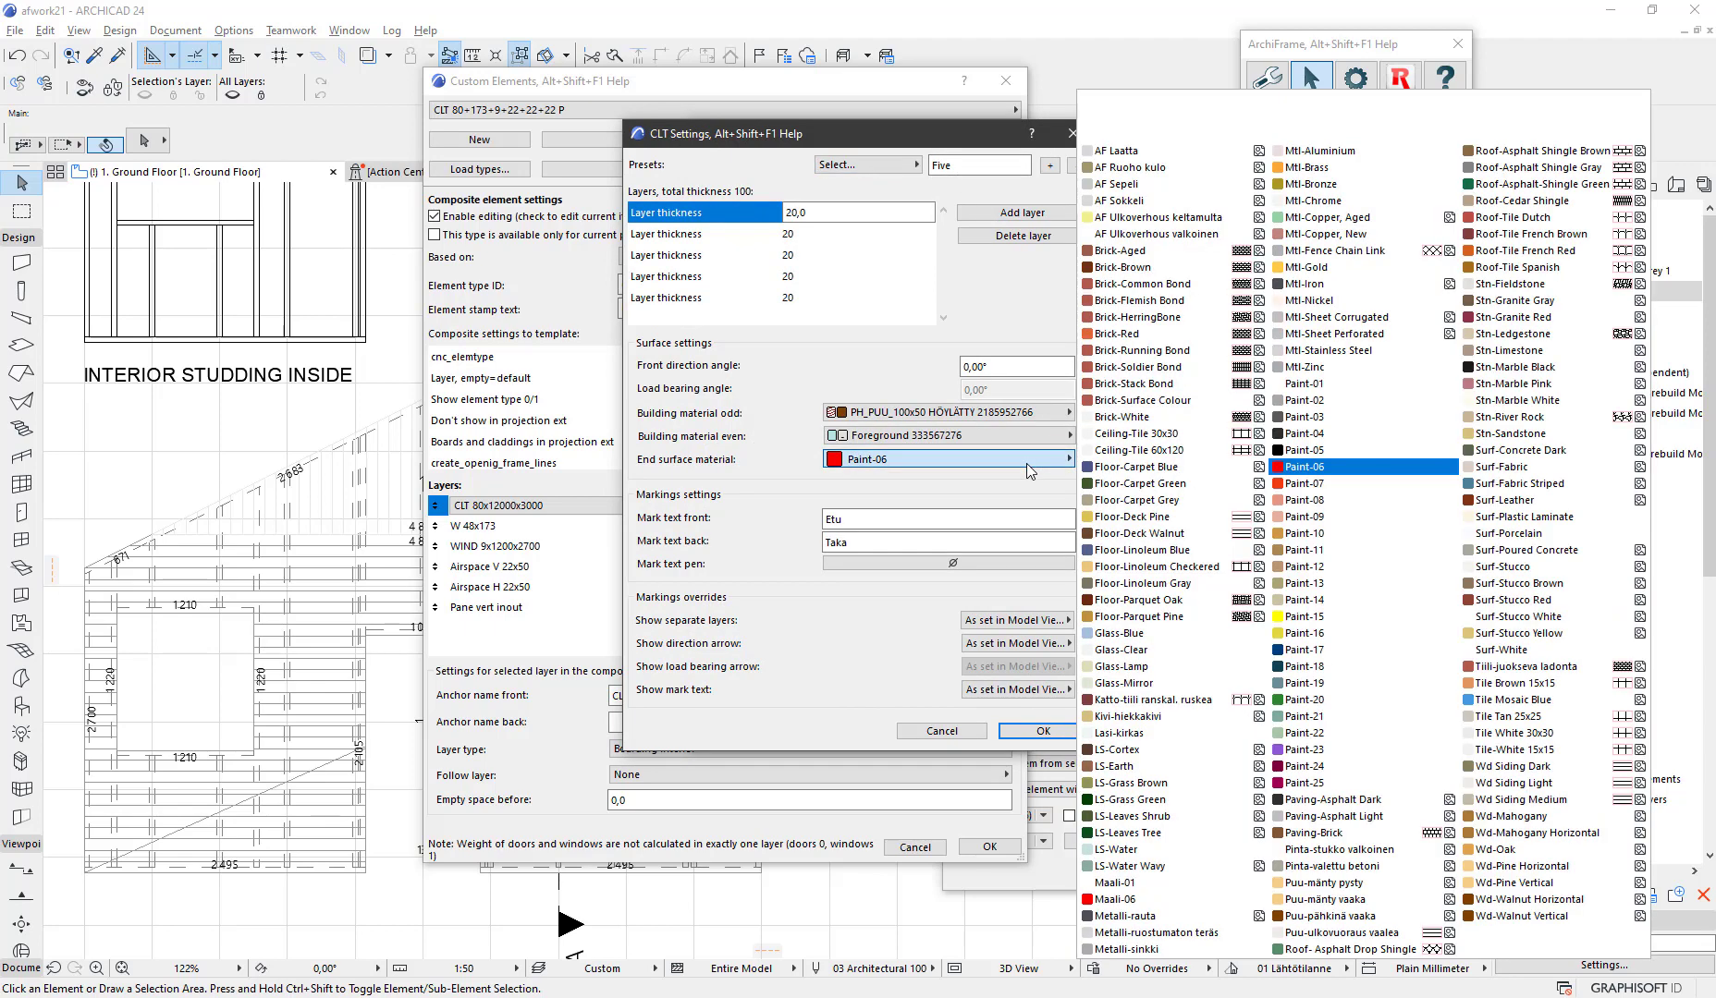
{"action": "left_click", "coordinate": [1306, 700]}
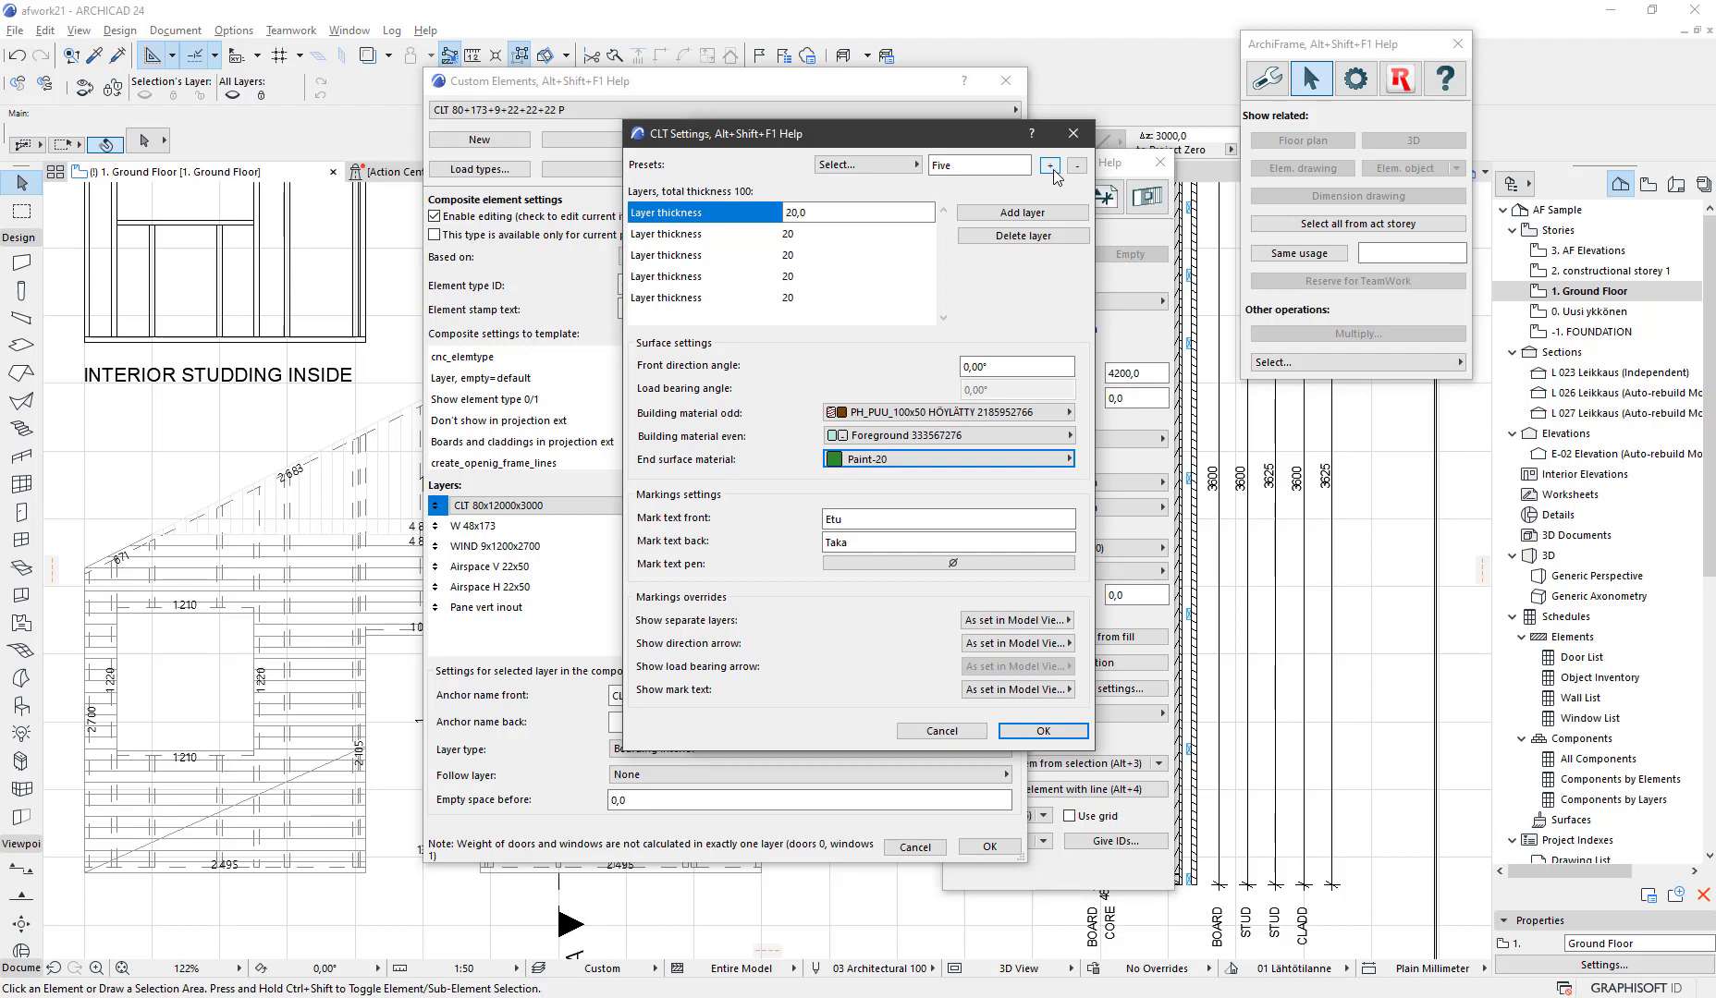
{"action": "left_click", "coordinate": [1049, 164]}
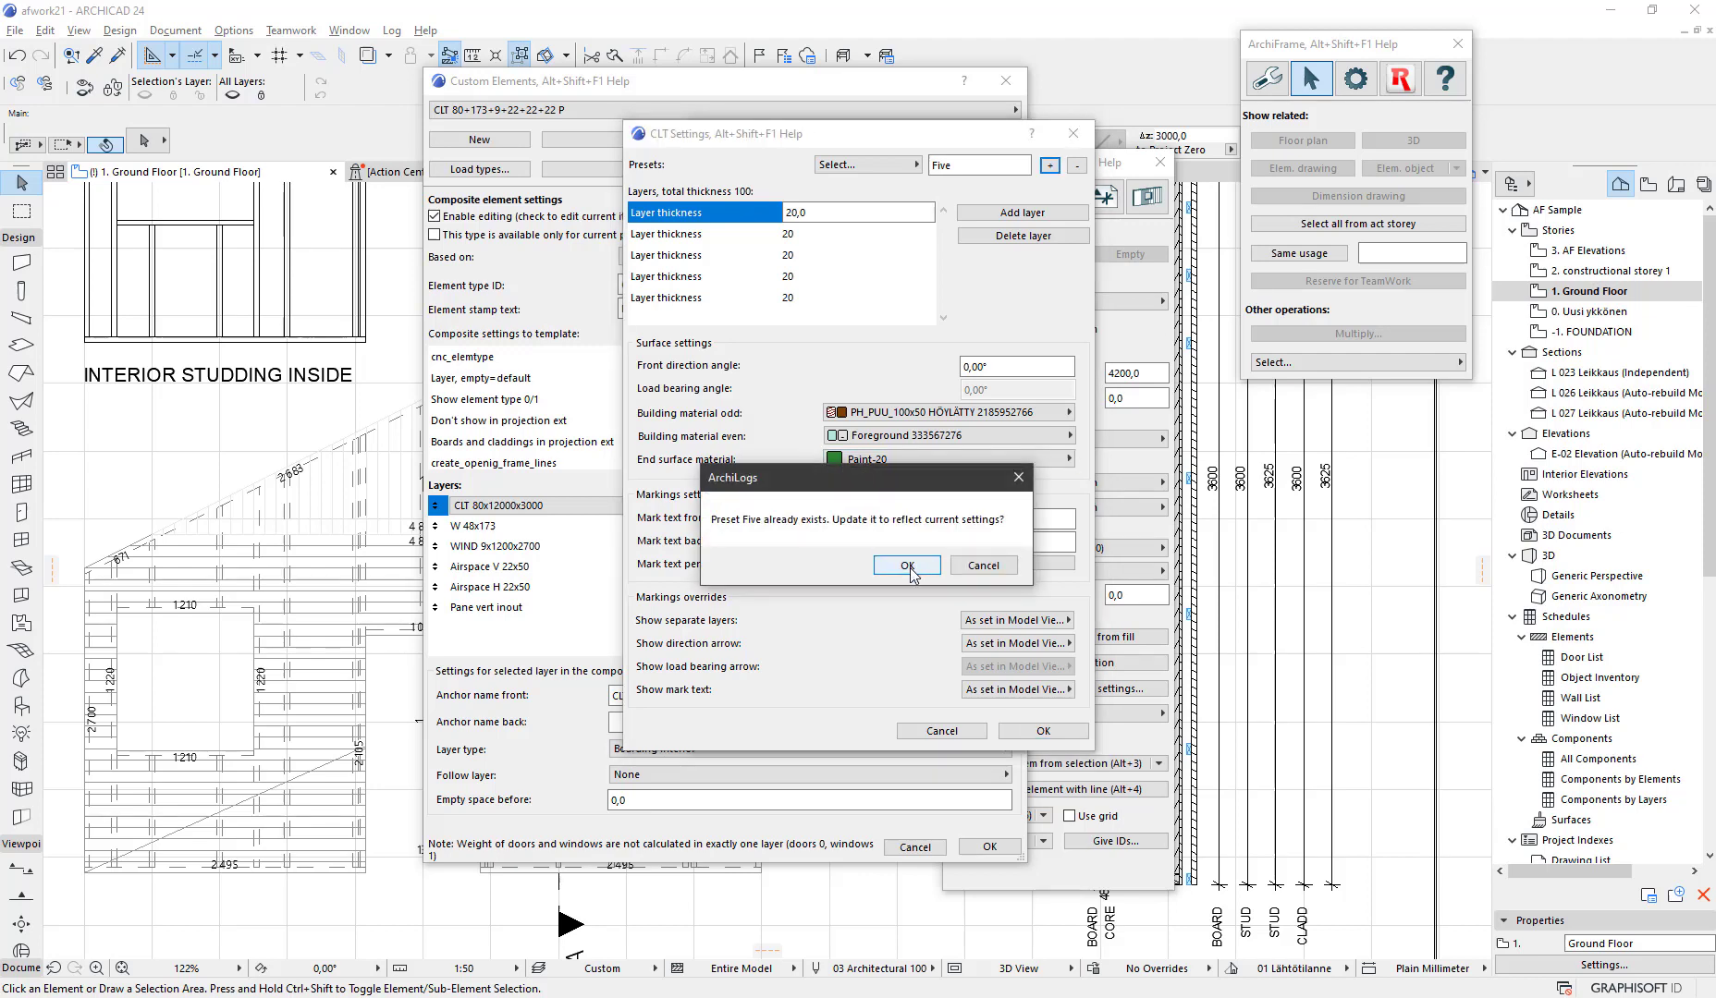
{"action": "left_click", "coordinate": [906, 565]}
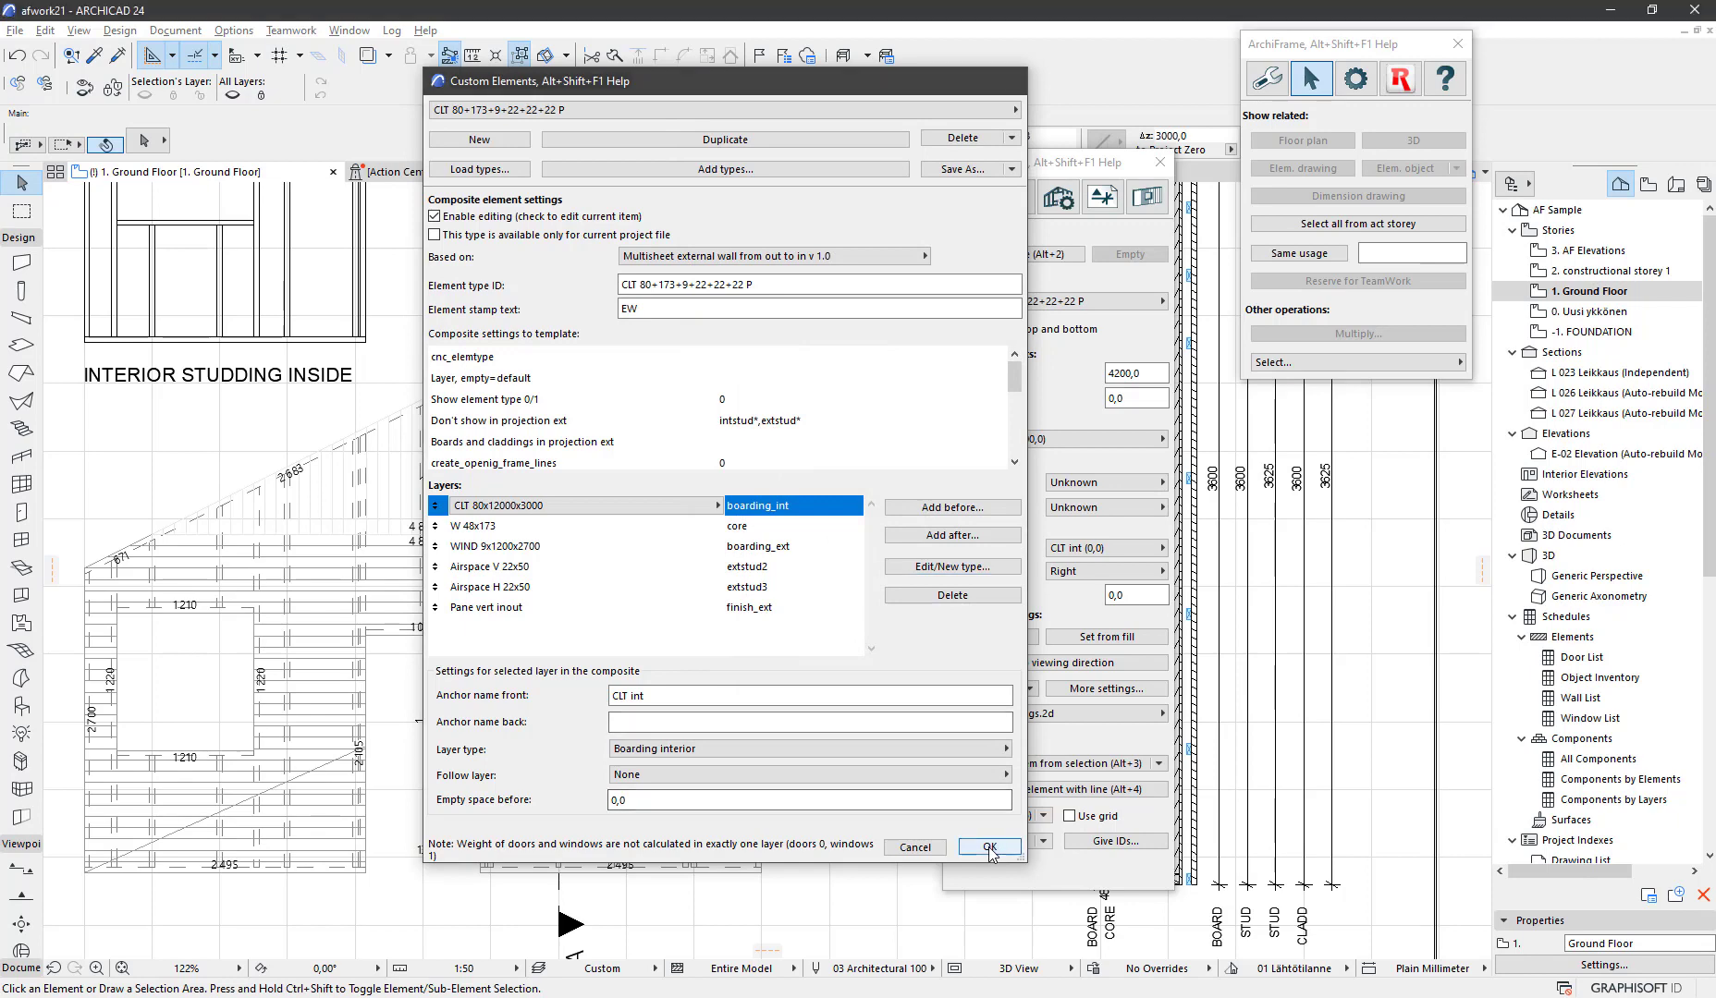
Confirm the CLT element type, recreate the gable board panel, and dismiss the weight notice
{"action": "left_click", "coordinate": [989, 846]}
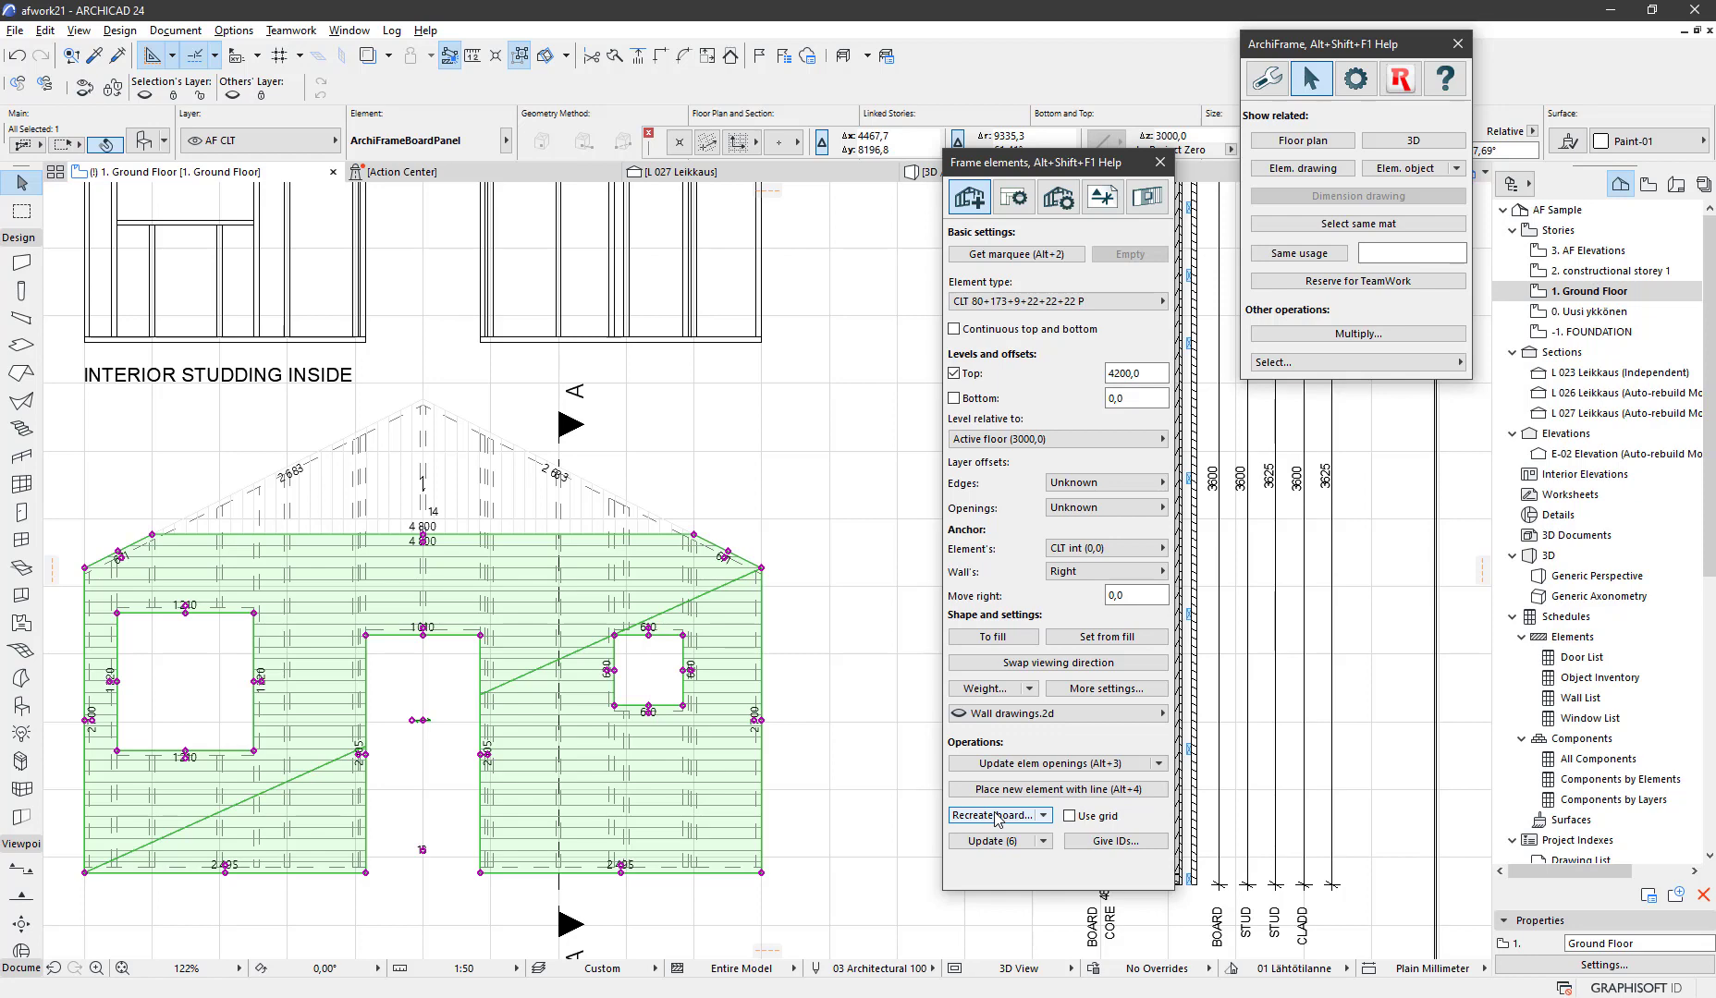
{"action": "left_click", "coordinate": [992, 815]}
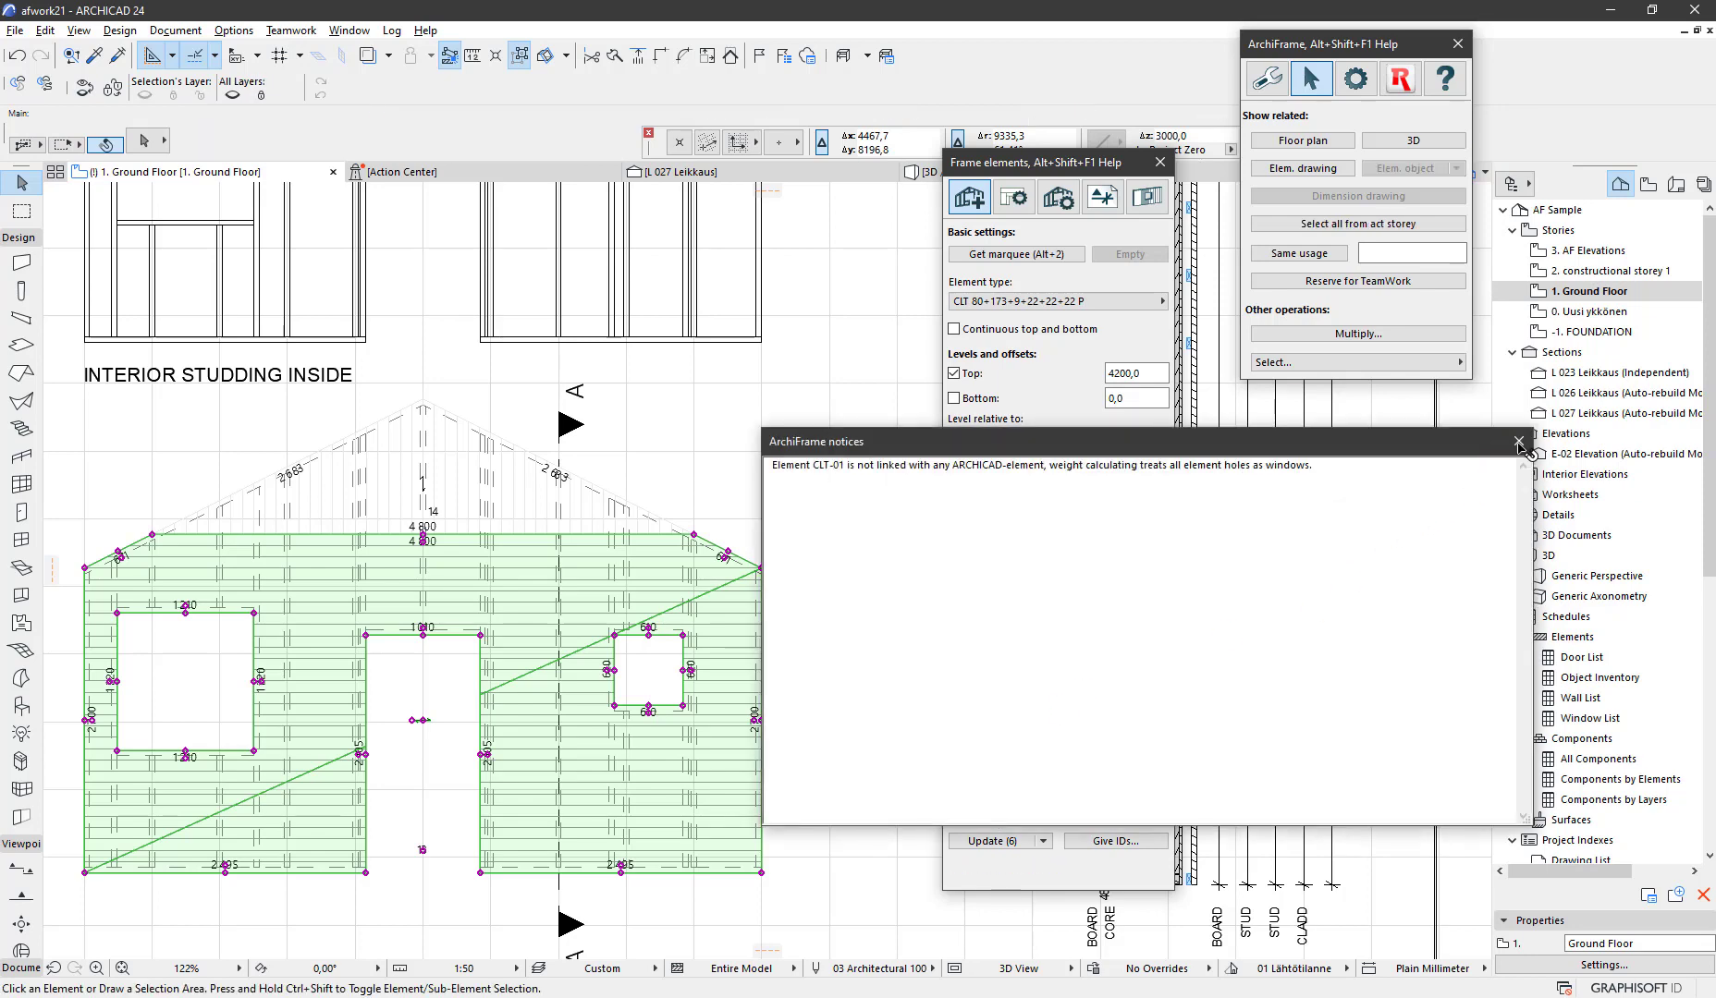
{"action": "left_click", "coordinate": [1518, 442]}
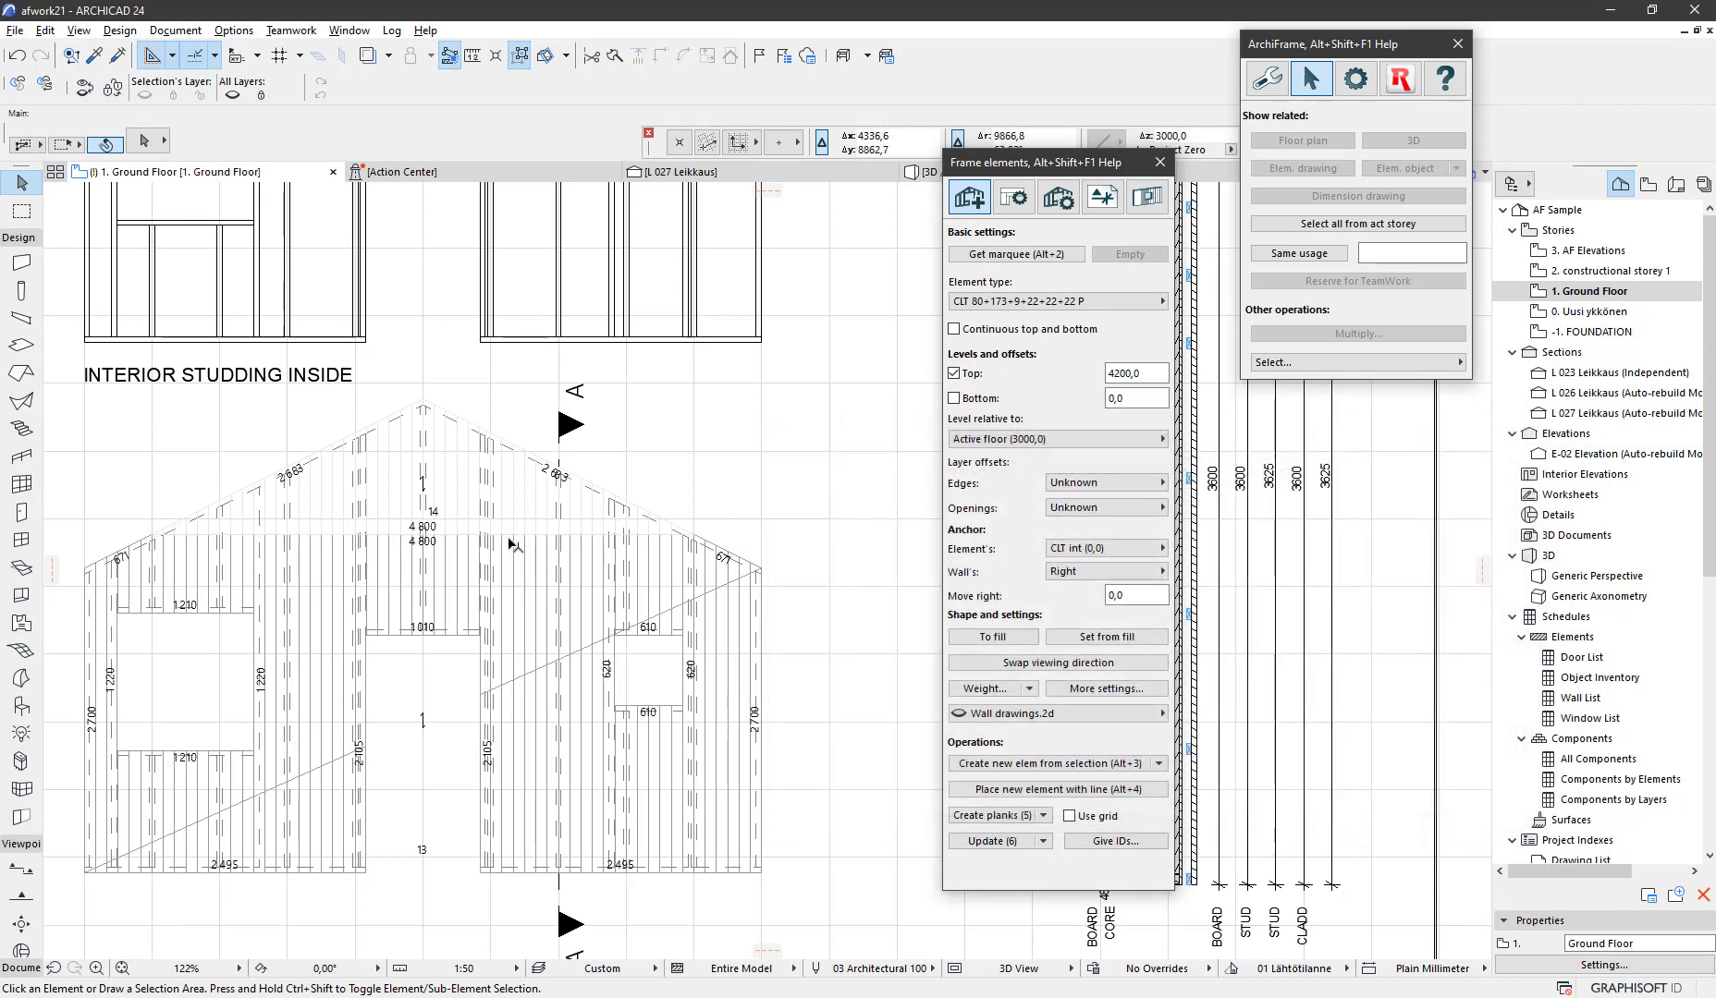